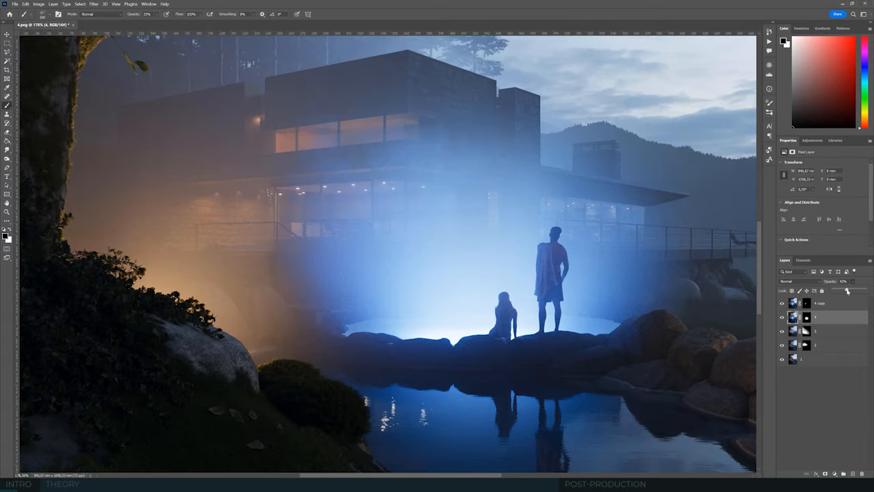
- Switch from the graded Photoshop image to the 3ds Max lakeside scene
click(822, 290)
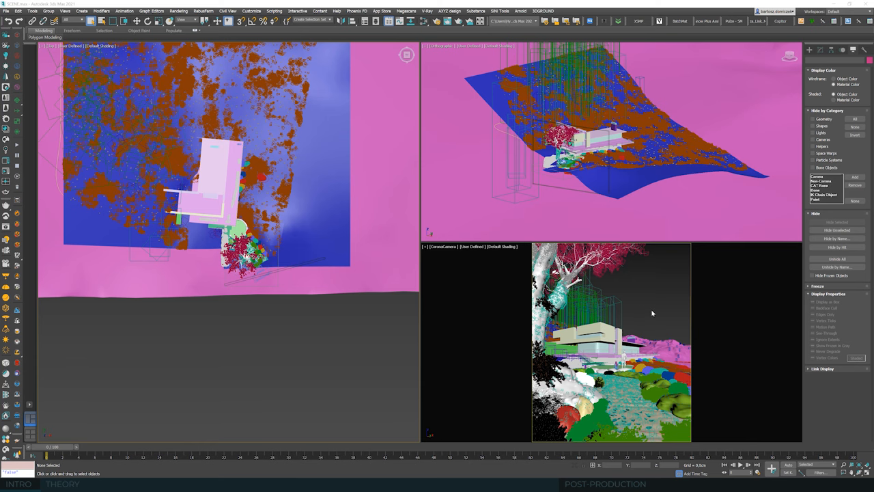
mouse_move(620, 162)
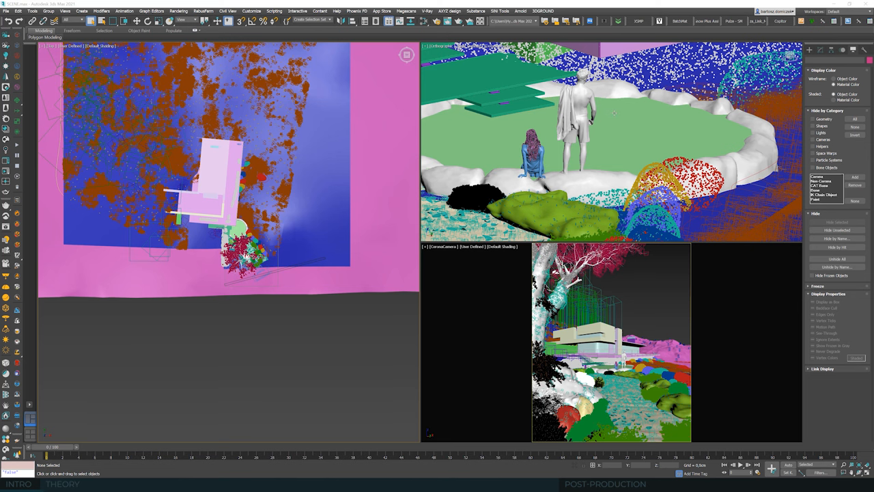
mouse_move(625, 136)
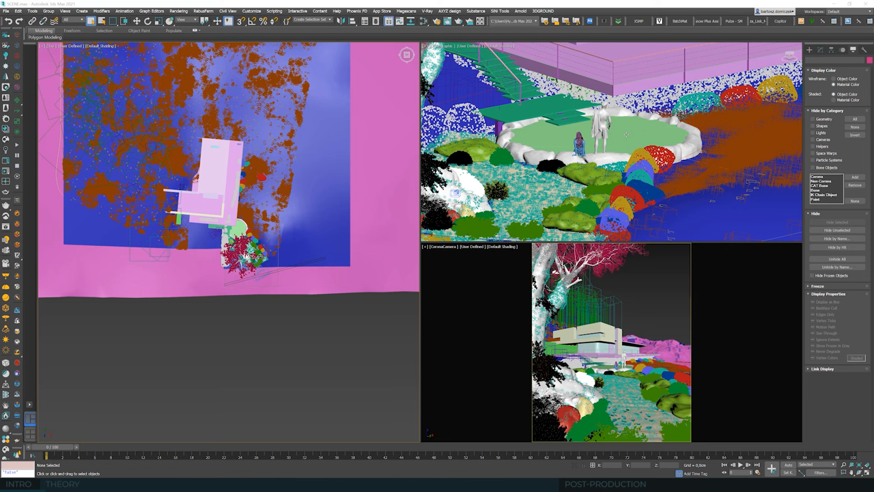
- Orbit the perspective viewport around the two figures by the pool
drag(615, 137, 594, 177)
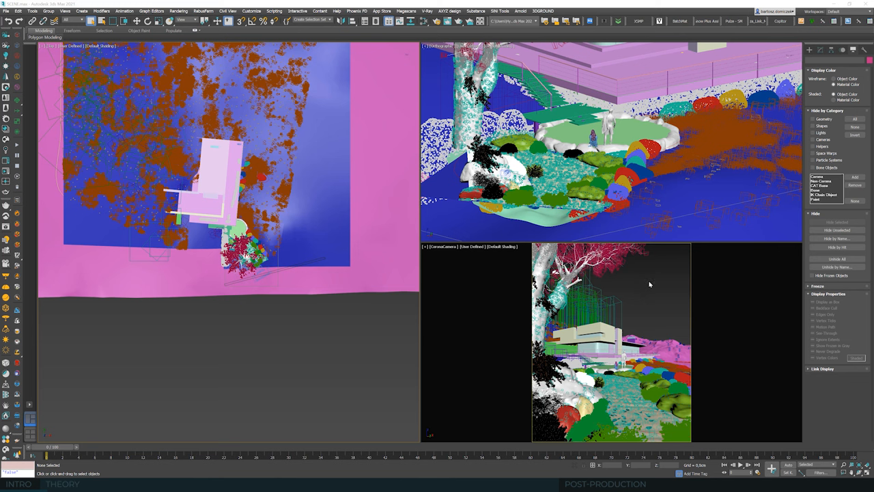
mouse_move(645, 295)
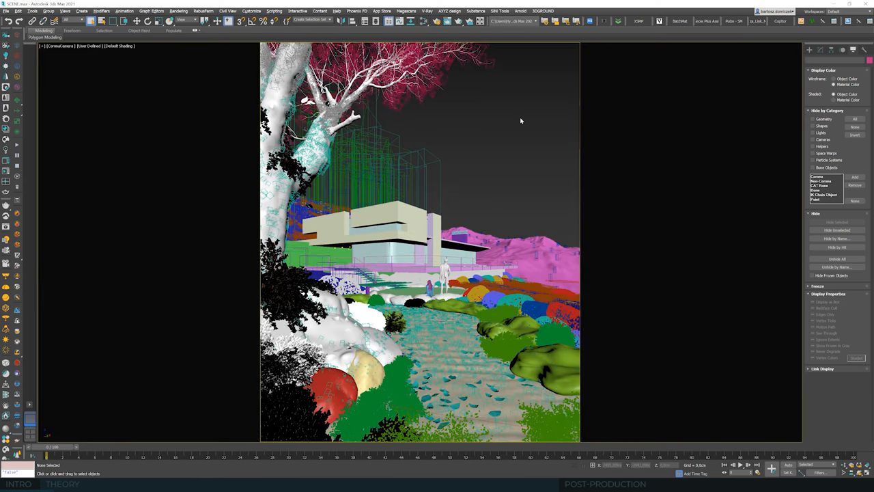
mouse_move(553, 172)
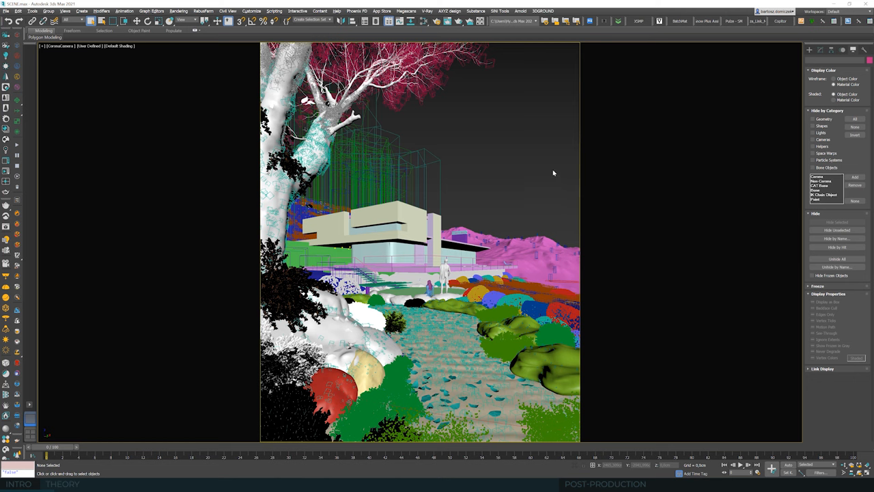
mouse_move(546, 174)
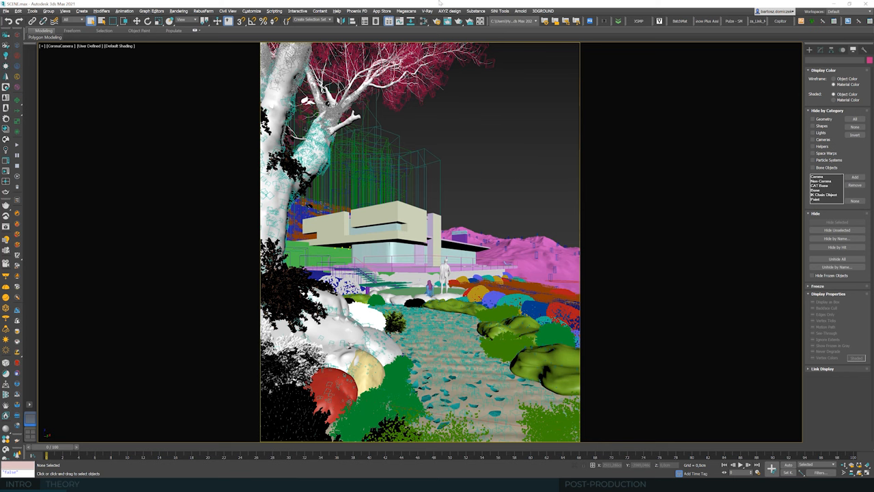
mouse_move(423, 20)
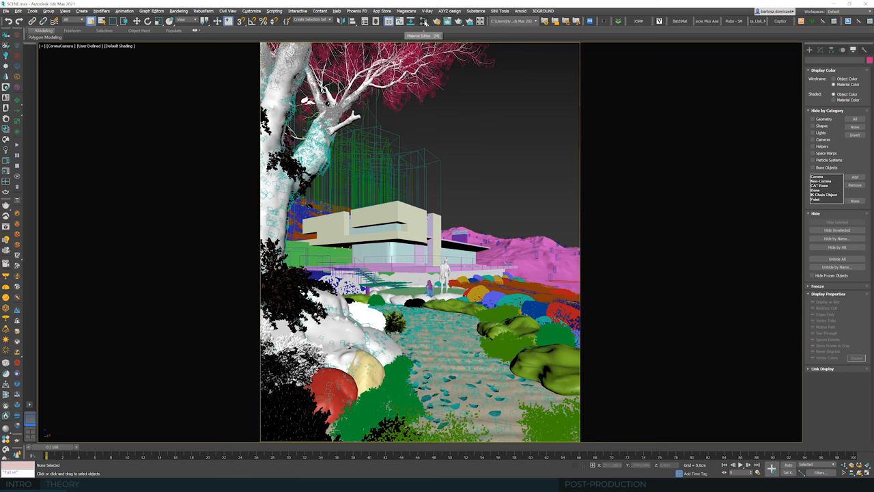
mouse_move(538, 126)
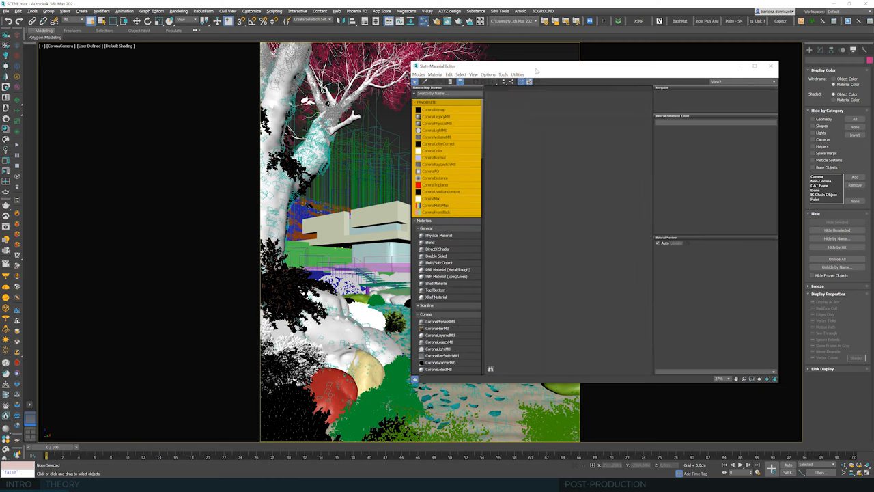
mouse_move(538, 71)
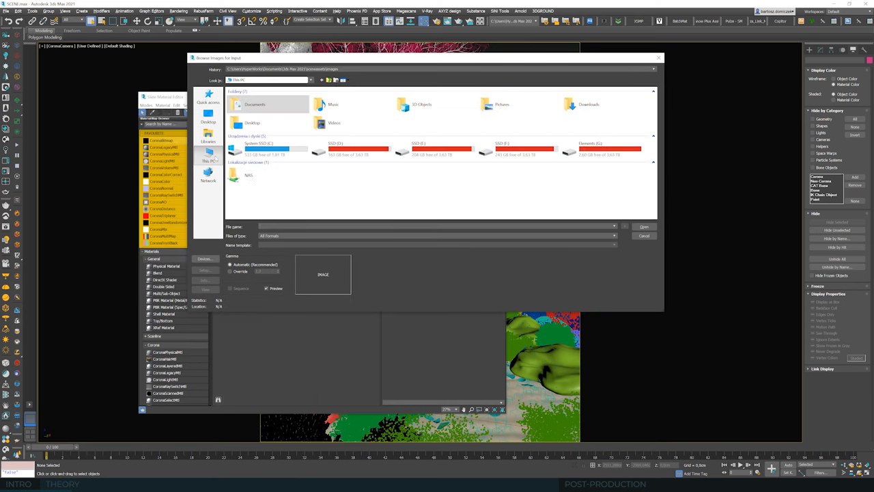
- Browse the drive and folder holding the input file for the Corona Color Correct map
double_click(260, 104)
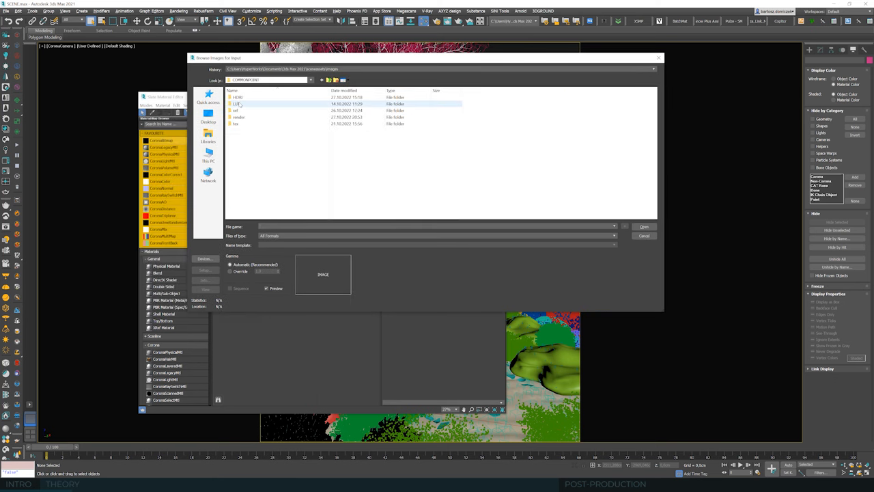
double_click(237, 97)
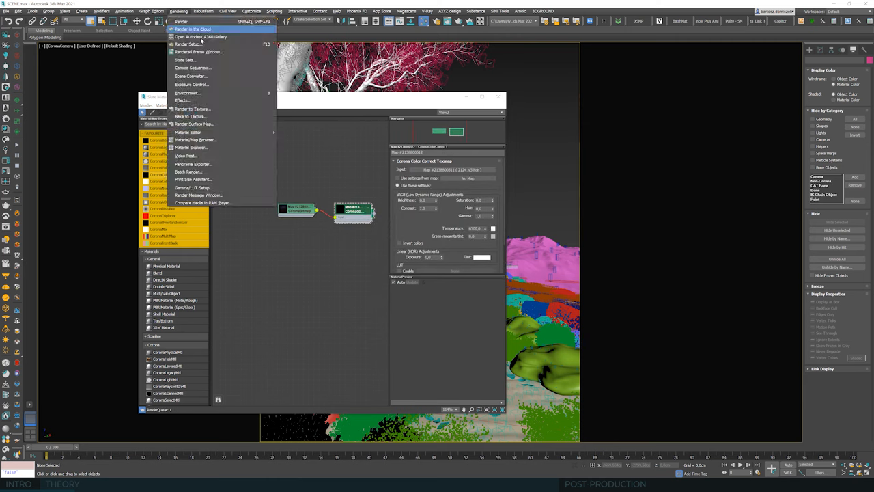
click(188, 43)
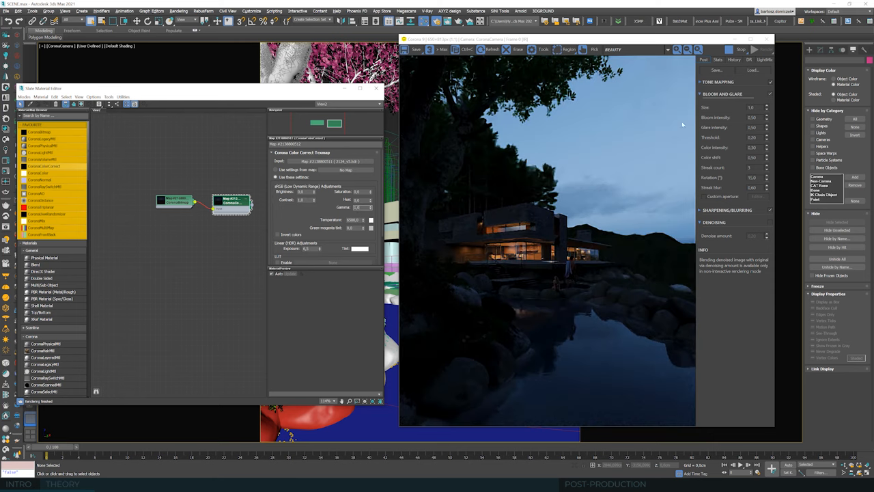
- Expand the VFB Tone Mapping settings and show the bitmap node's parameters in Slate
click(718, 82)
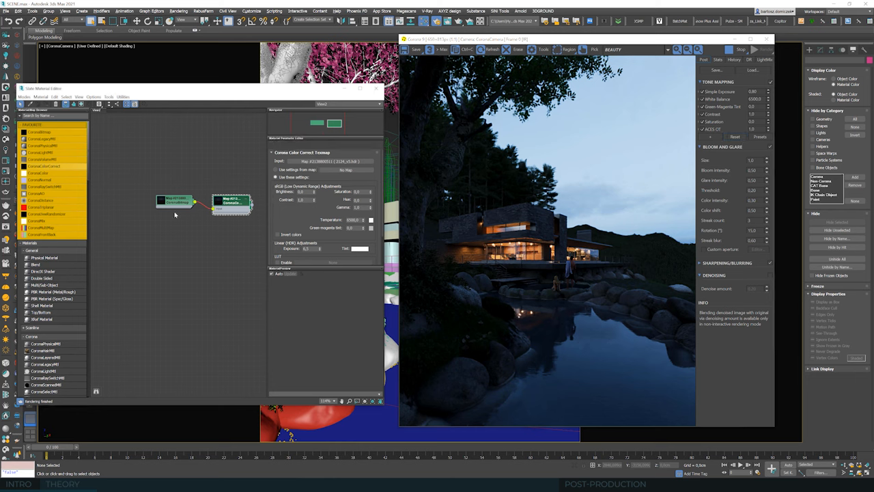
click(175, 202)
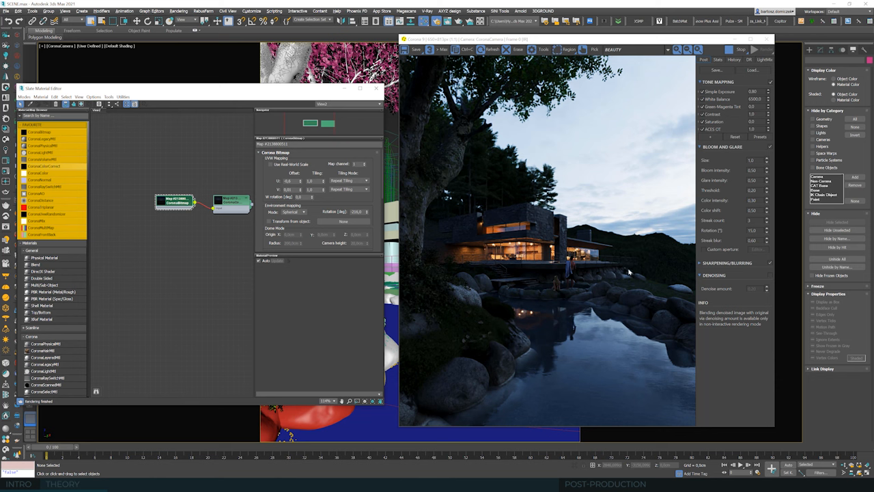
mouse_move(633, 260)
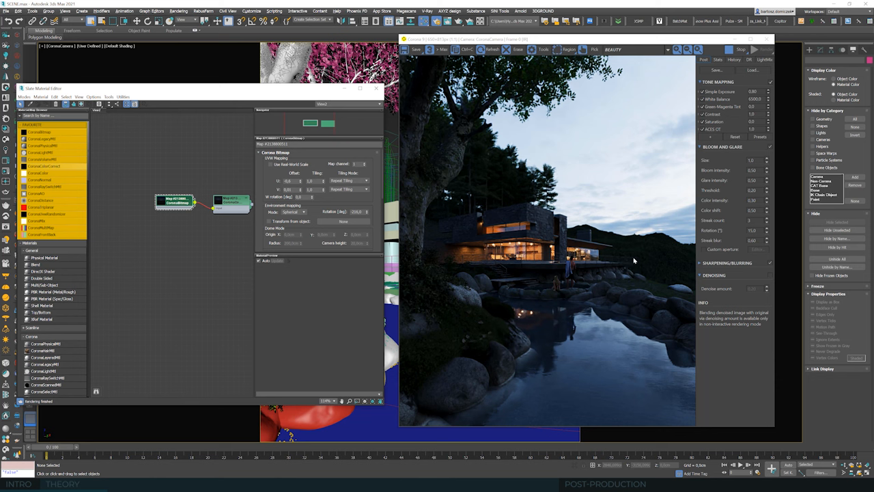
mouse_move(641, 259)
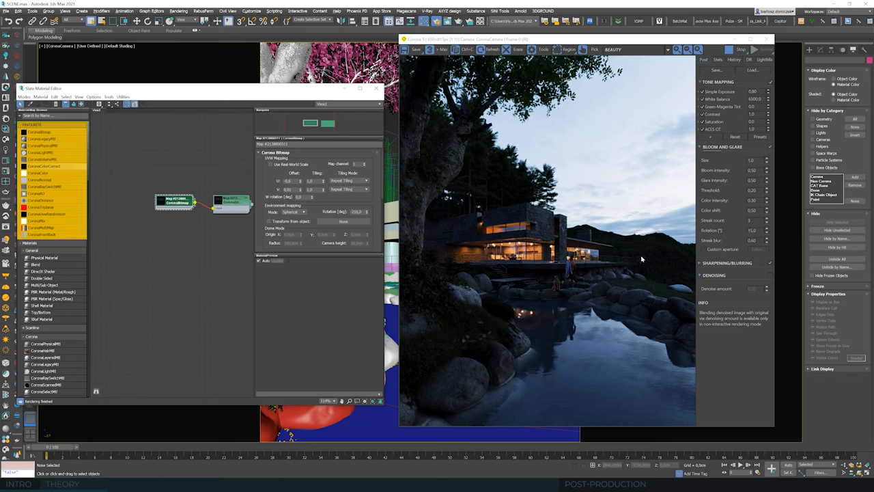
mouse_move(661, 262)
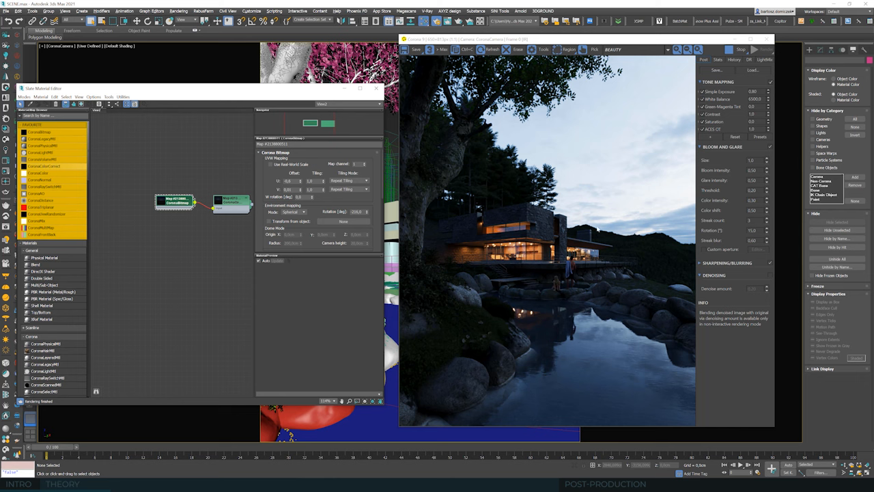
mouse_move(525, 222)
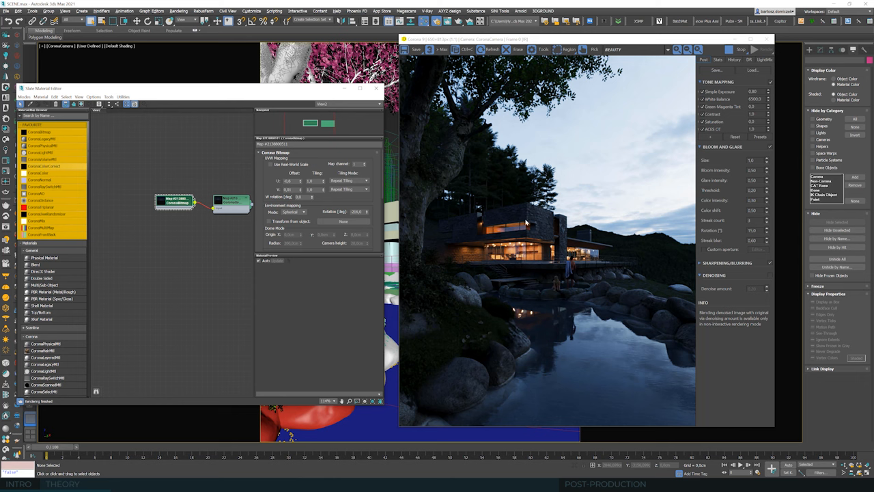
mouse_move(634, 206)
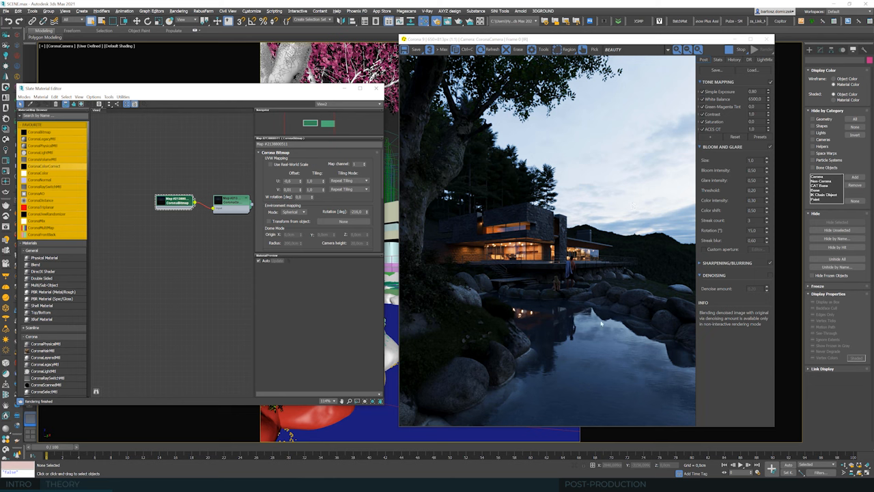
mouse_move(625, 325)
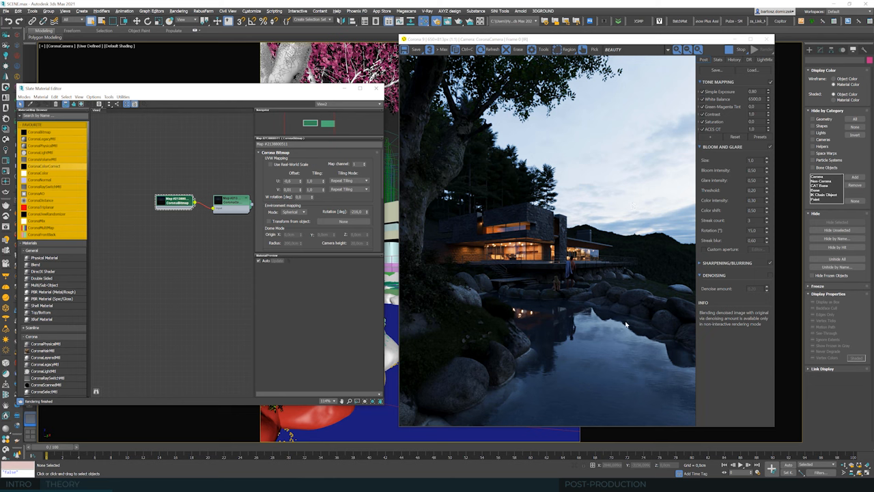
mouse_move(631, 282)
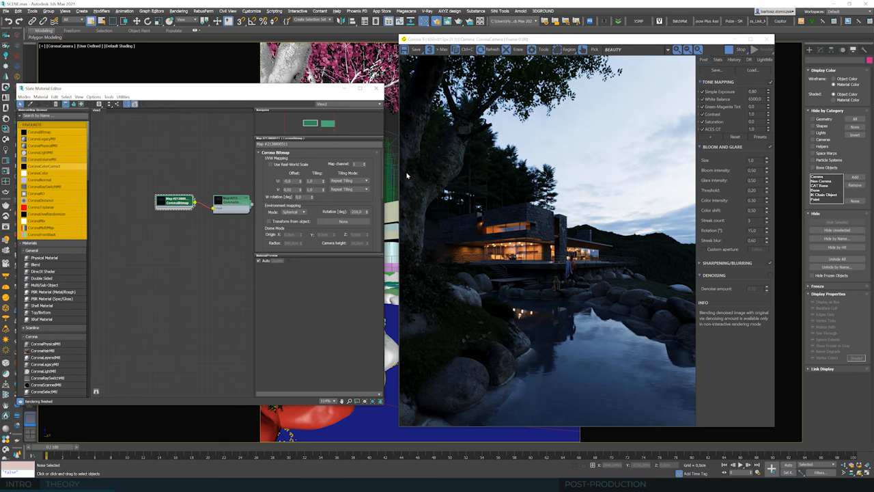
mouse_move(325, 109)
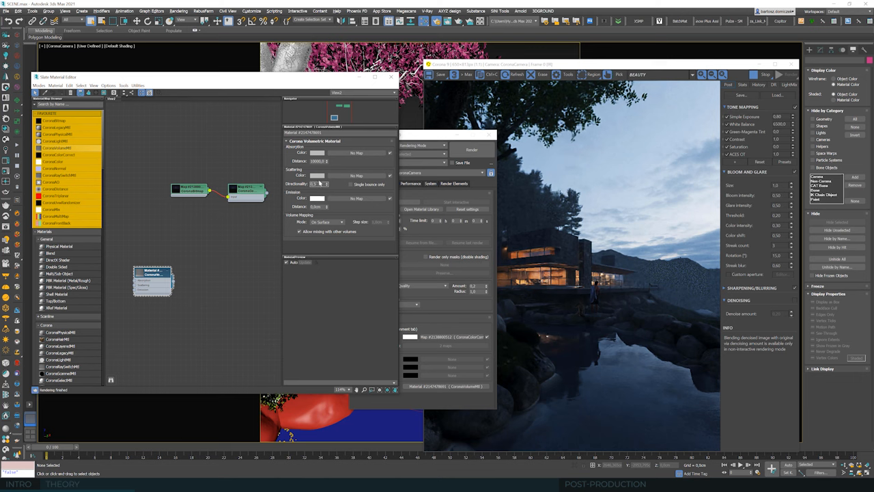
- Close the floating settings dialog covering the Corona Frame Buffer render
click(471, 149)
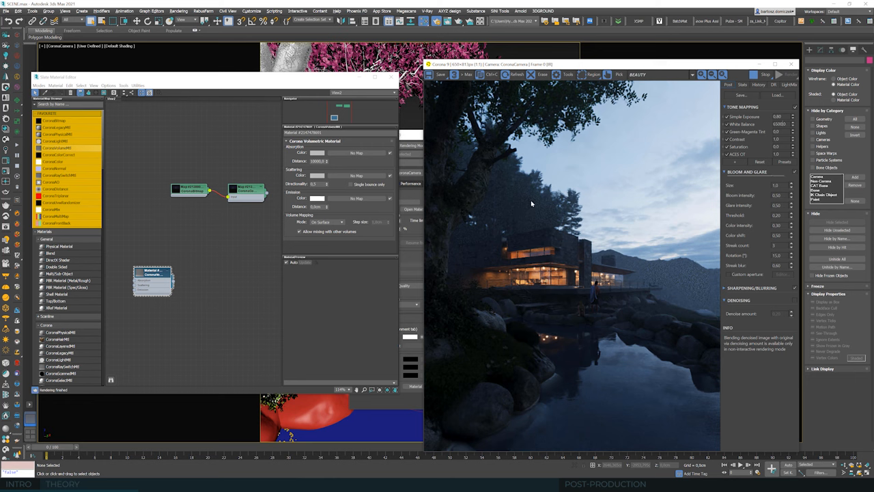
mouse_move(678, 285)
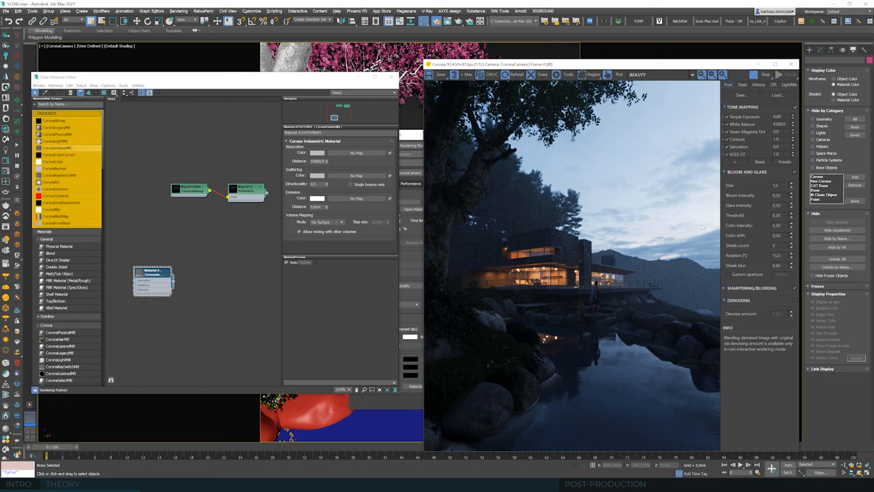
mouse_move(621, 299)
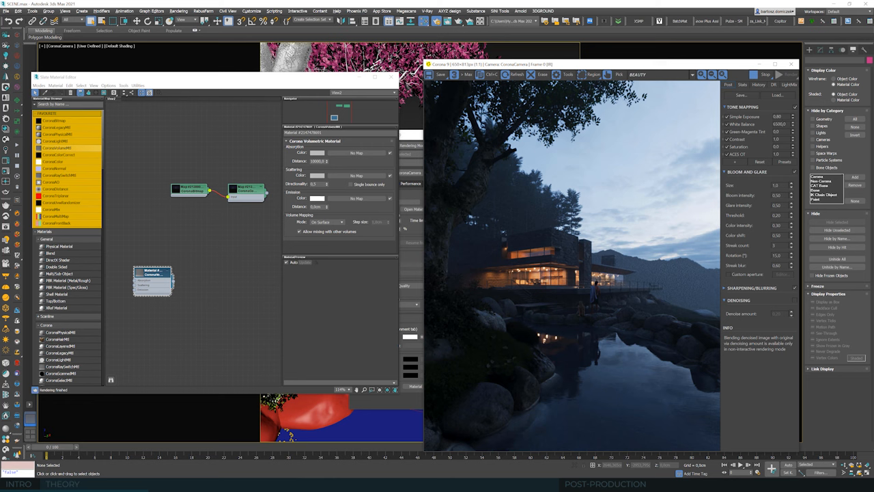
mouse_move(634, 208)
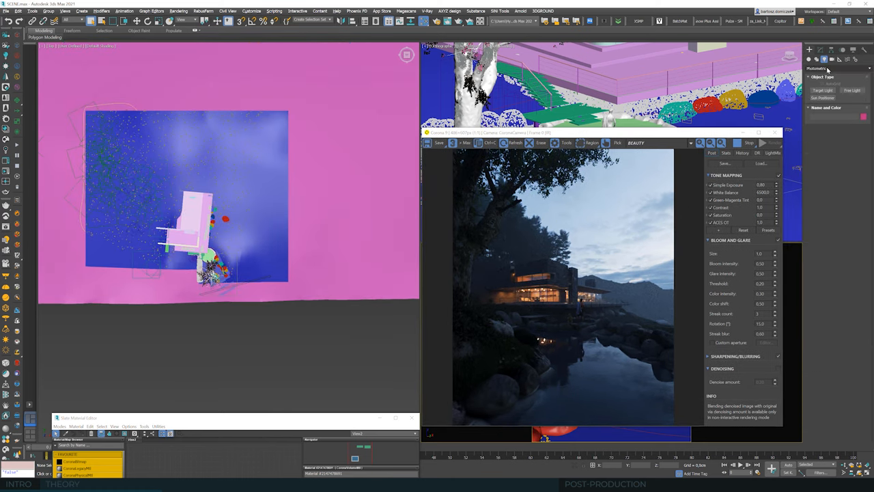
- Choose the Corona light type in the Create panel
click(836, 68)
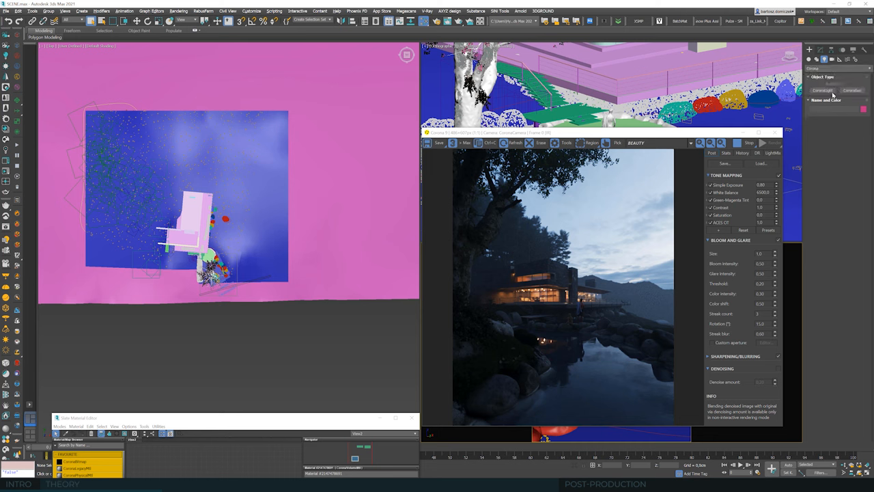
click(822, 90)
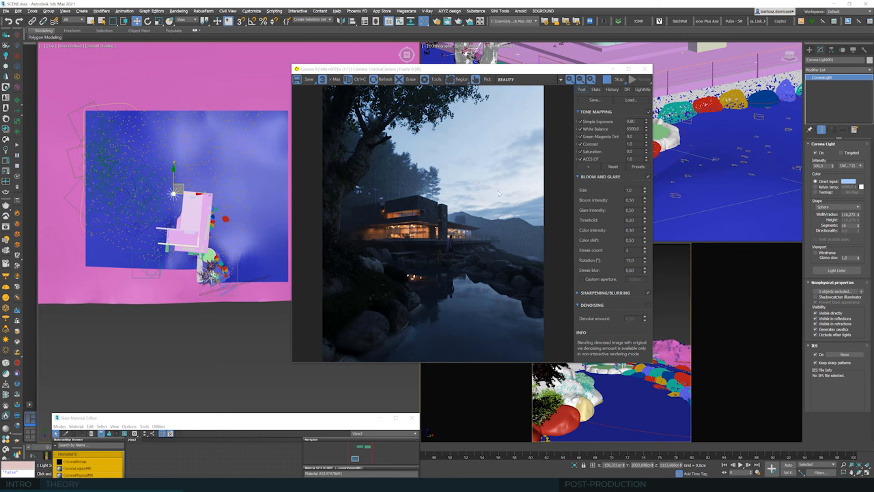
mouse_move(514, 207)
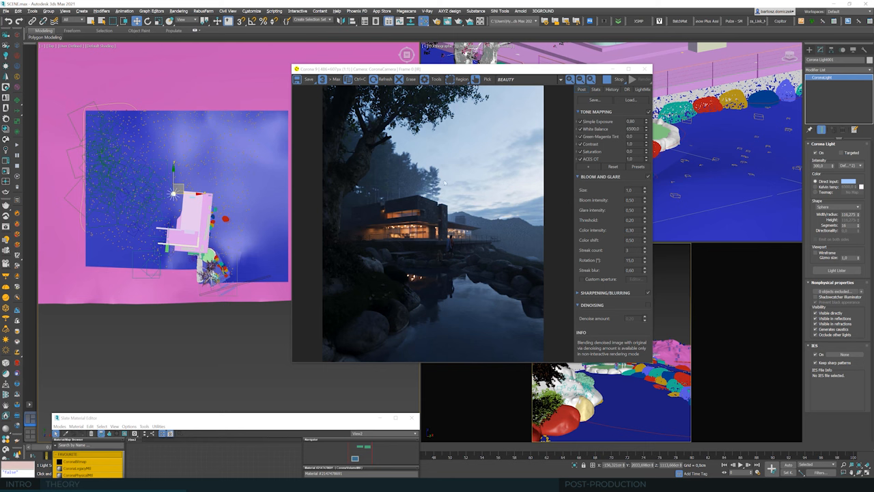
mouse_move(489, 194)
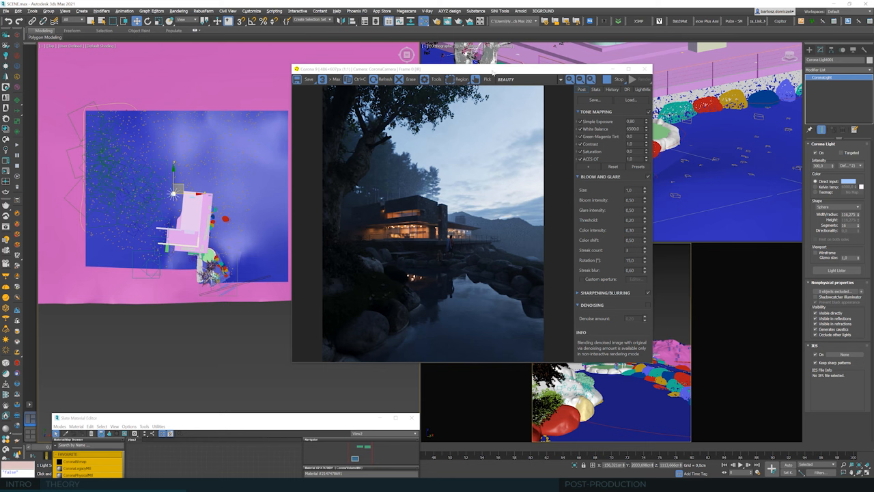
- Move the Corona VFB preview aside and clear the scene selection
drag(470, 69, 584, 57)
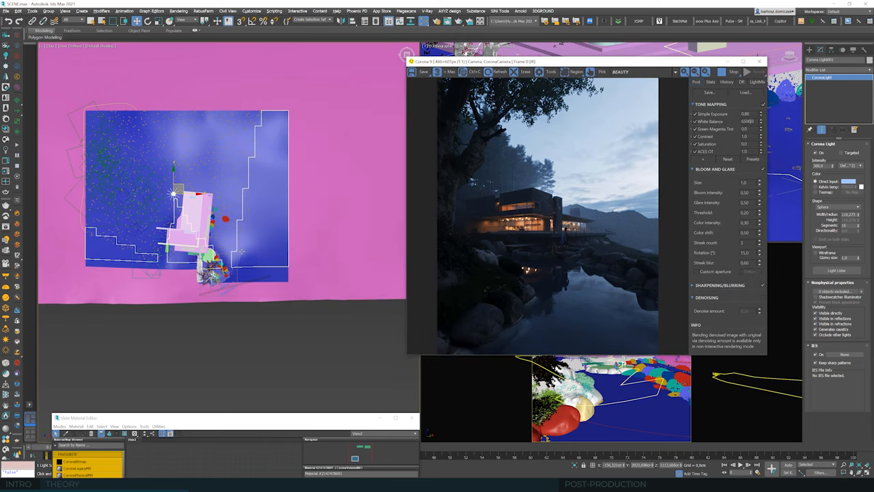
click(262, 336)
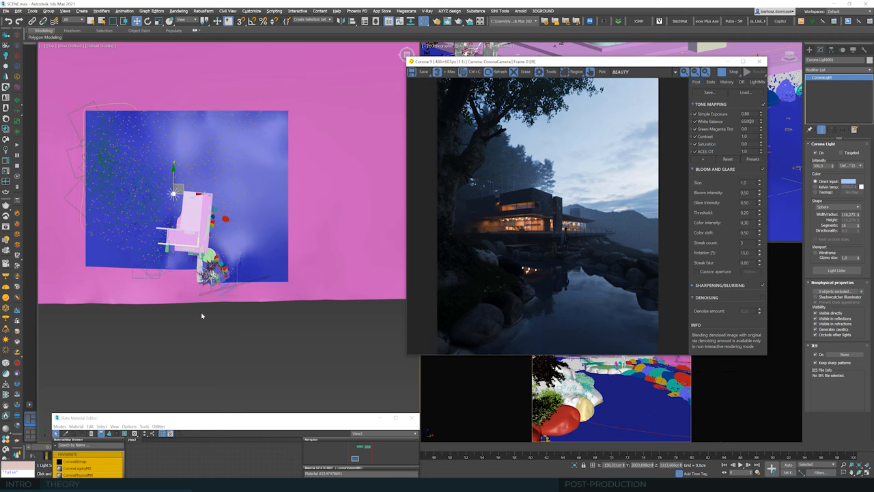
mouse_move(799, 157)
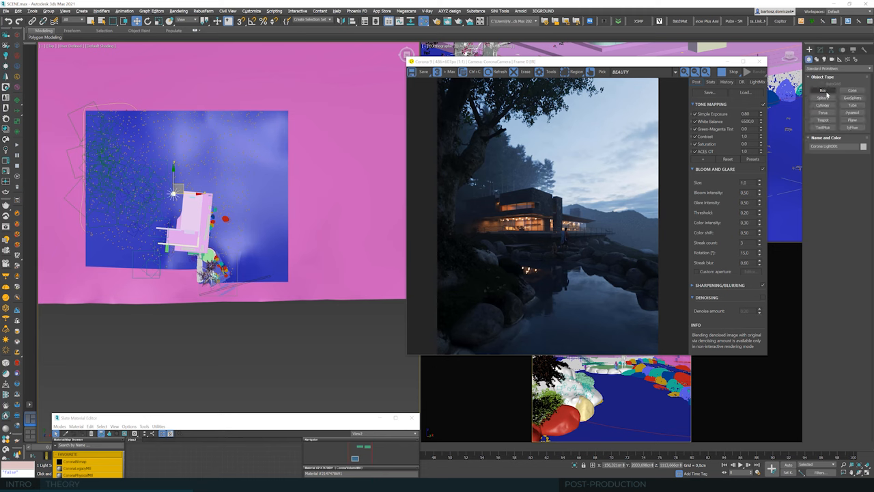
- Create the fog box's Corona Volumetric Material and set its scattering colour to a new blue tone
click(822, 90)
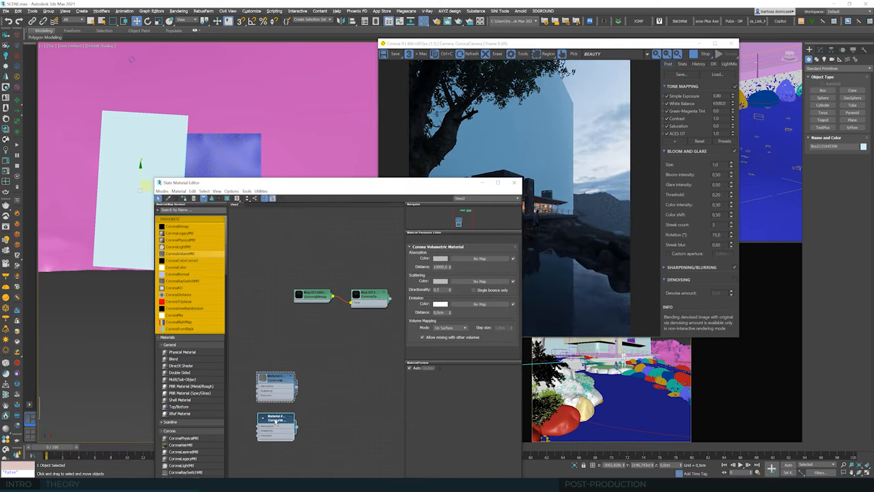
click(276, 423)
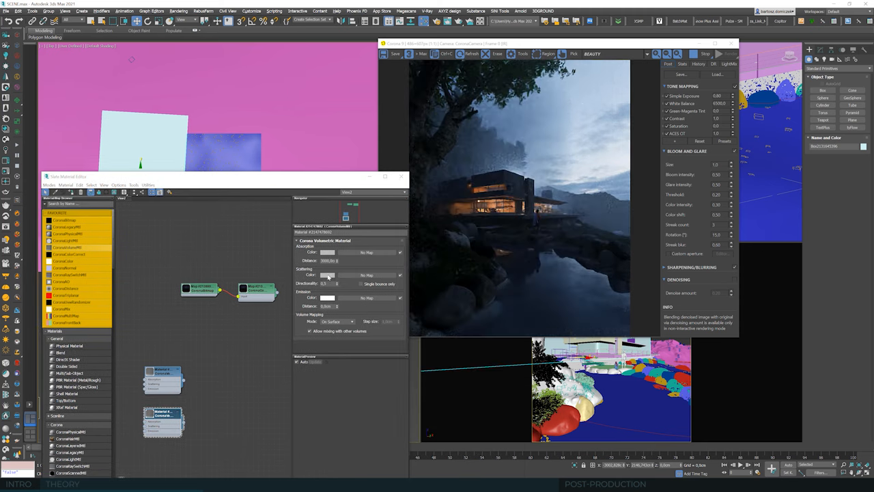
click(327, 275)
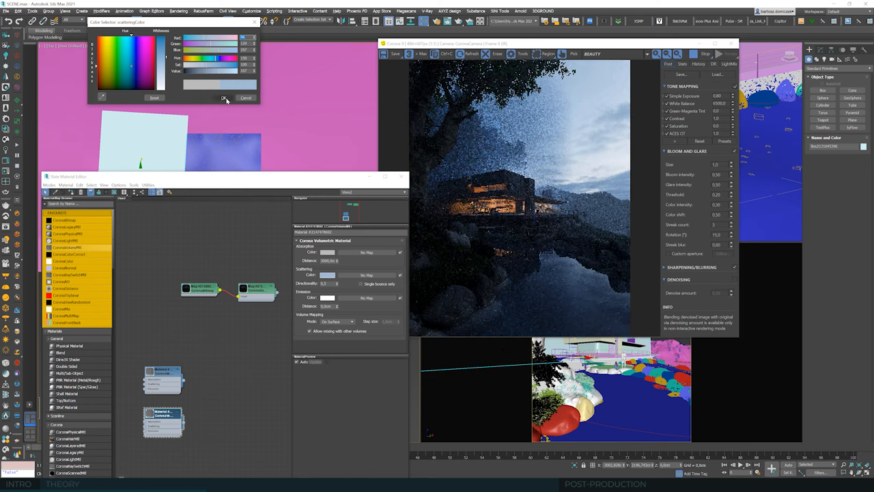
click(224, 98)
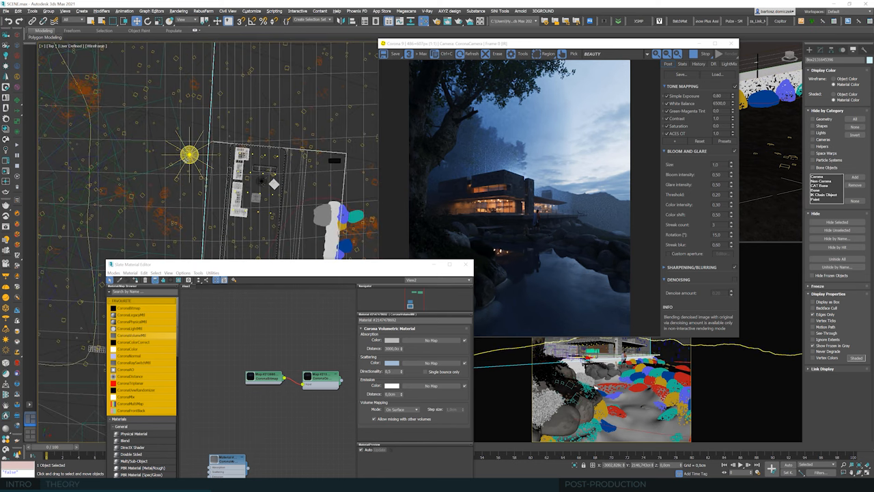
- Switch the viewport to Top view before hiding the fog box
click(188, 155)
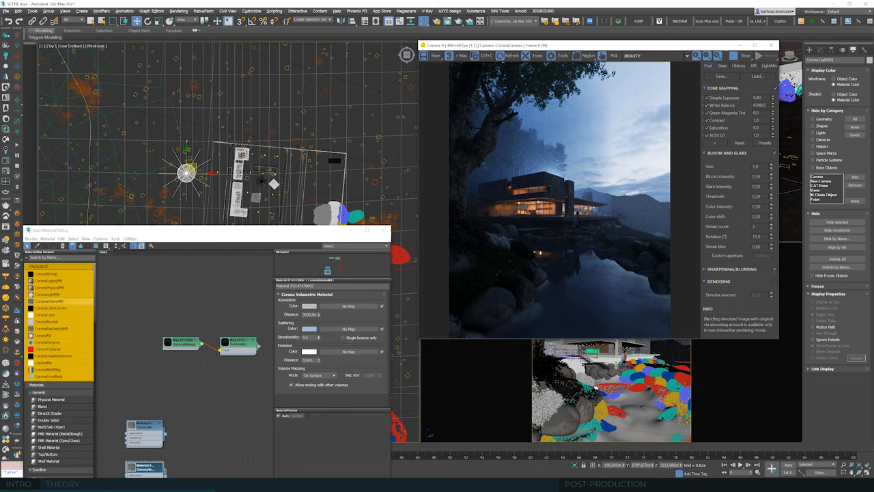
mouse_move(570, 200)
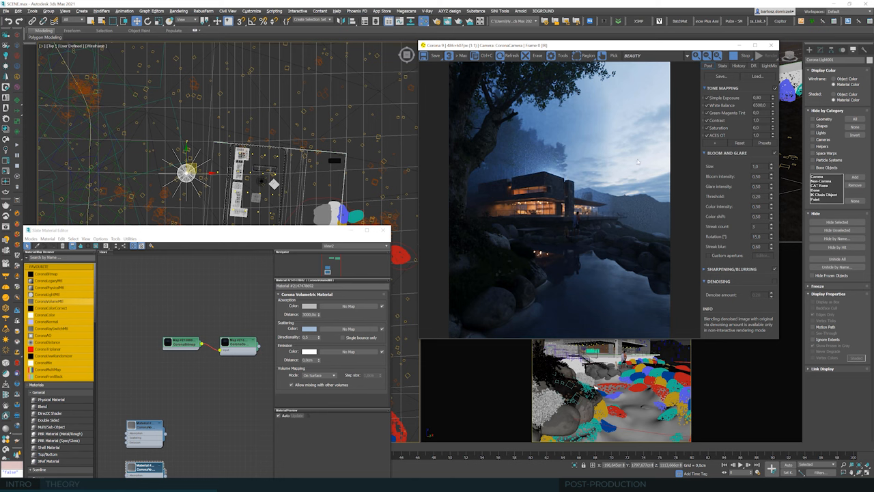
mouse_move(587, 142)
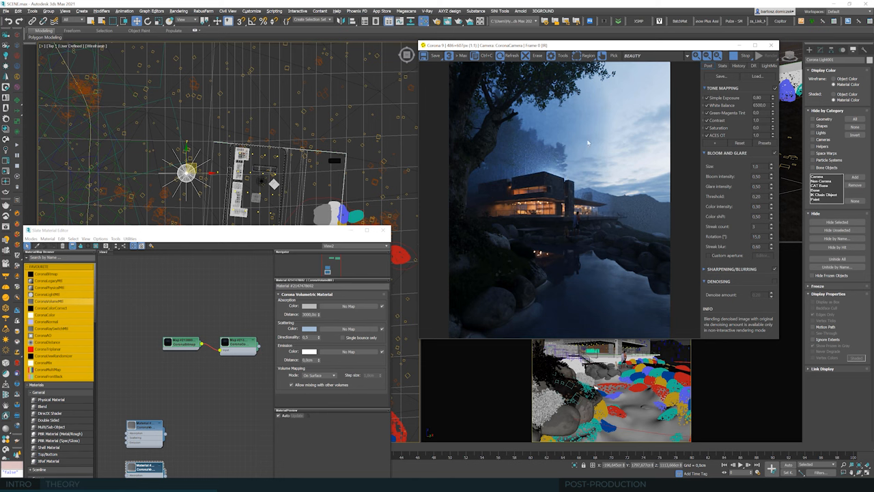
mouse_move(600, 149)
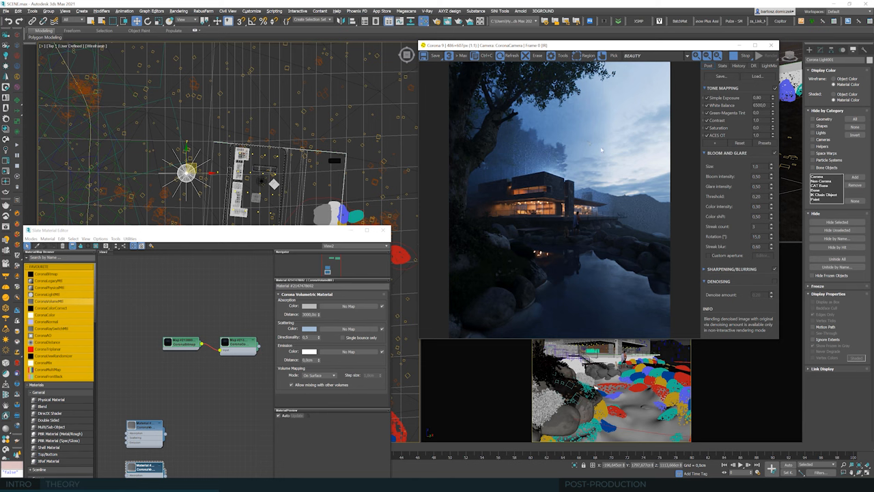
mouse_move(609, 95)
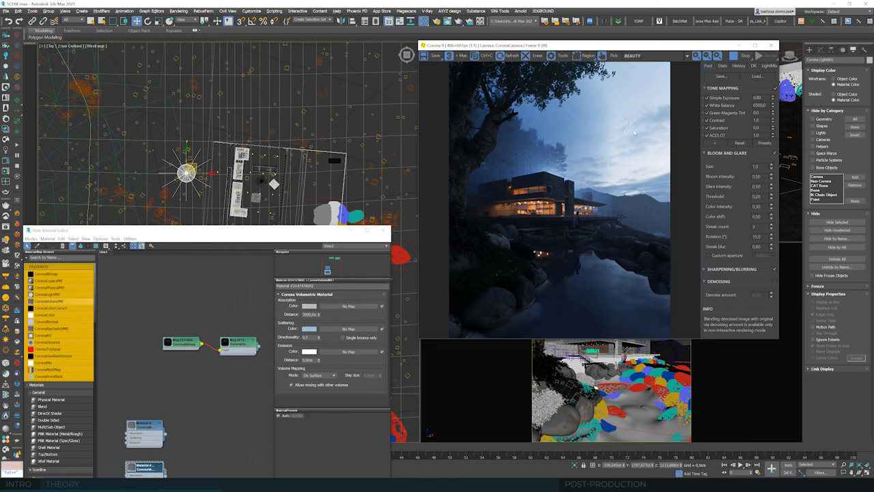
mouse_move(554, 143)
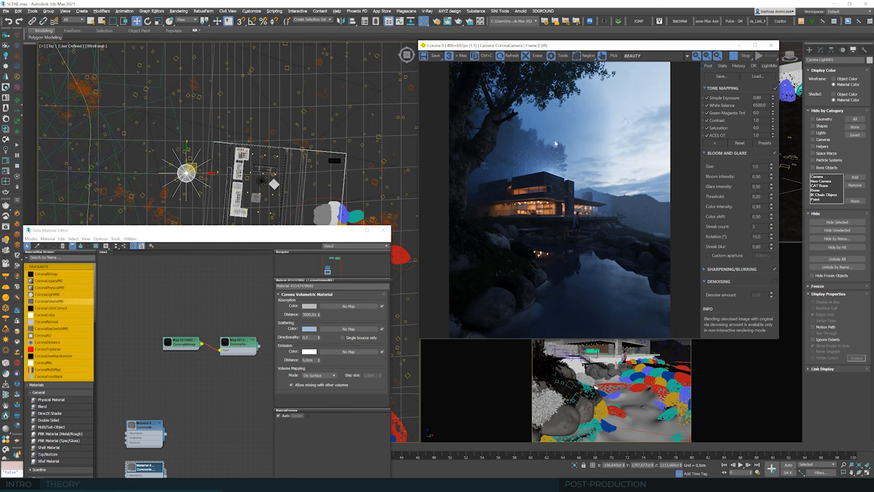
mouse_move(669, 180)
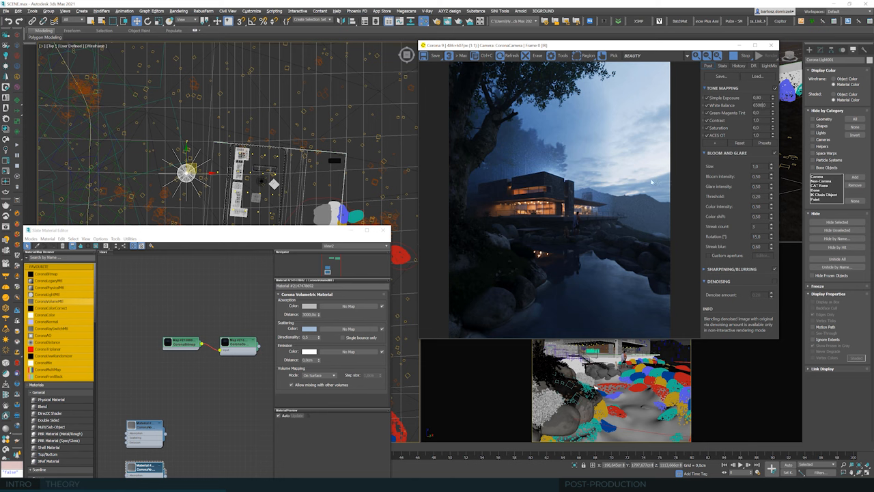
mouse_move(641, 180)
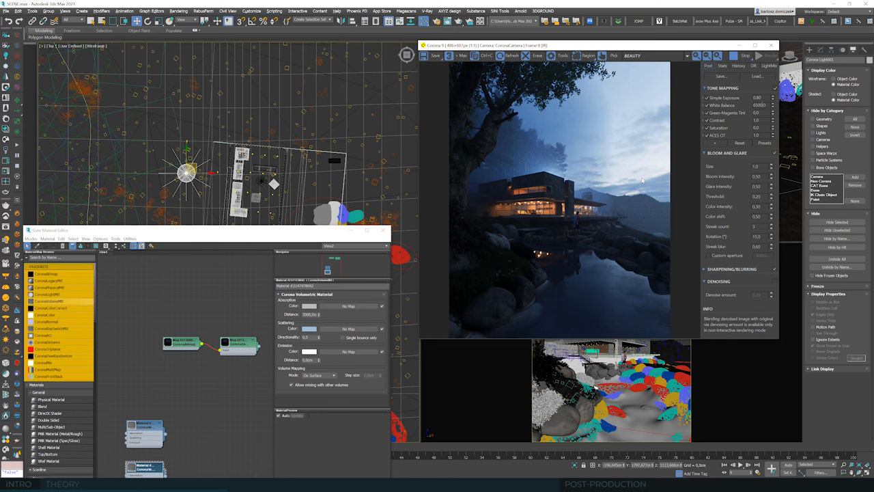
mouse_move(519, 176)
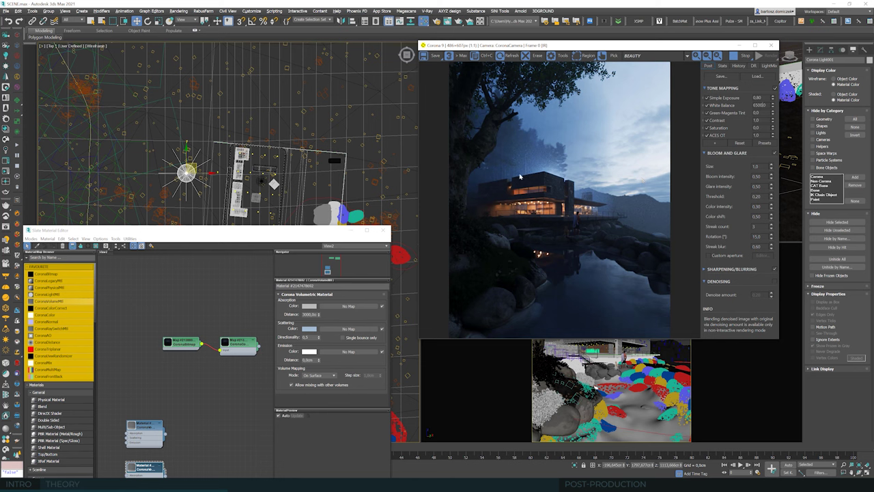
mouse_move(577, 176)
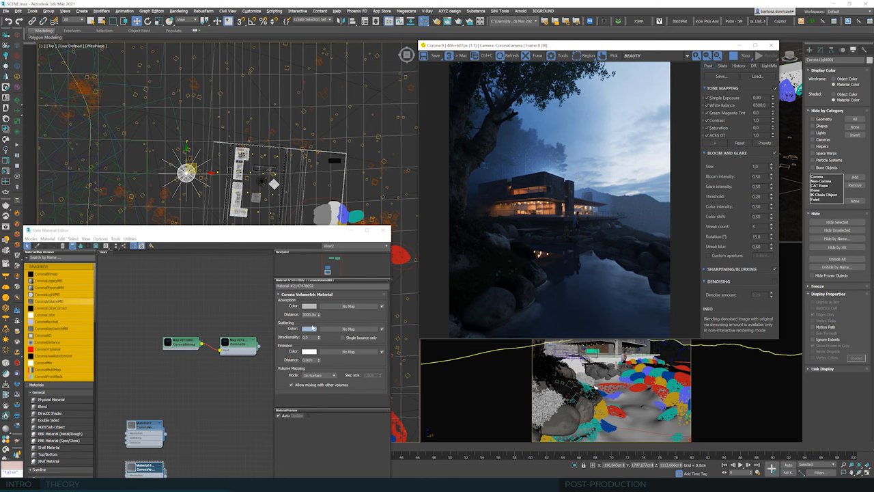
- Lower the Volumetric Material scattering distance to thin the fog
click(308, 328)
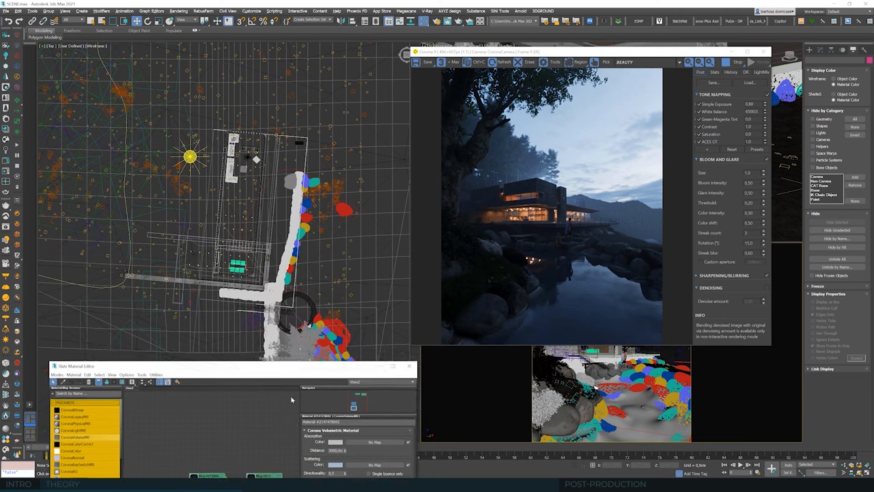
- Place a new Corona Light in the Top viewport near the lake shoreline
drag(232, 366, 232, 409)
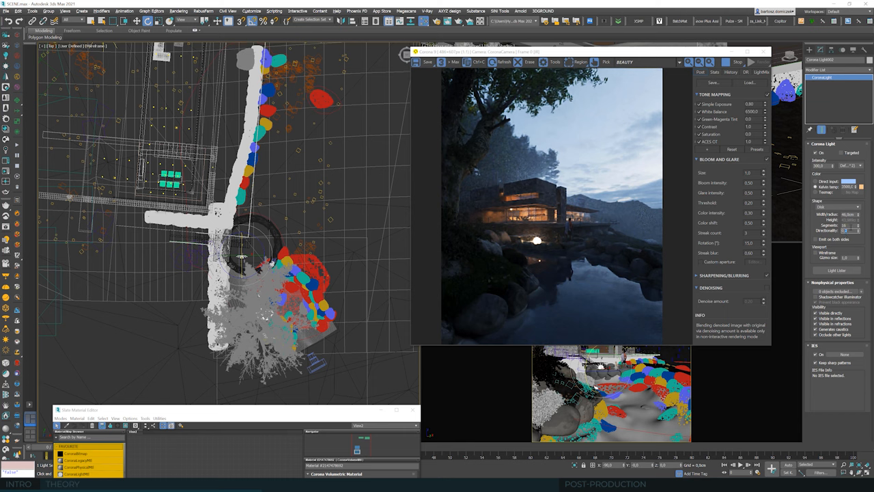
mouse_move(844, 225)
text(0,4)
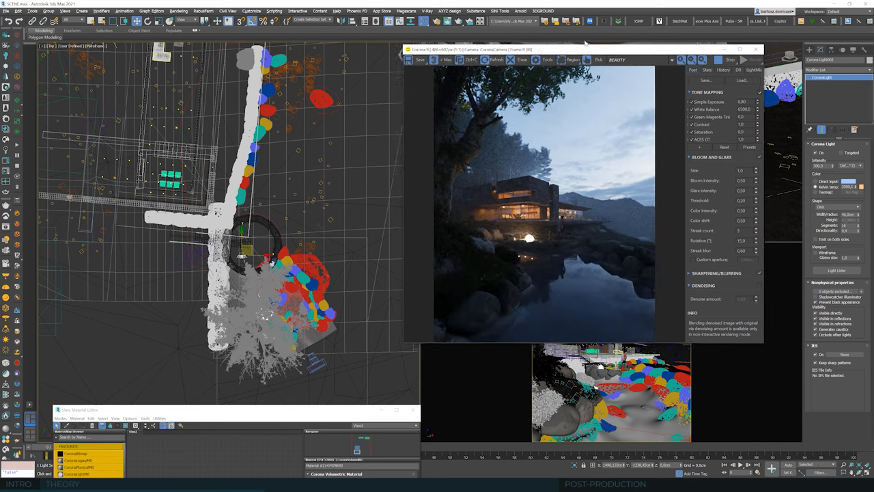
- Slide the Corona frame buffer aside and back to review the dusk render against the viewports
drag(584, 49, 426, 52)
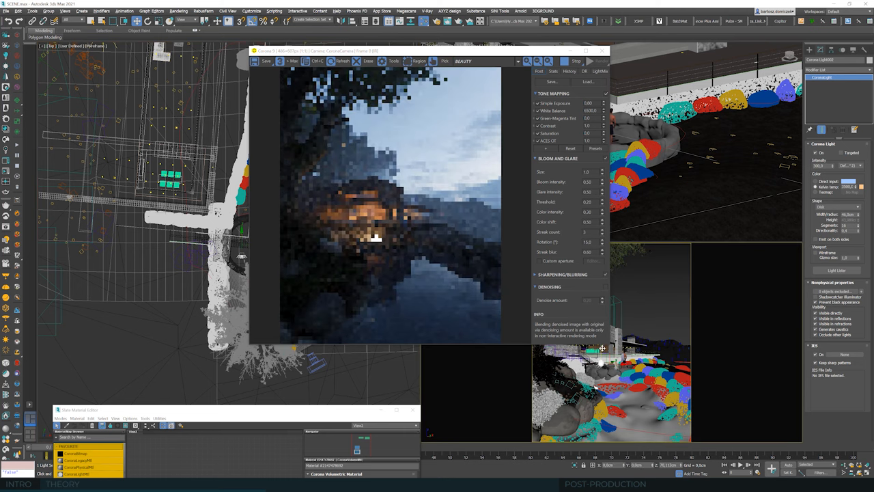
drag(389, 52, 635, 52)
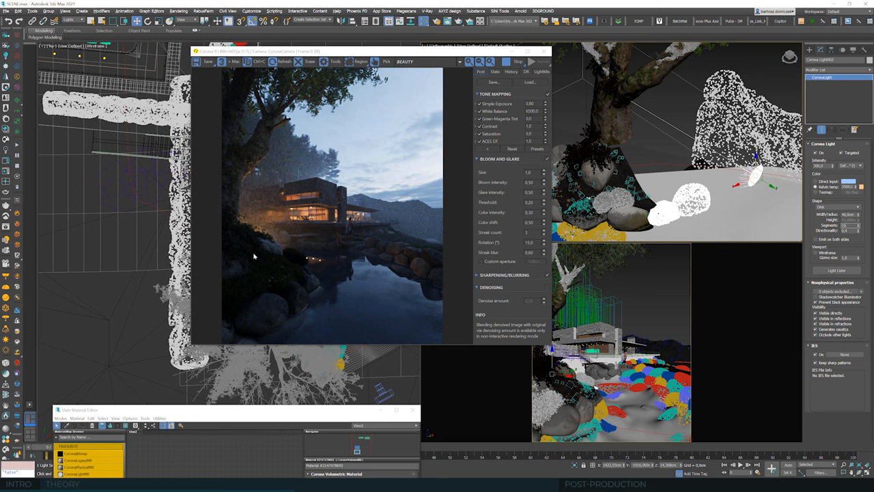
mouse_move(252, 231)
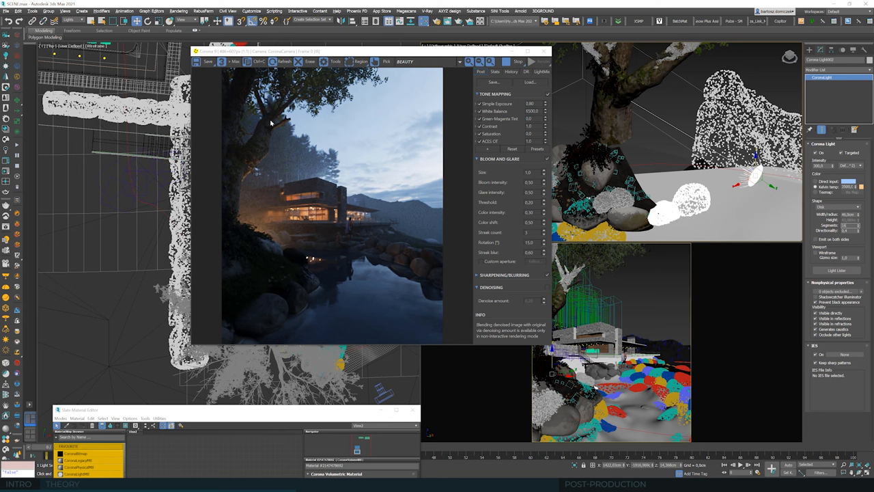
mouse_move(425, 267)
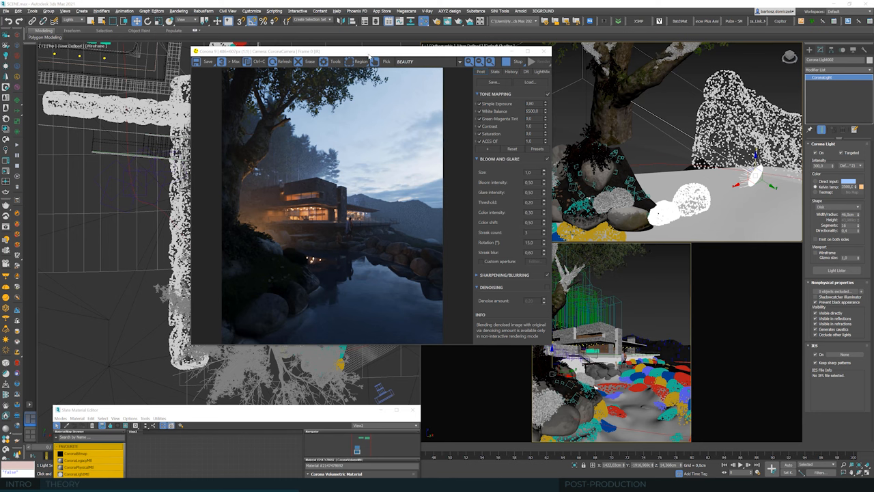
- Move the render preview off the viewport and switch it to the Top view
drag(369, 52, 614, 179)
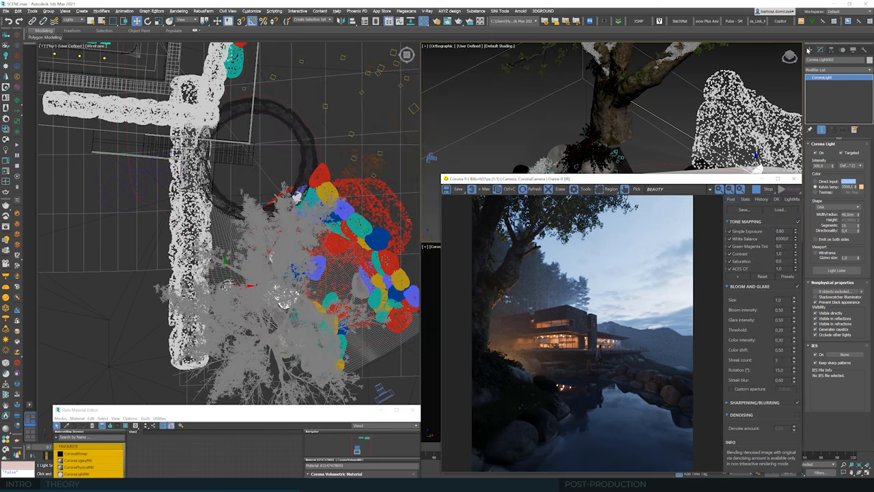
click(809, 49)
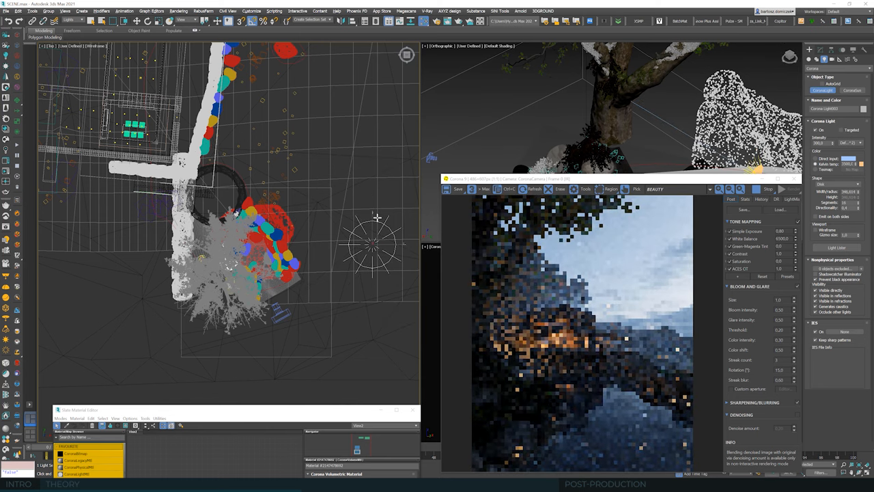
mouse_move(279, 140)
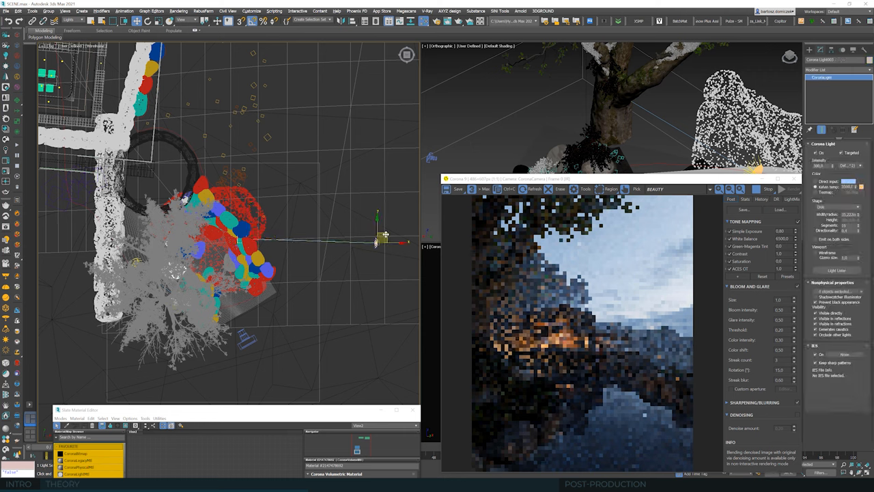
- Reposition the frame buffer over the scene to inspect the resolved render with window reflections
drag(379, 235, 366, 218)
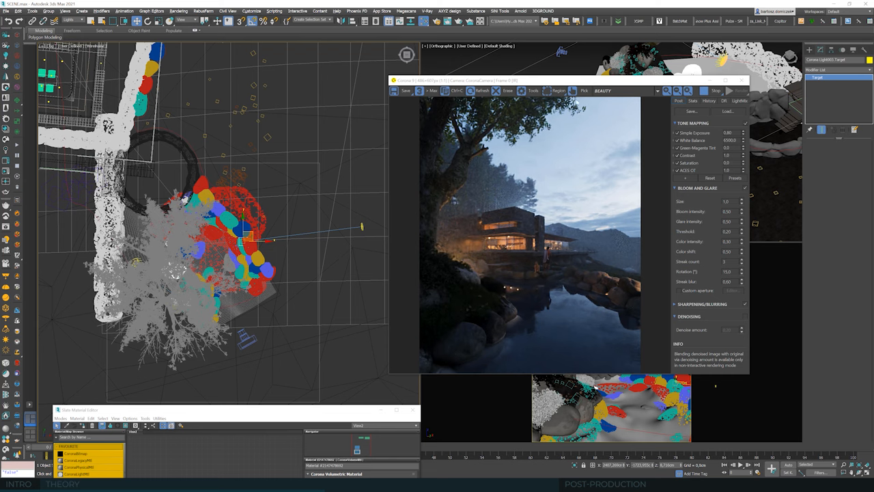
drag(567, 79, 533, 50)
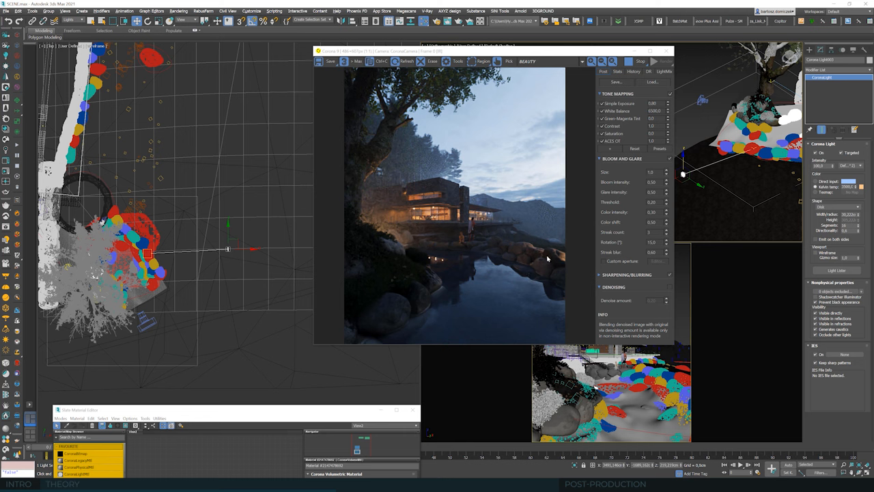
mouse_move(693, 183)
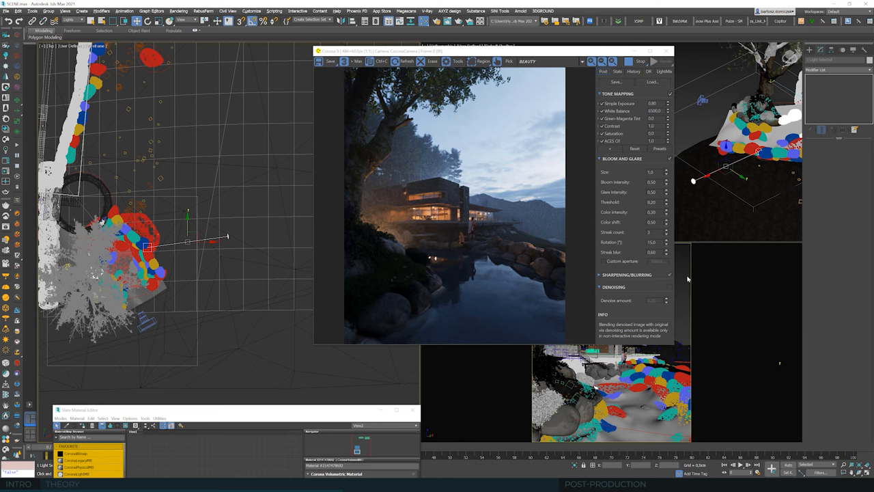
mouse_move(553, 257)
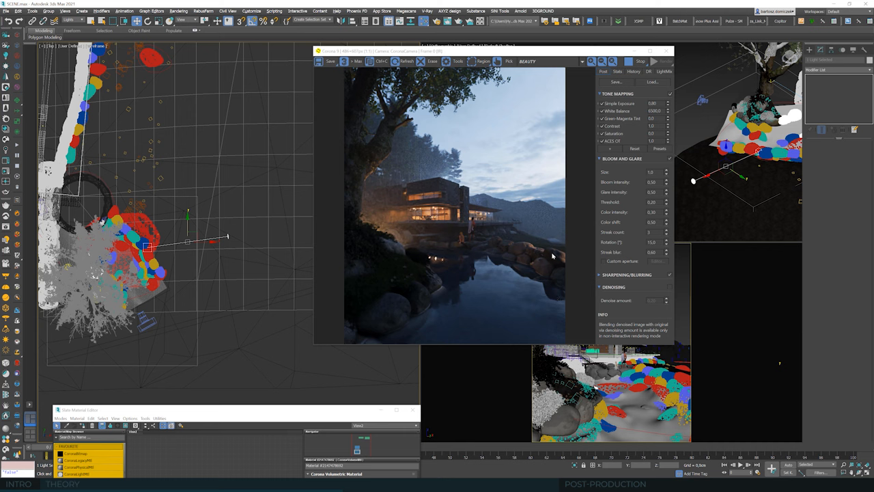
mouse_move(760, 267)
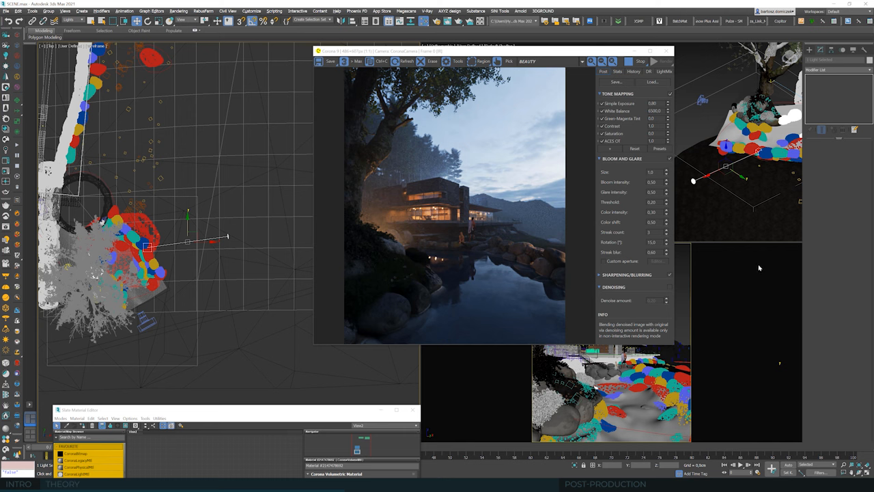
mouse_move(743, 268)
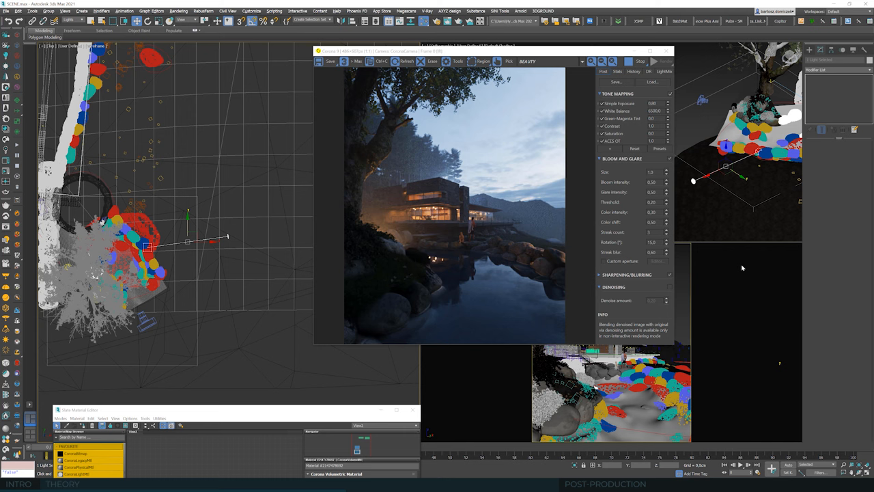
mouse_move(437, 249)
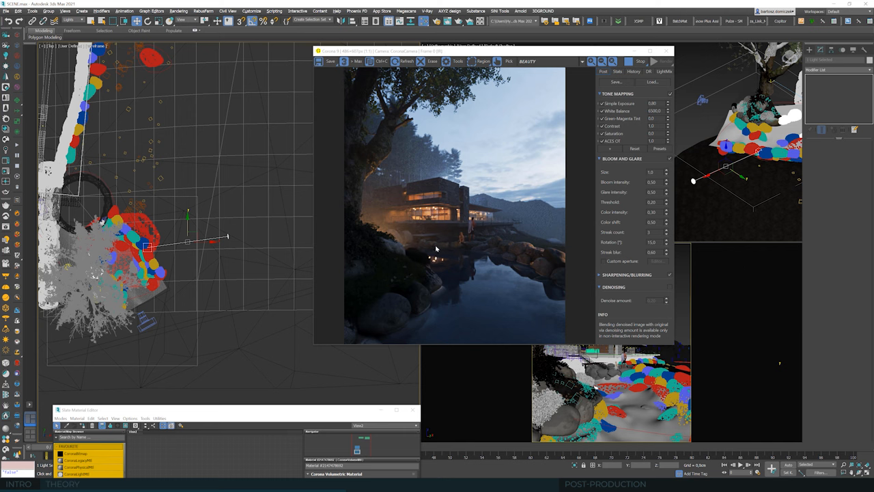
mouse_move(462, 247)
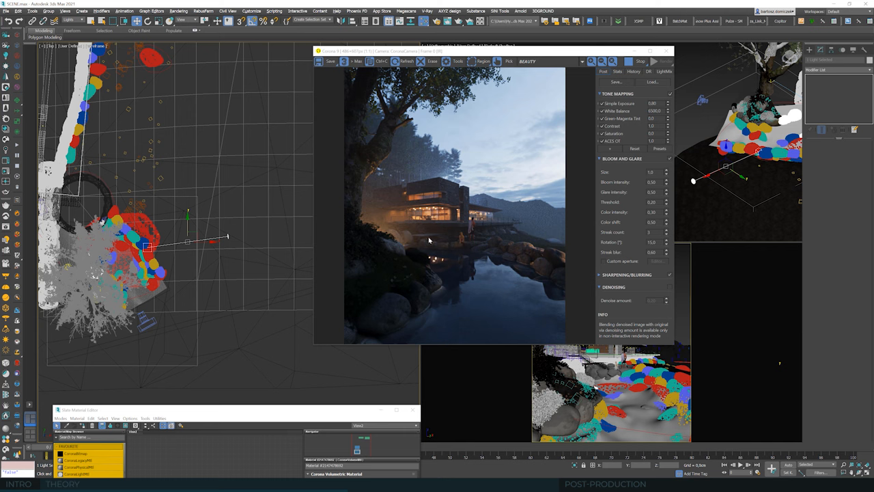
mouse_move(489, 273)
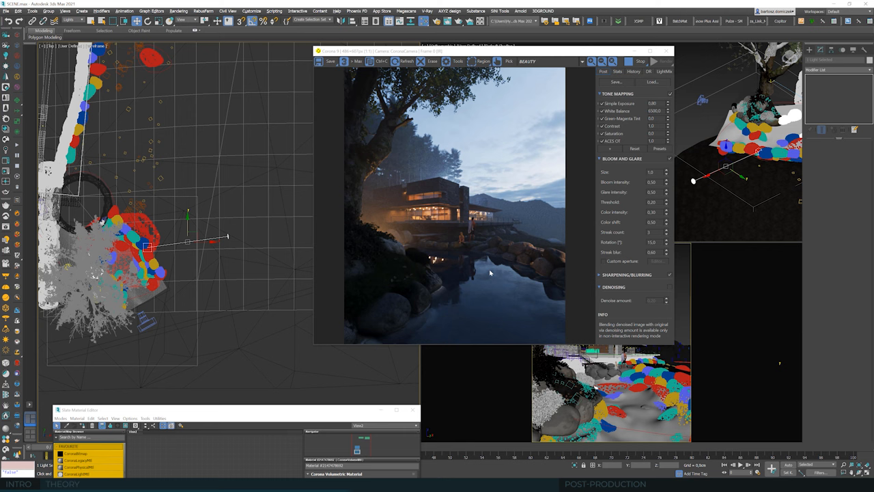
mouse_move(486, 283)
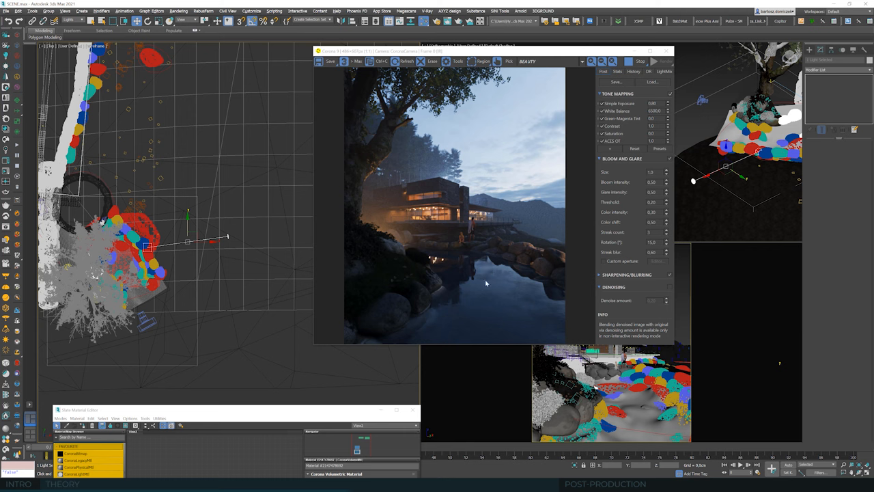
mouse_move(474, 278)
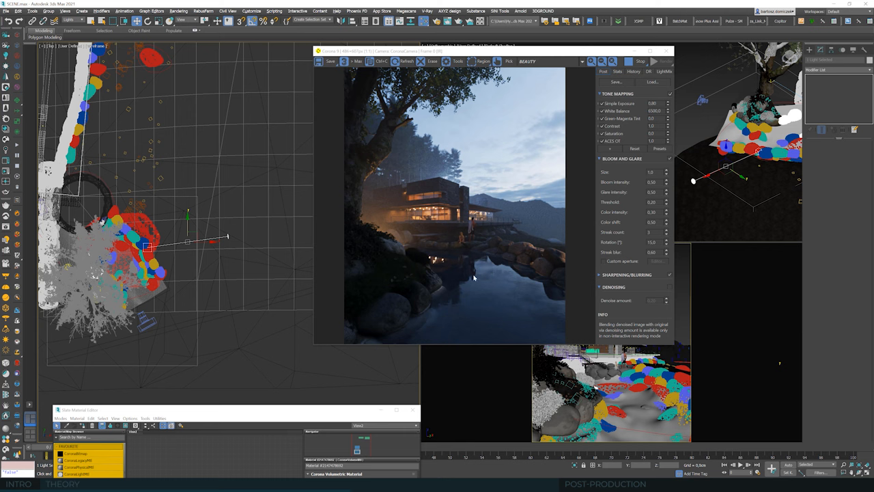
click(809, 50)
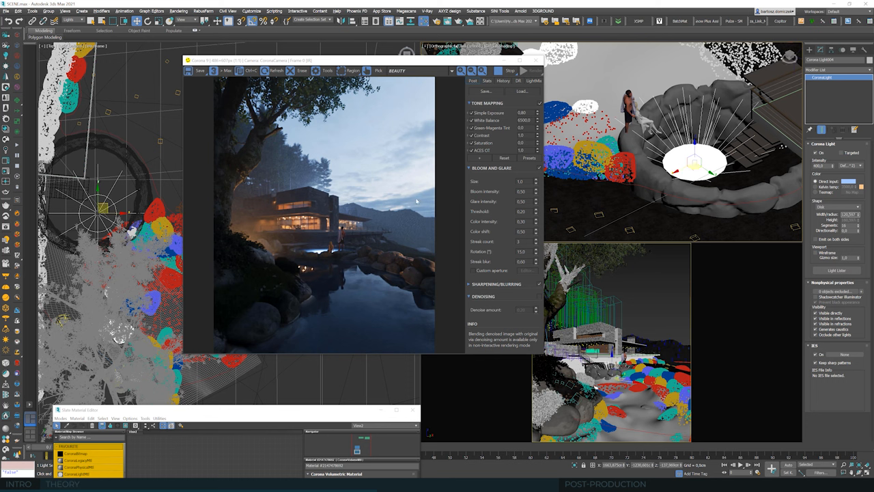
mouse_move(334, 246)
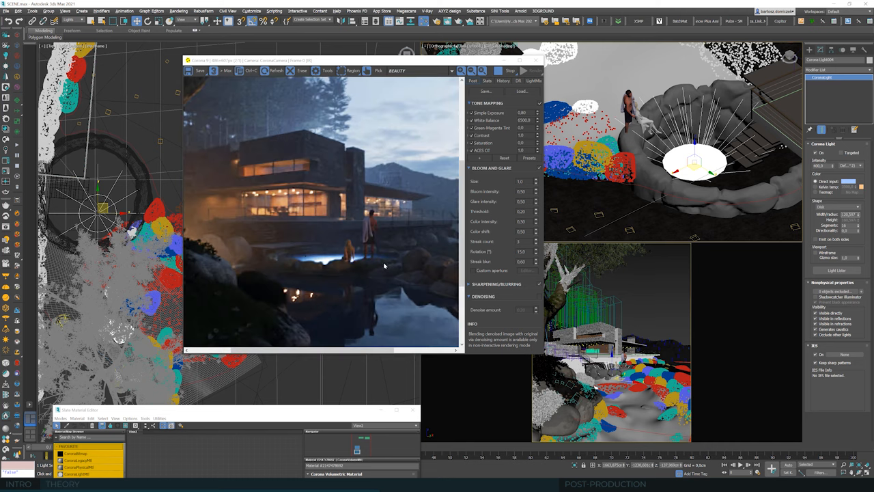
mouse_move(410, 265)
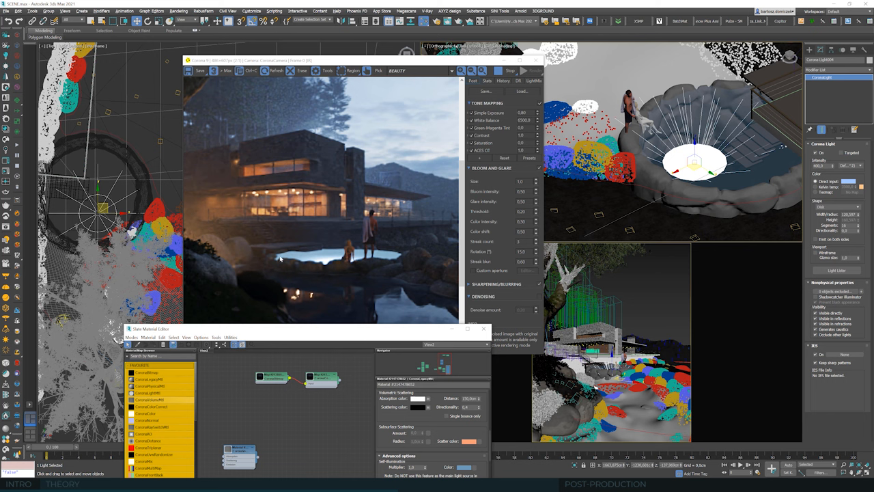
mouse_move(265, 262)
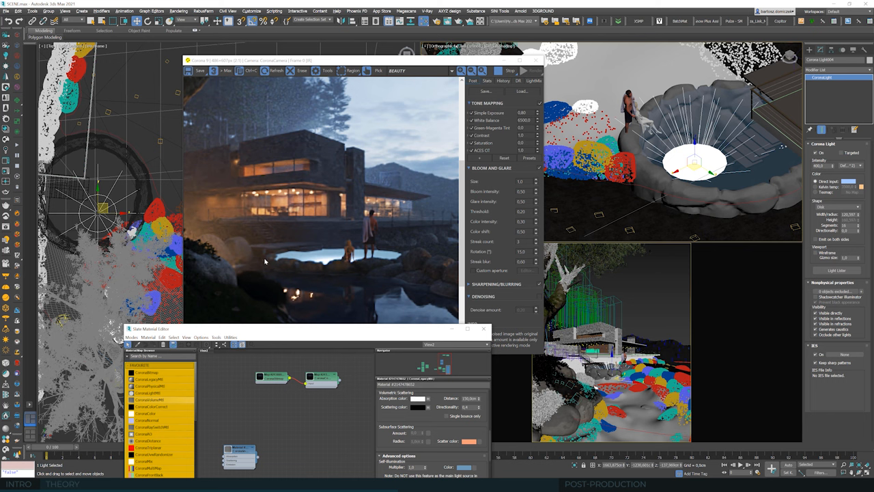
mouse_move(317, 254)
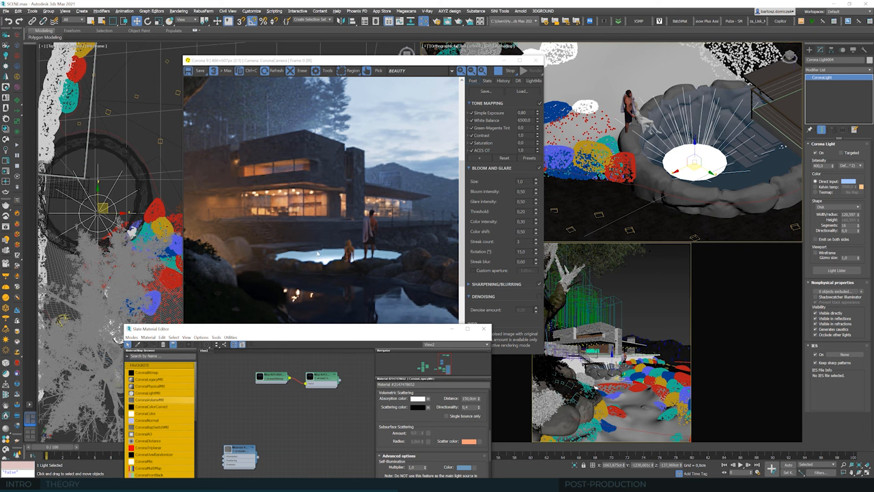
mouse_move(325, 234)
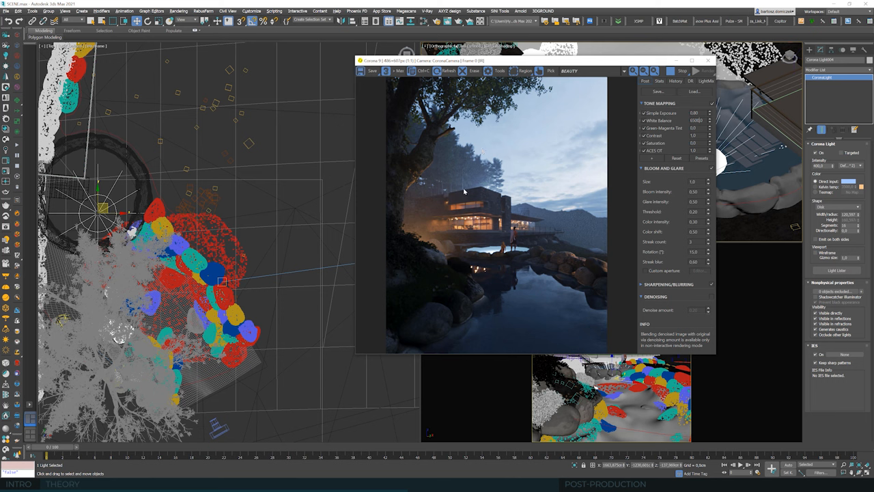
mouse_move(450, 199)
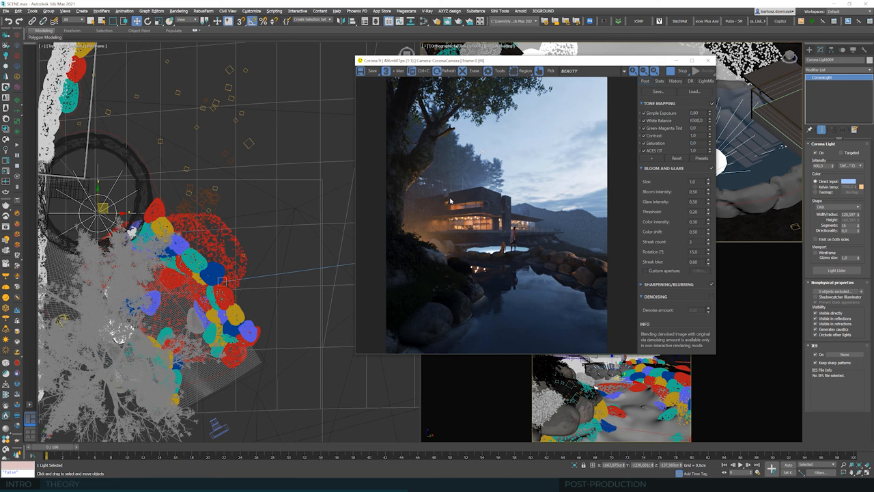
mouse_move(564, 259)
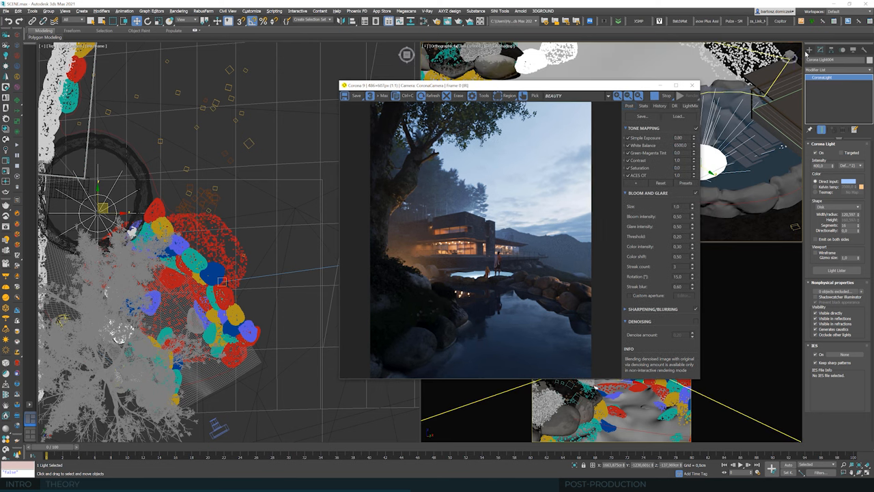
- Bring up the Slate Material Editor beside the interactive render view
click(810, 49)
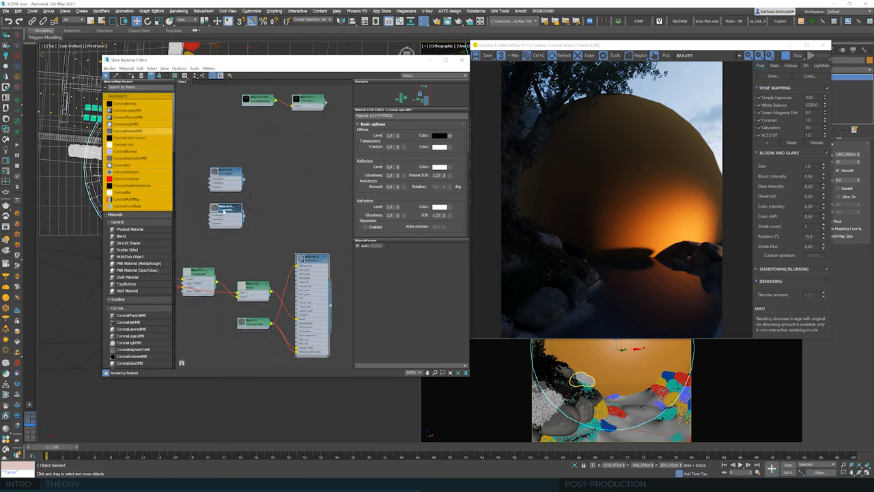
- Enlarge and raise the material editor so the Corona Volumetric Material node graph shows in full
click(225, 216)
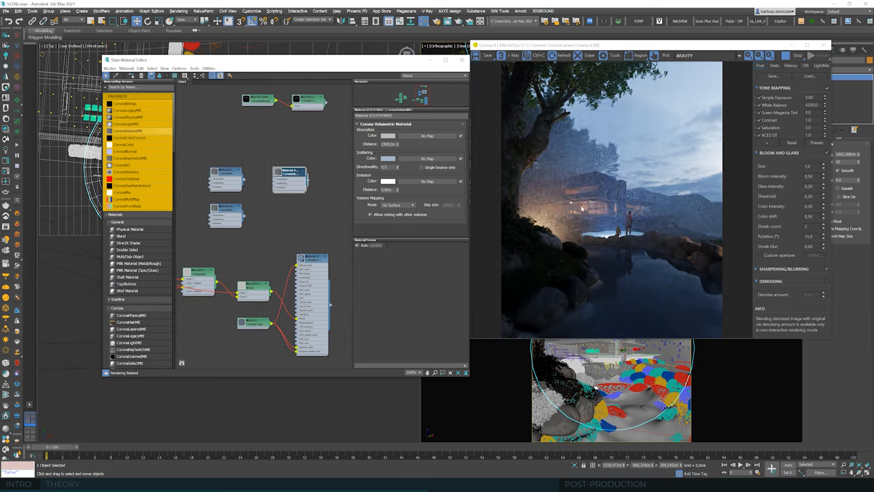
mouse_move(654, 207)
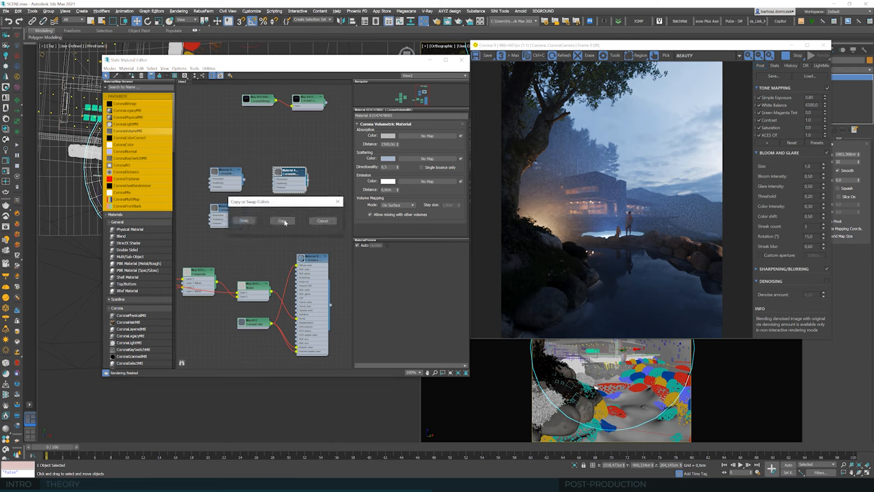
click(283, 220)
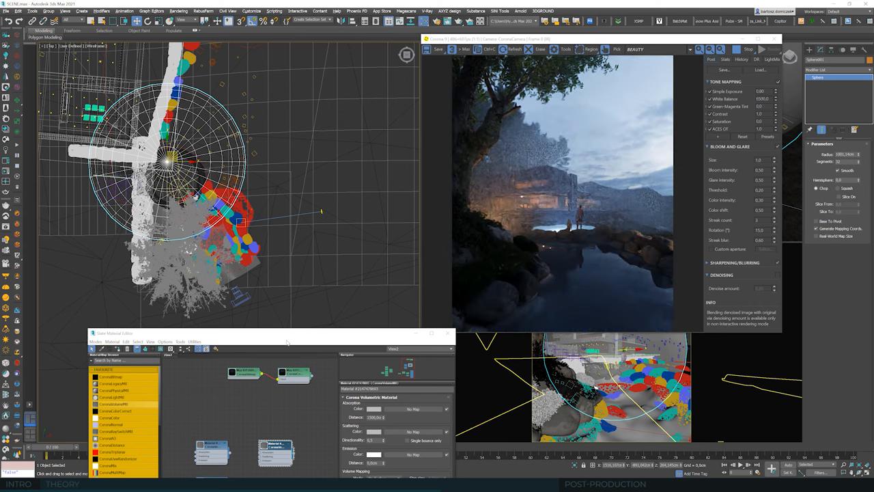
drag(286, 334, 248, 260)
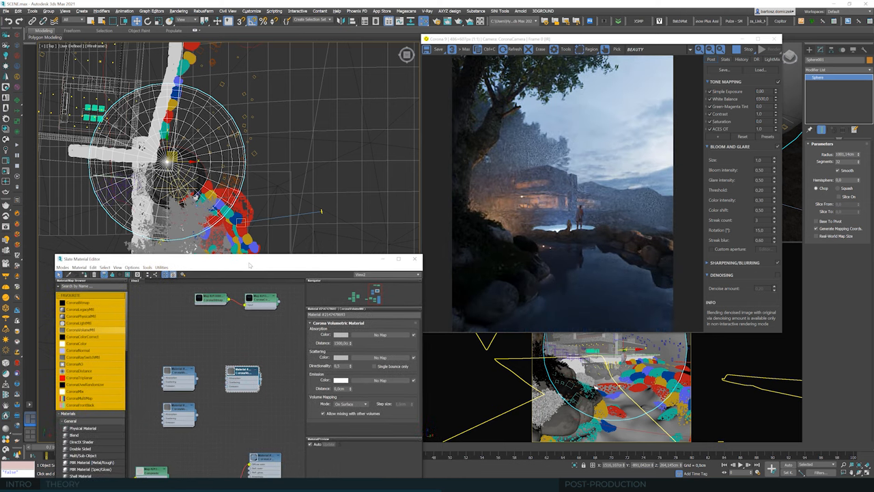
drag(248, 265, 253, 134)
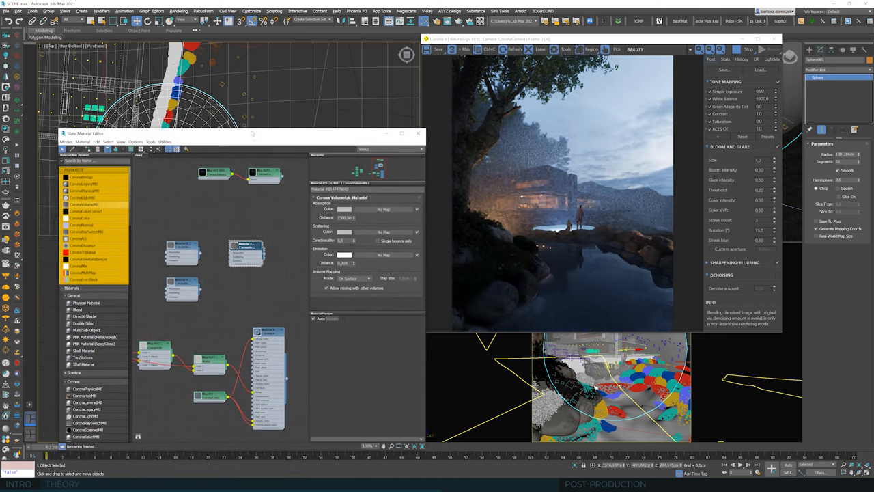
drag(252, 134, 240, 112)
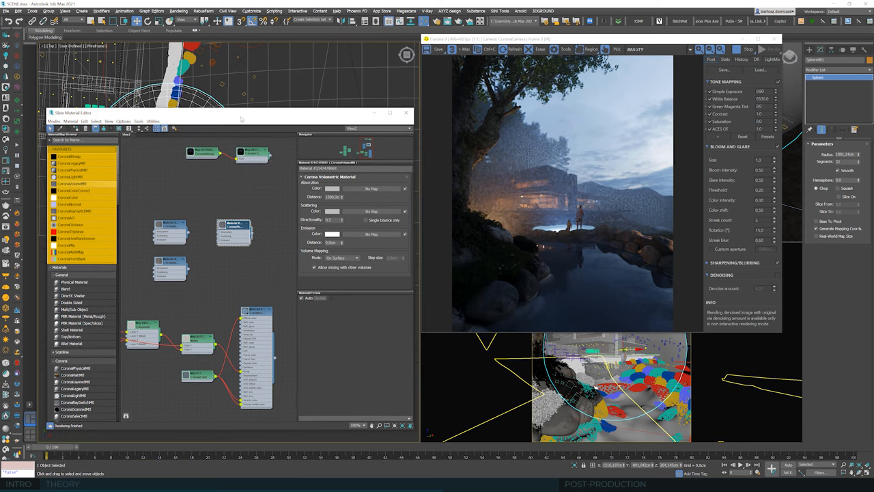
drag(241, 117, 235, 102)
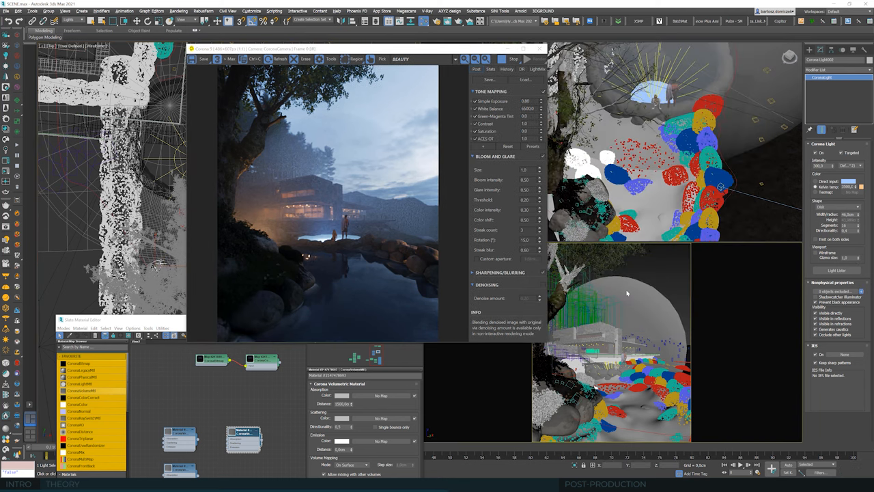
mouse_move(601, 309)
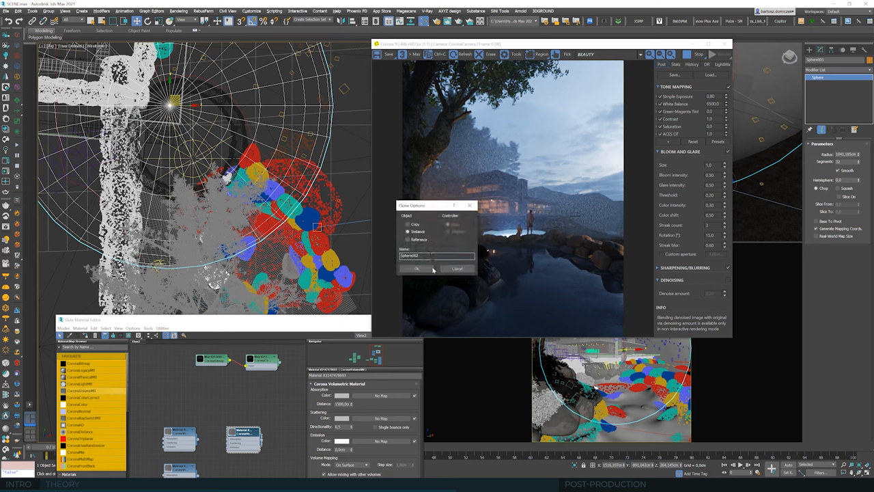
- Confirm the chosen scene camera so the render restarts from its view
click(421, 267)
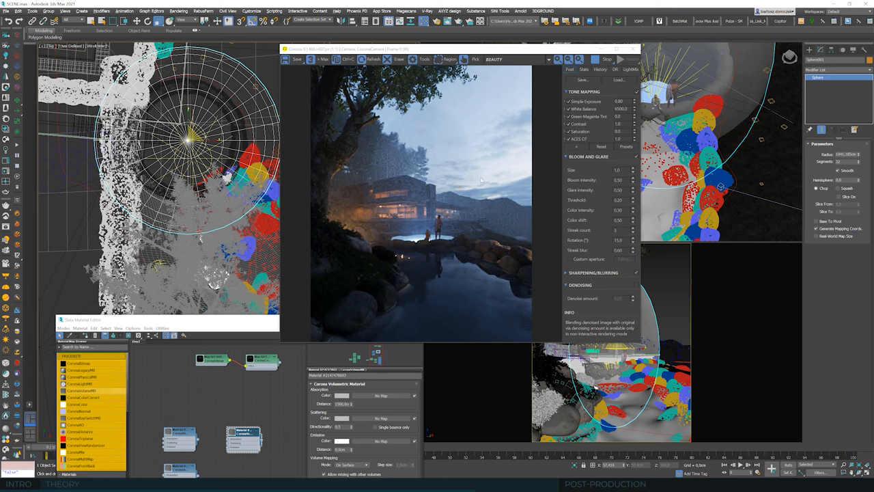
mouse_move(469, 199)
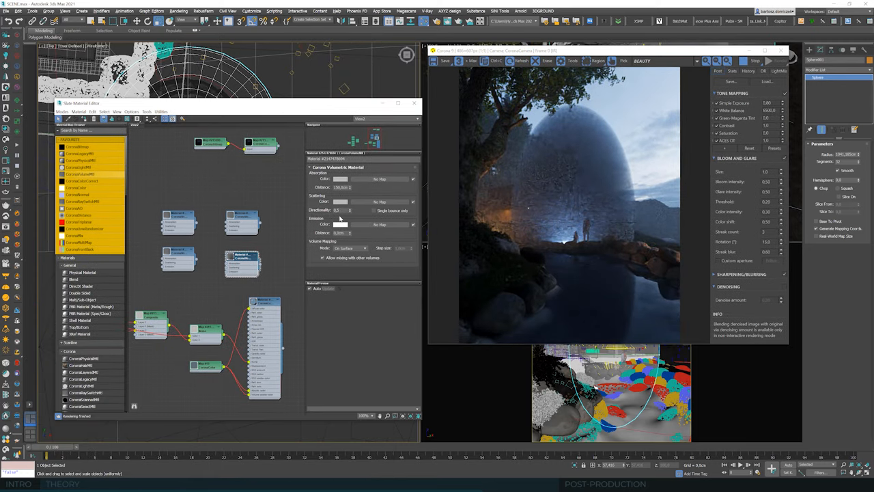
mouse_move(339, 210)
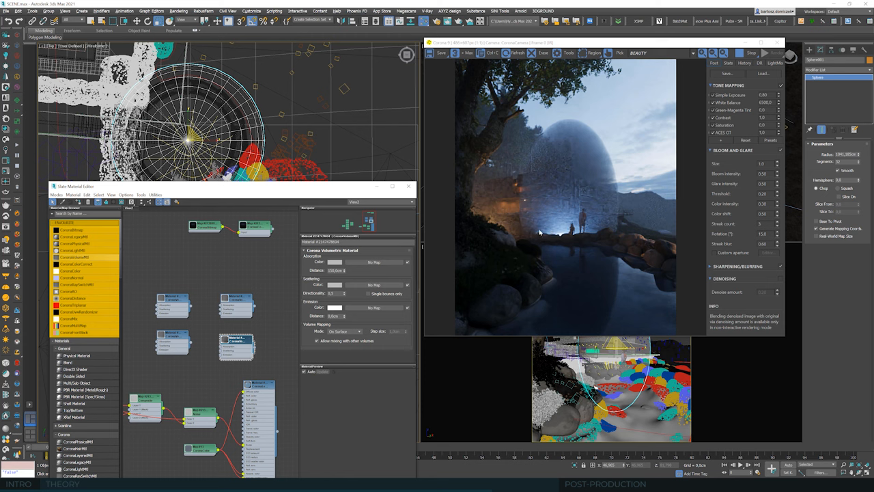
mouse_move(584, 191)
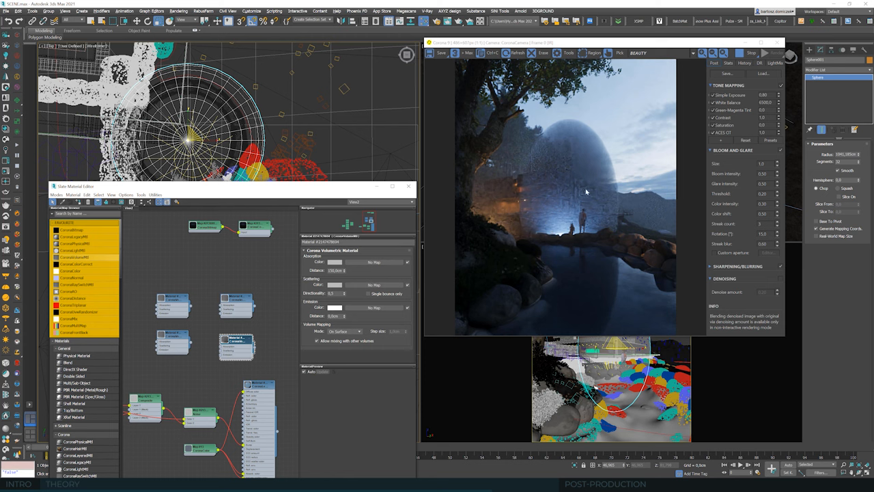
mouse_move(551, 233)
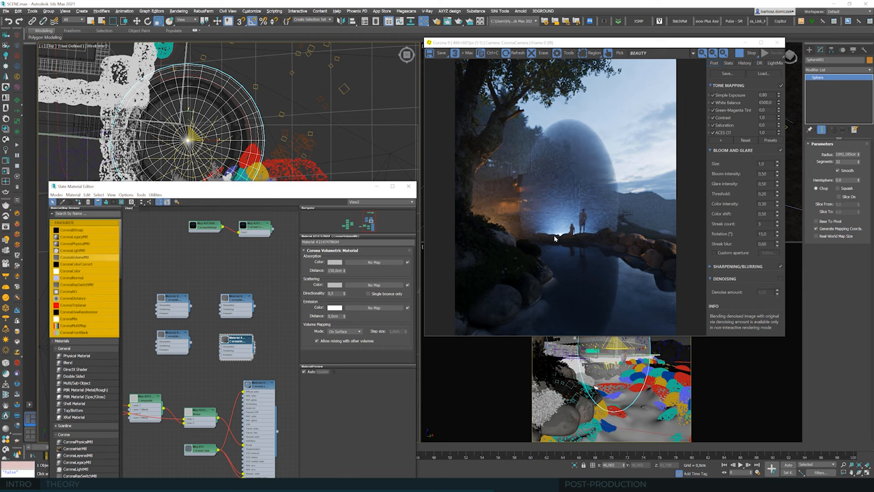
mouse_move(589, 238)
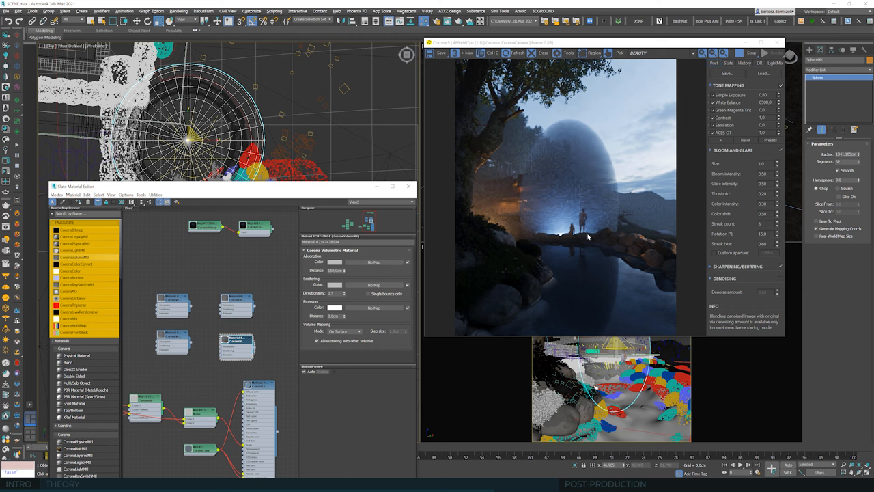
mouse_move(593, 238)
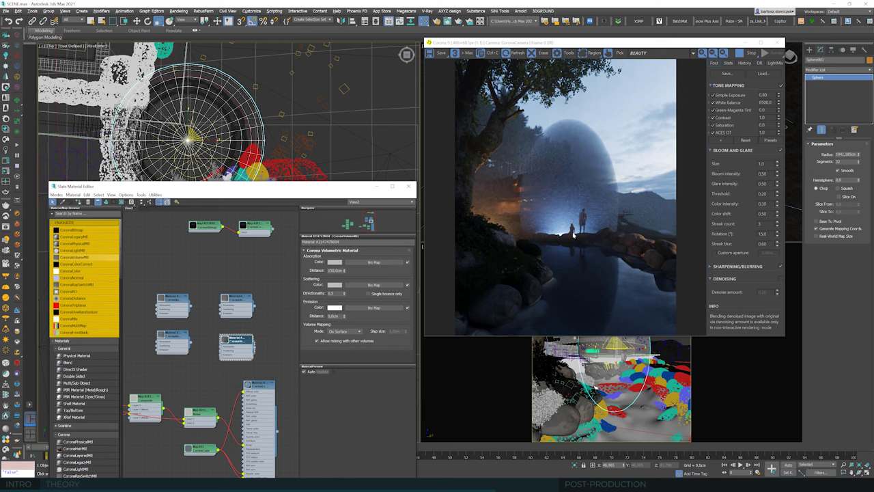
mouse_move(599, 237)
text(300)
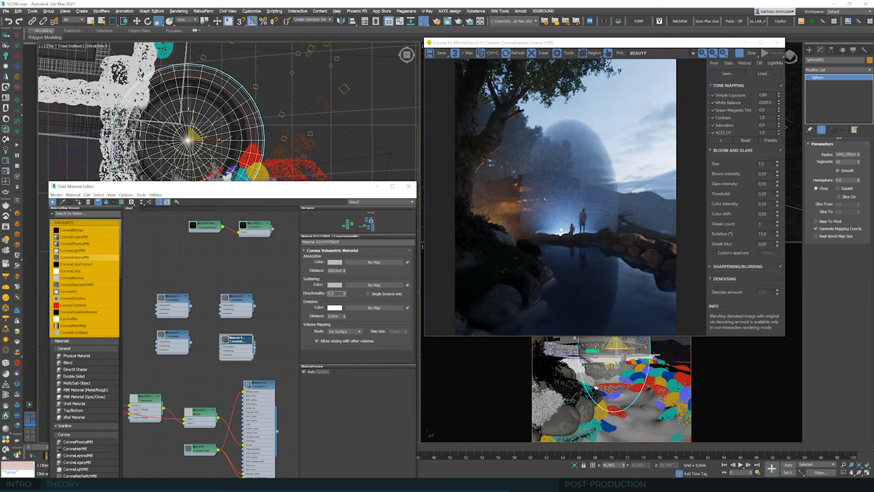
mouse_move(571, 199)
text(150)
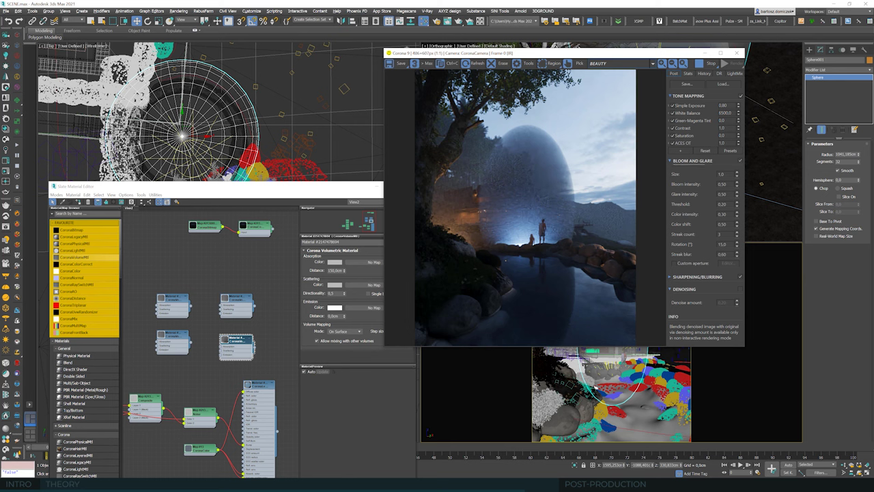
mouse_move(530, 249)
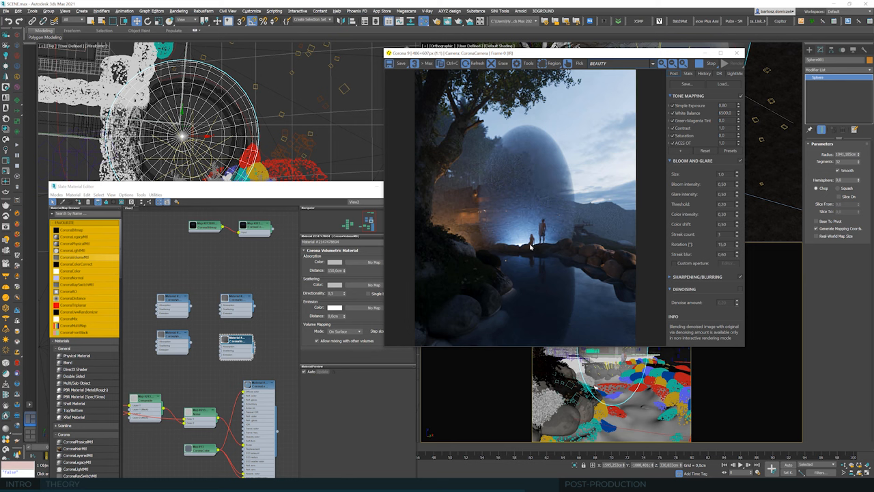
mouse_move(557, 243)
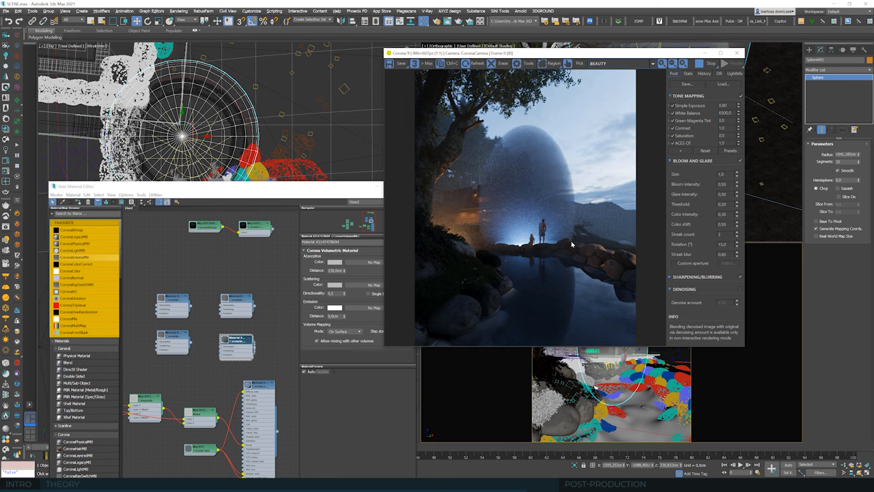
mouse_move(563, 230)
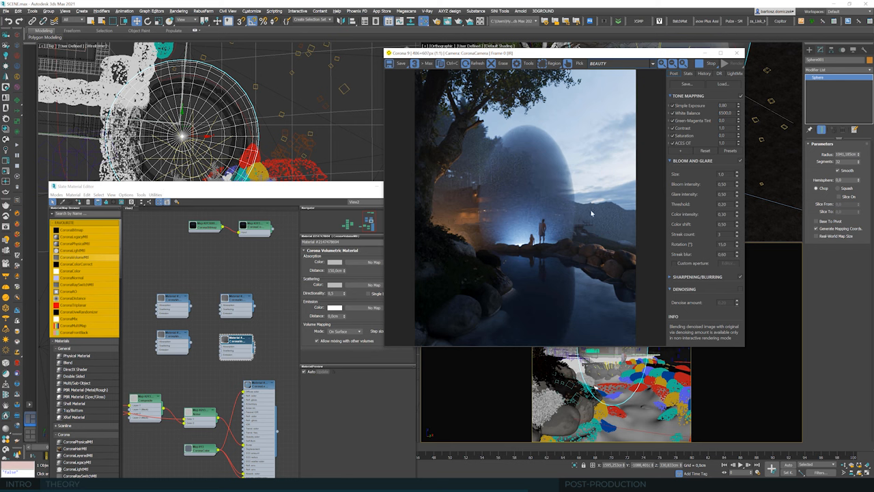
mouse_move(576, 199)
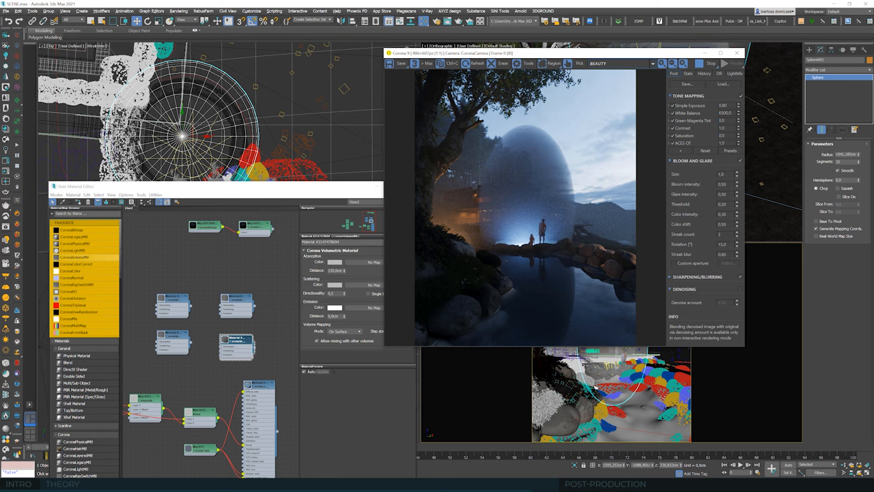
mouse_move(644, 185)
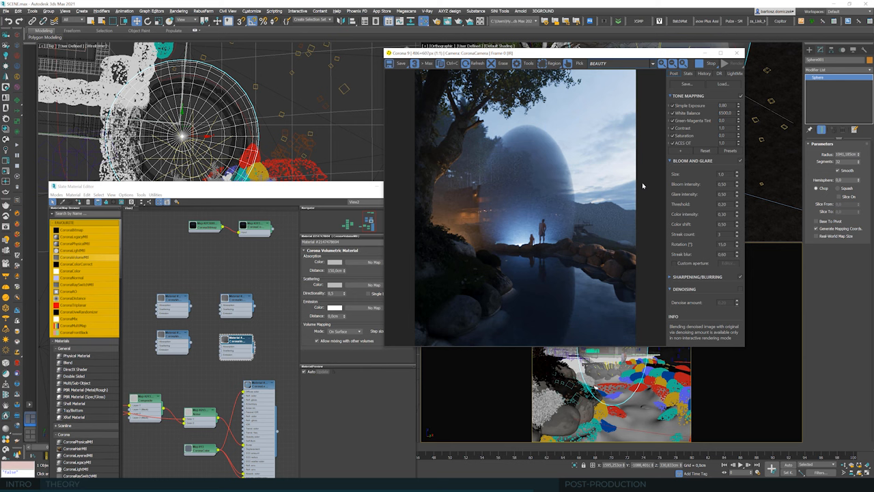
mouse_move(650, 217)
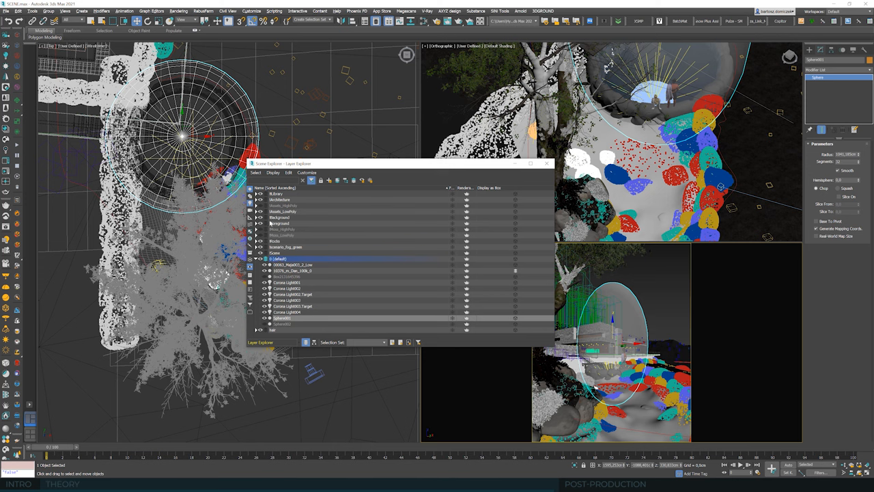
click(287, 317)
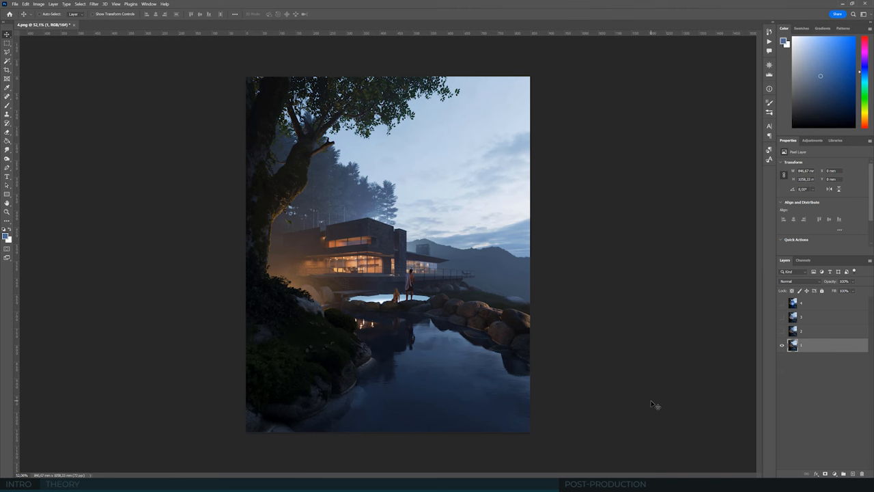
mouse_move(19, 423)
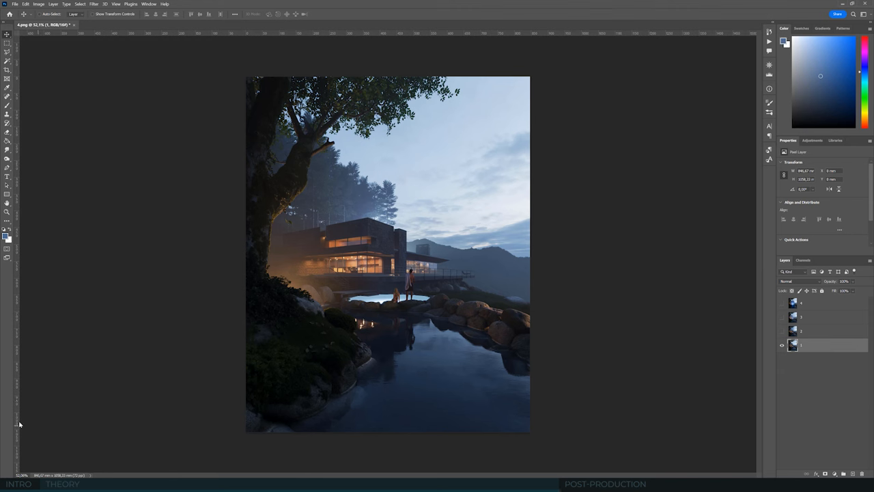
mouse_move(729, 364)
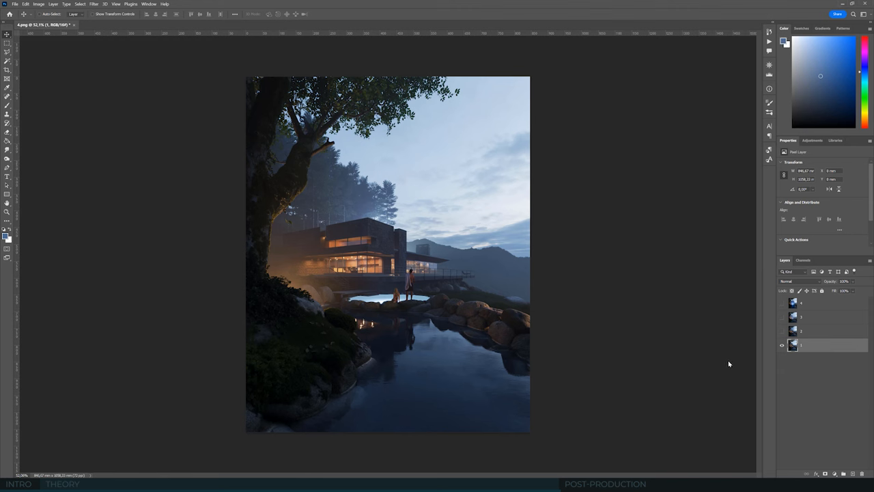
mouse_move(824, 352)
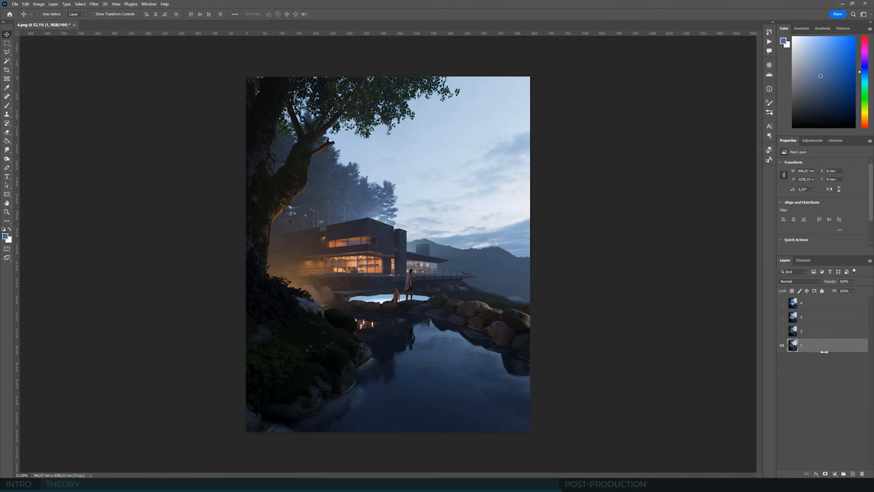
mouse_move(781, 330)
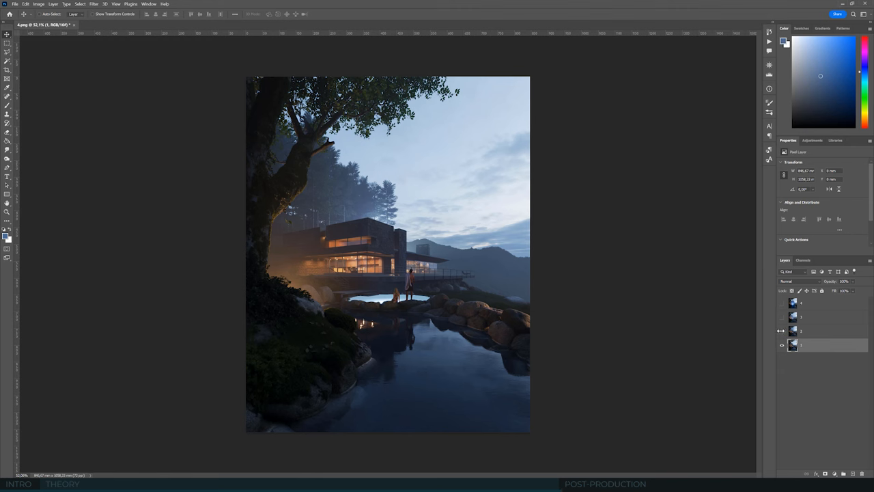
- Hide the fog layer and compare the sky gradient layer on and off over the render
click(784, 333)
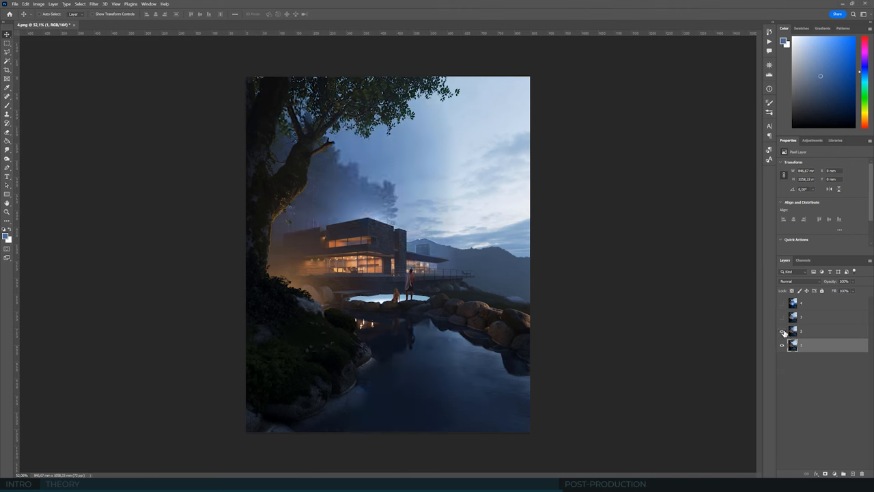
click(781, 302)
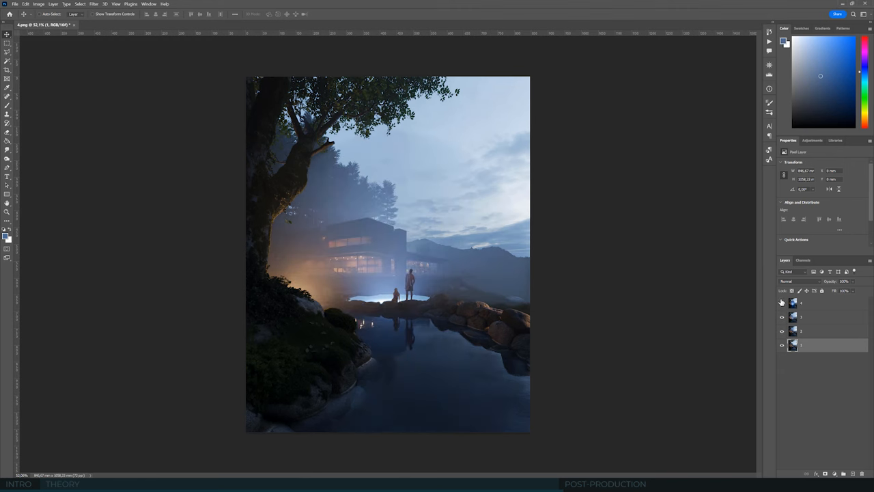
click(781, 303)
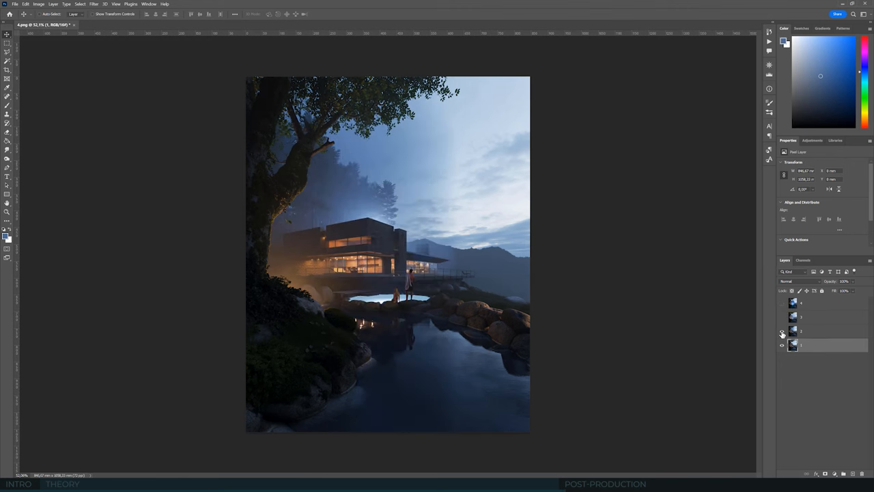
click(781, 333)
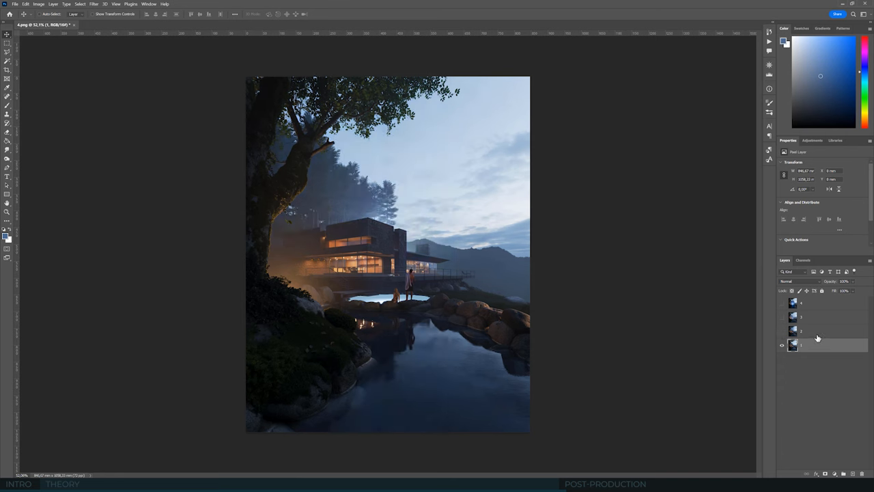
click(781, 332)
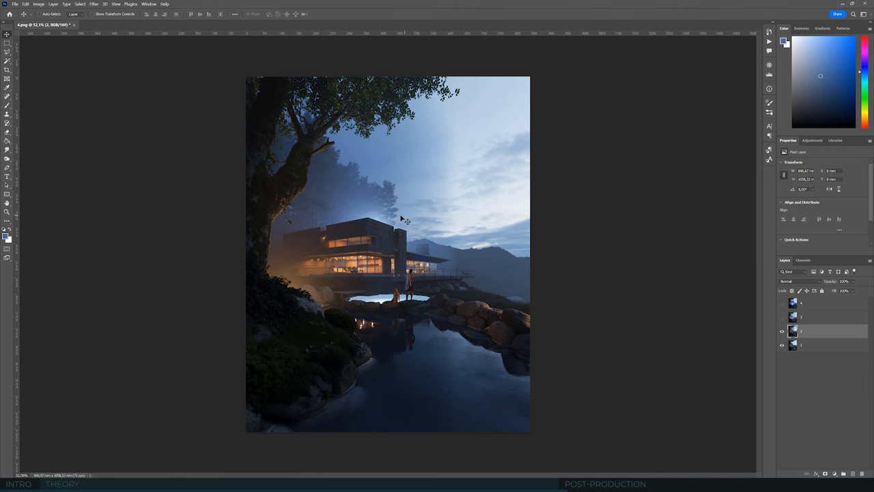
mouse_move(403, 216)
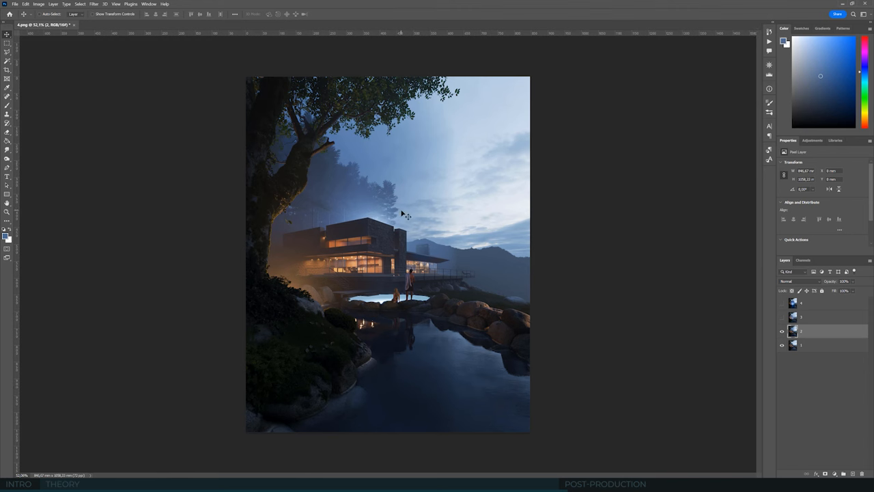
mouse_move(431, 205)
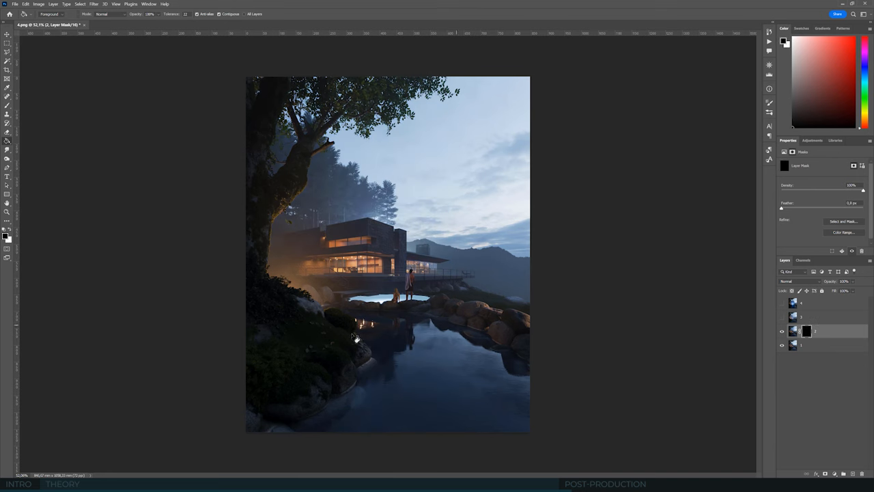
- Select the Brush tool ready to paint white into the gradient layer's black mask
click(8, 88)
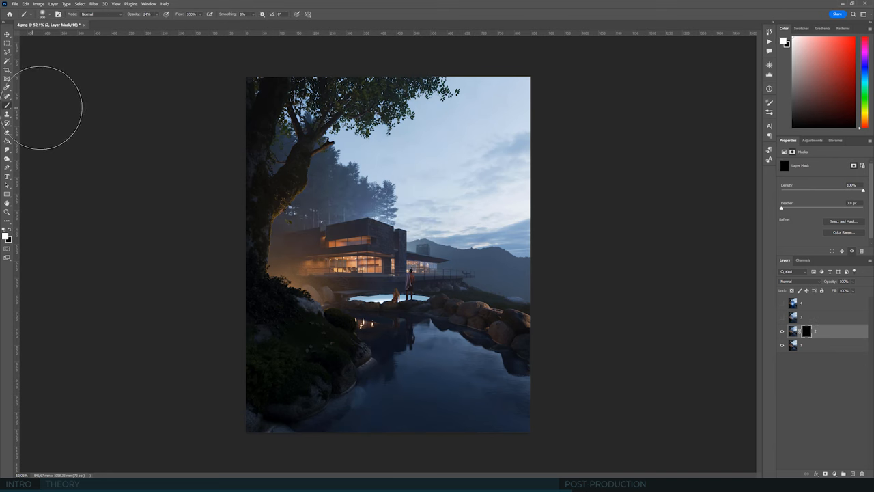
click(44, 13)
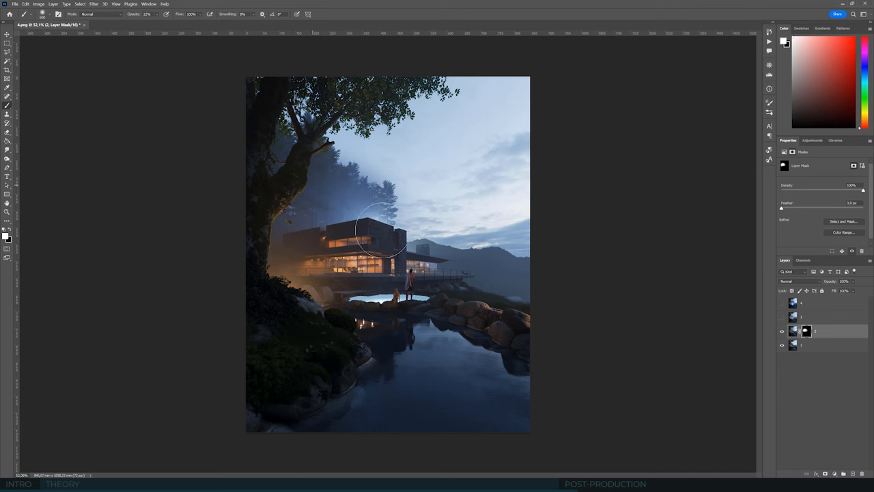
mouse_move(38, 229)
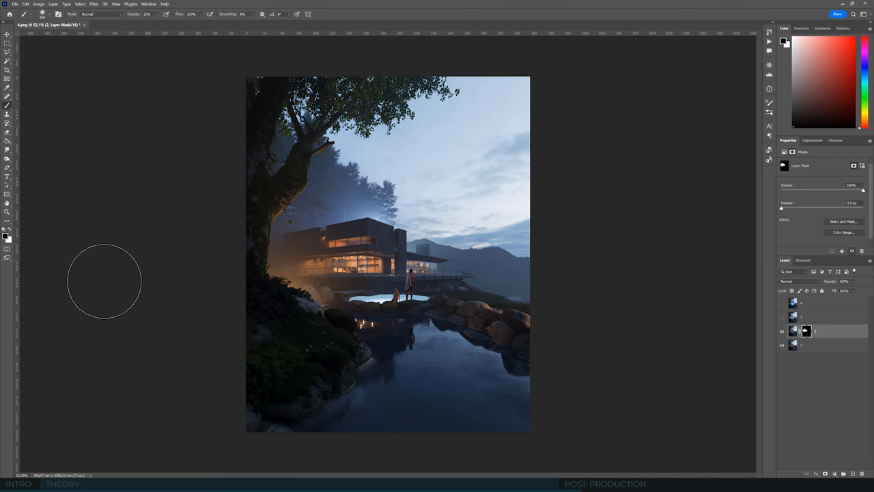
mouse_move(464, 327)
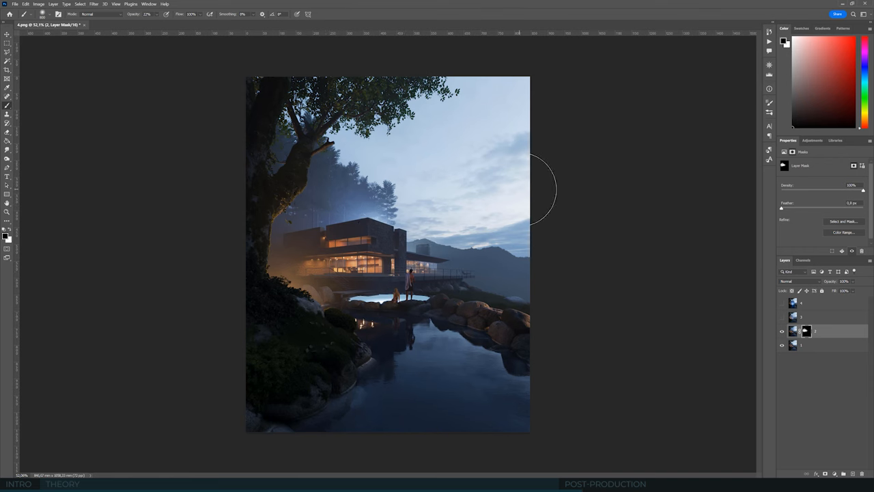
mouse_move(505, 190)
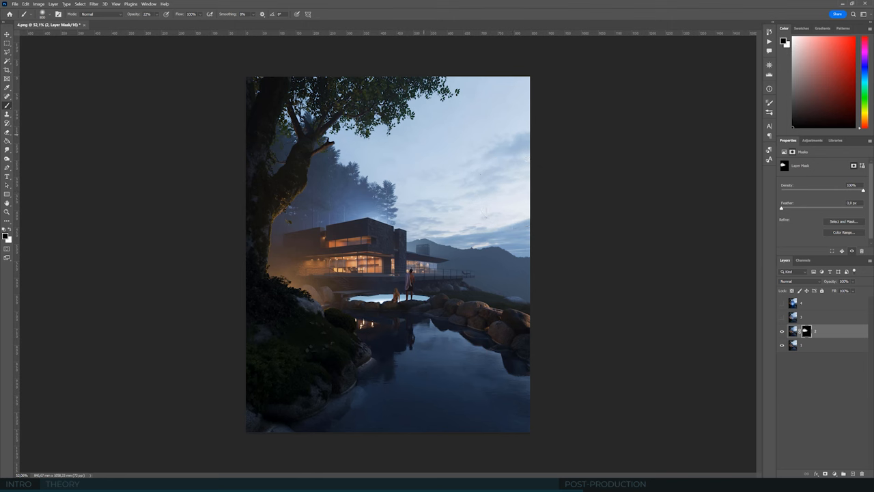
mouse_move(506, 272)
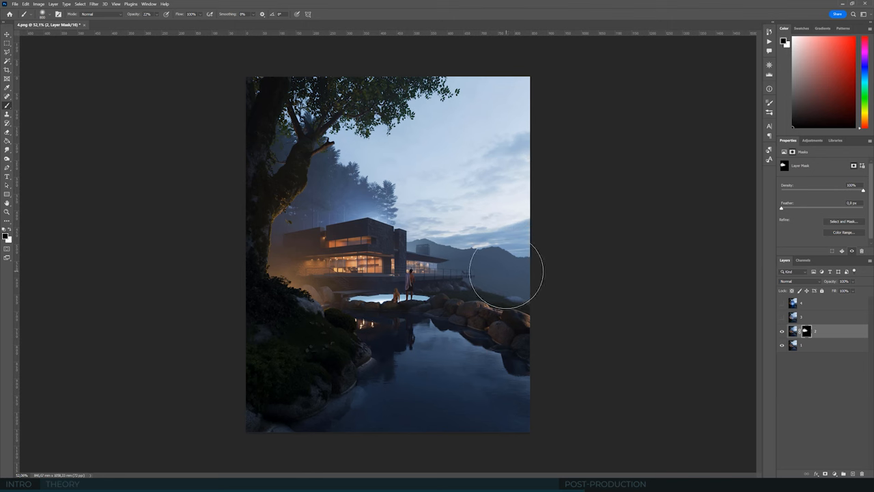
mouse_move(452, 301)
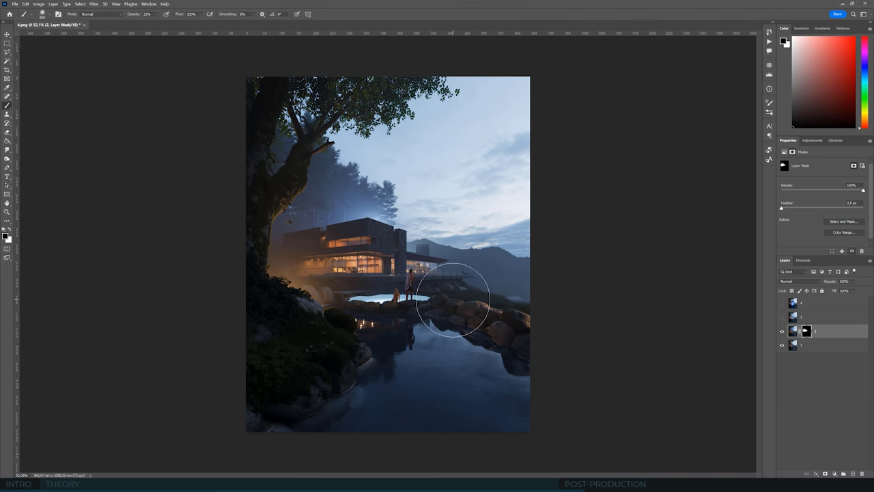
mouse_move(412, 153)
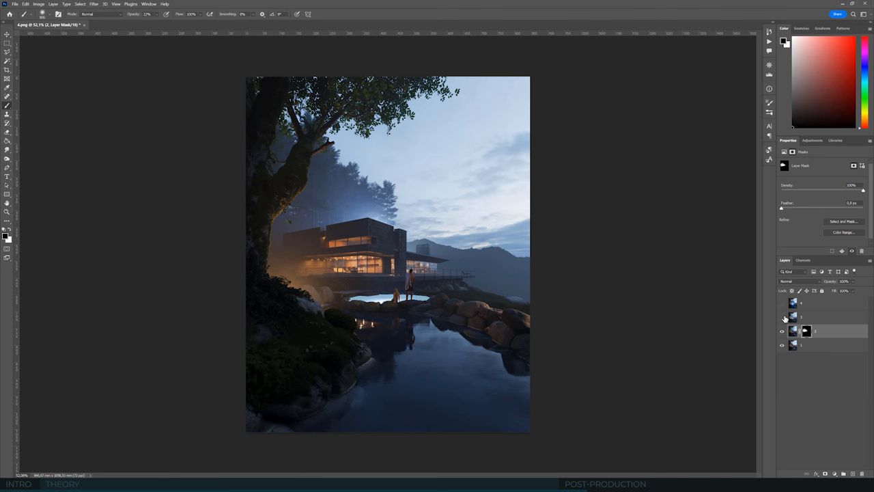
- Show the fog layer, give it a mask and return to brushing black over the house and hills
click(781, 317)
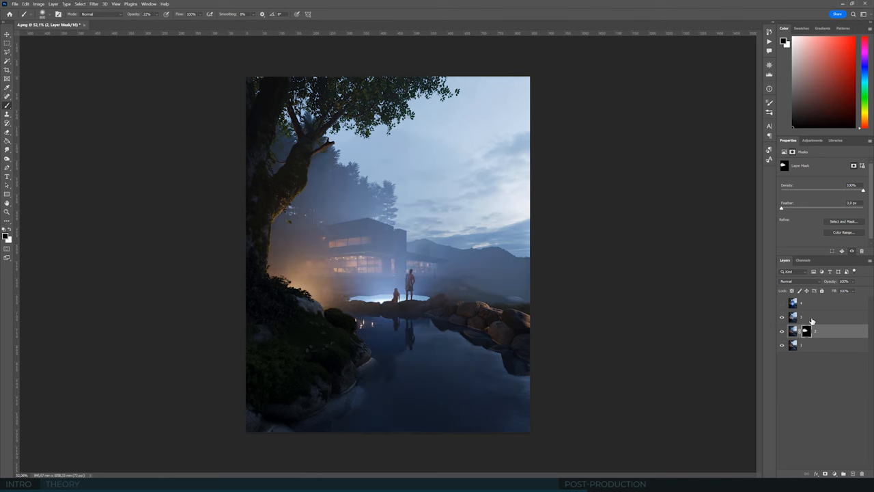
click(793, 317)
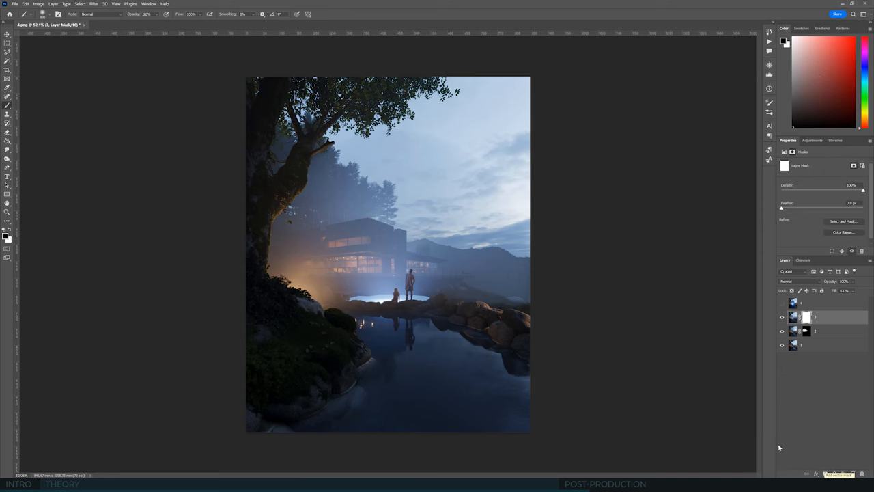
mouse_move(164, 317)
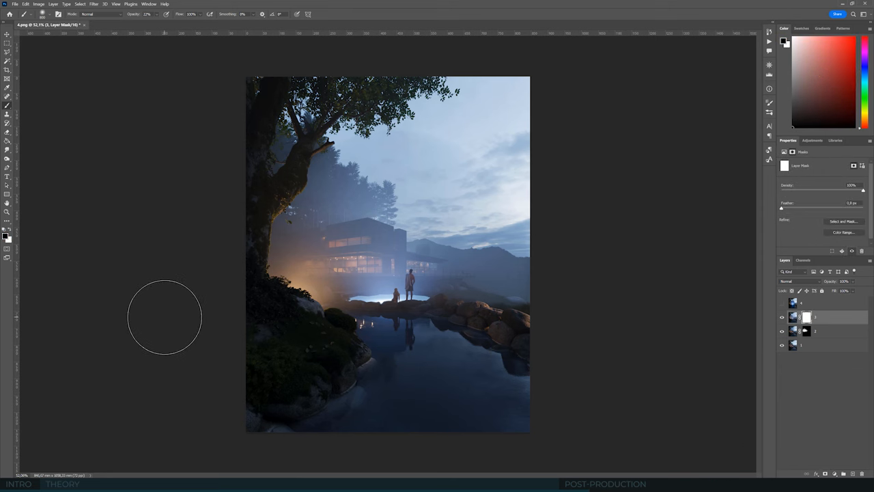
mouse_move(152, 316)
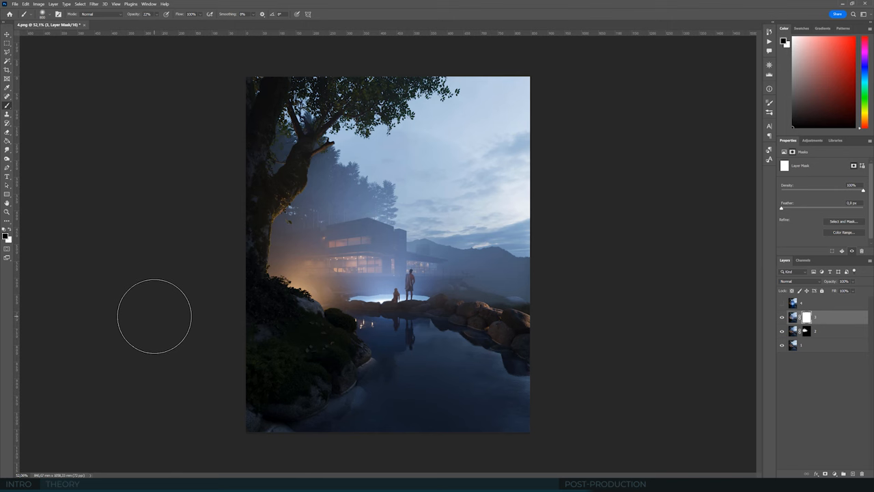
mouse_move(164, 309)
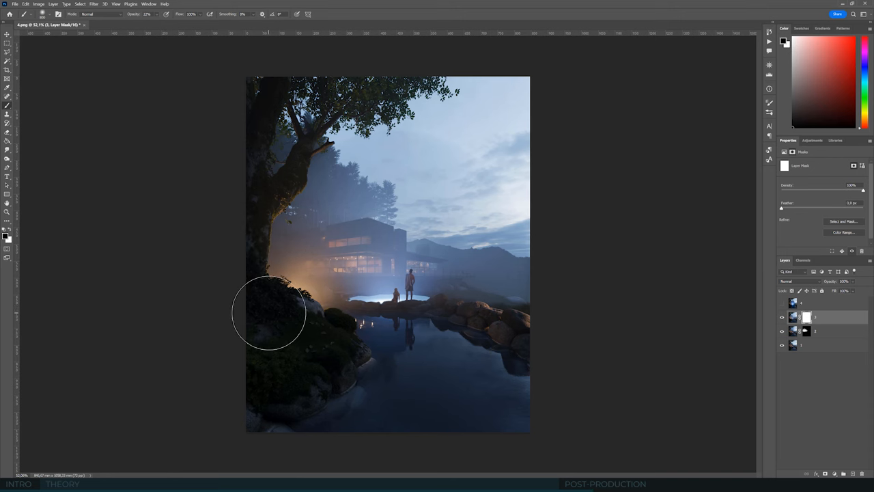
mouse_move(152, 294)
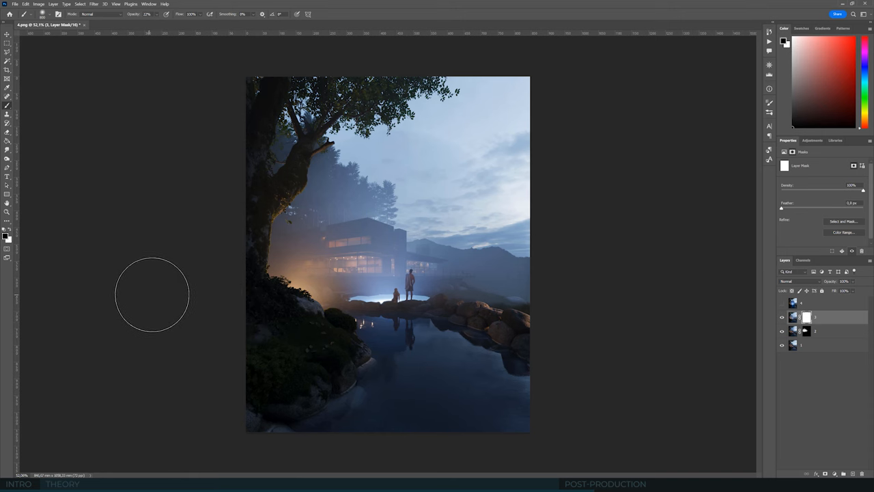
mouse_move(385, 334)
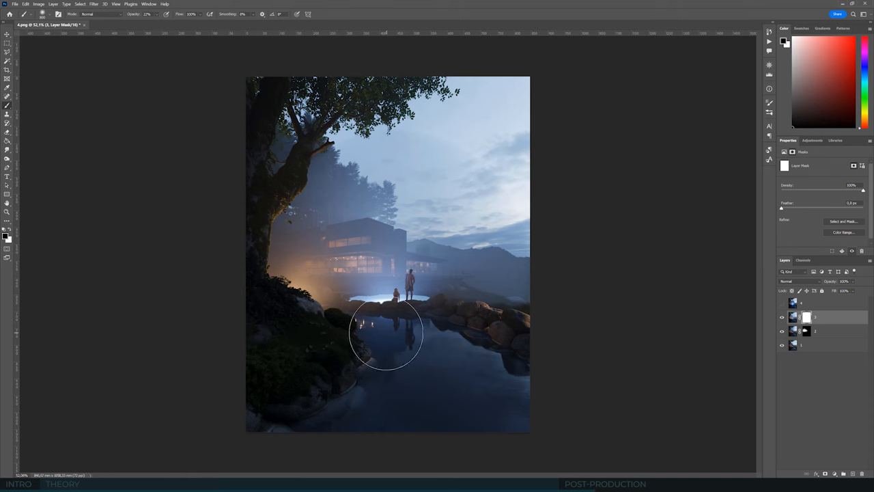
click(8, 141)
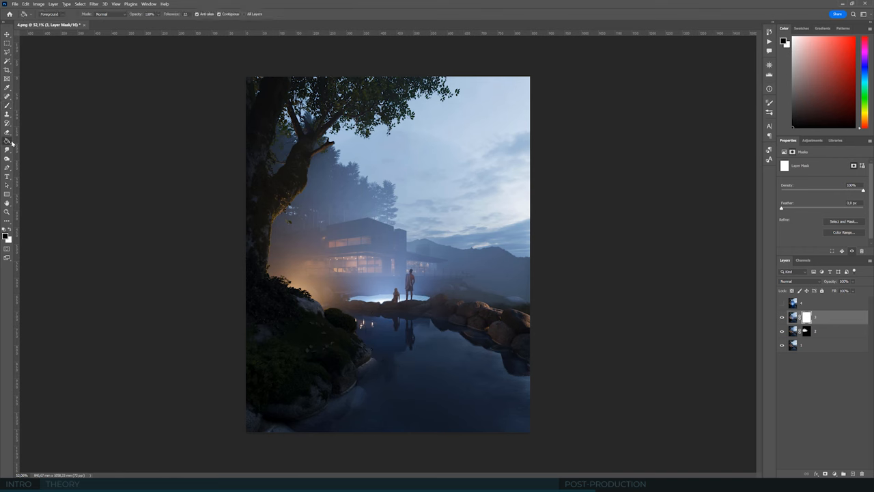
click(9, 142)
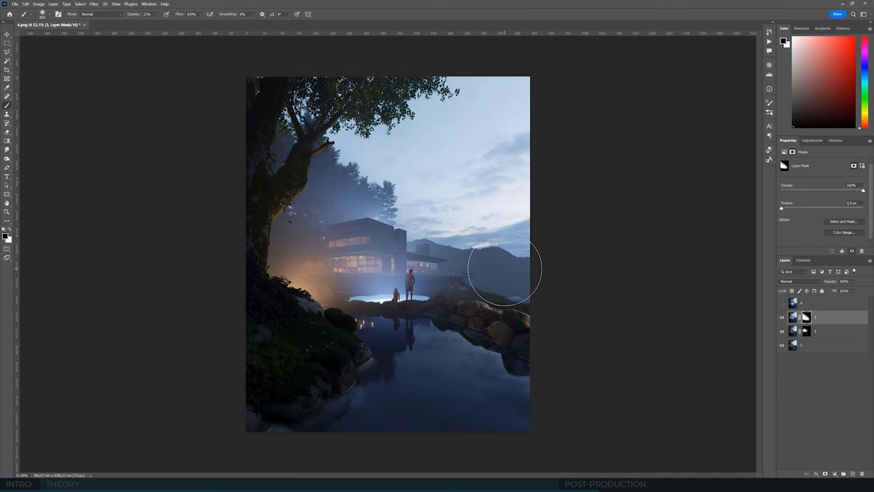
mouse_move(395, 213)
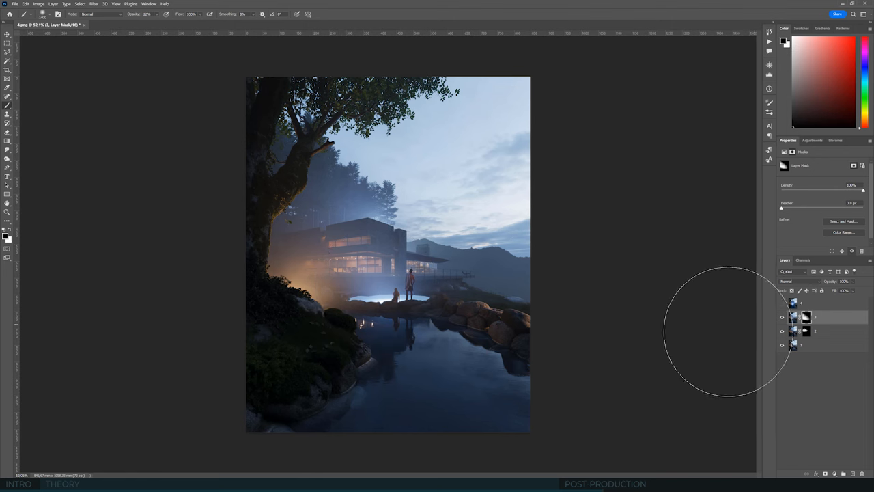
mouse_move(585, 325)
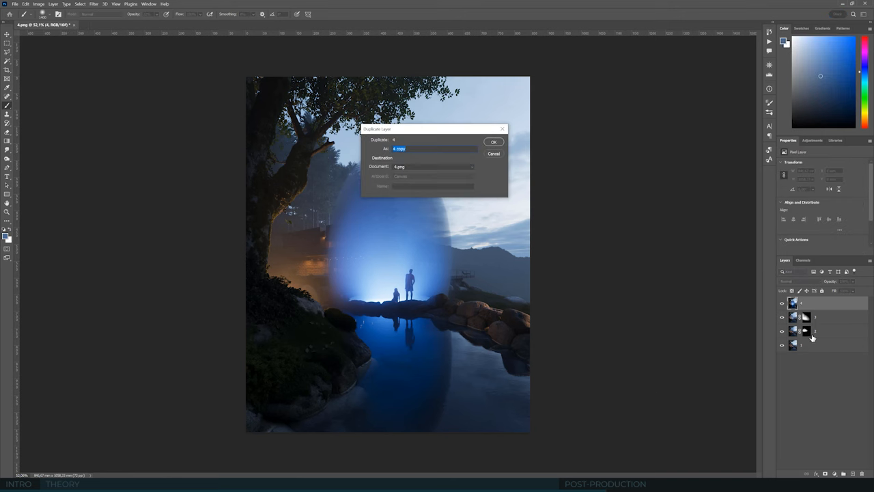
mouse_move(799, 329)
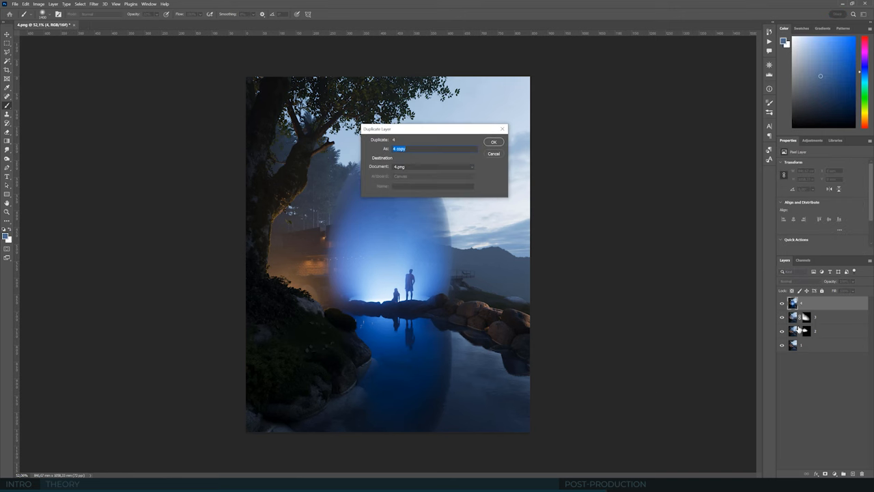
- Confirm the Duplicate Layer dialog to copy the blue glow oval layer
click(493, 140)
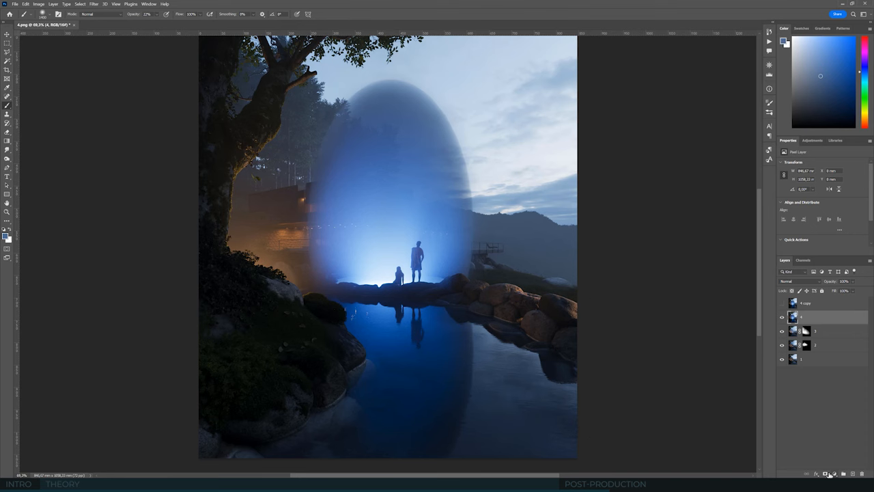
- Brush a soft light-blue glow behind the two figures on the glow layer
click(833, 472)
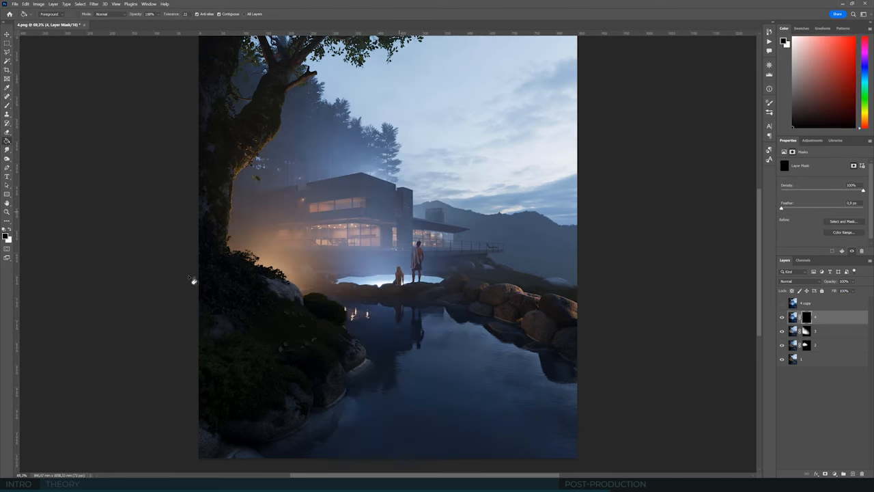
click(8, 106)
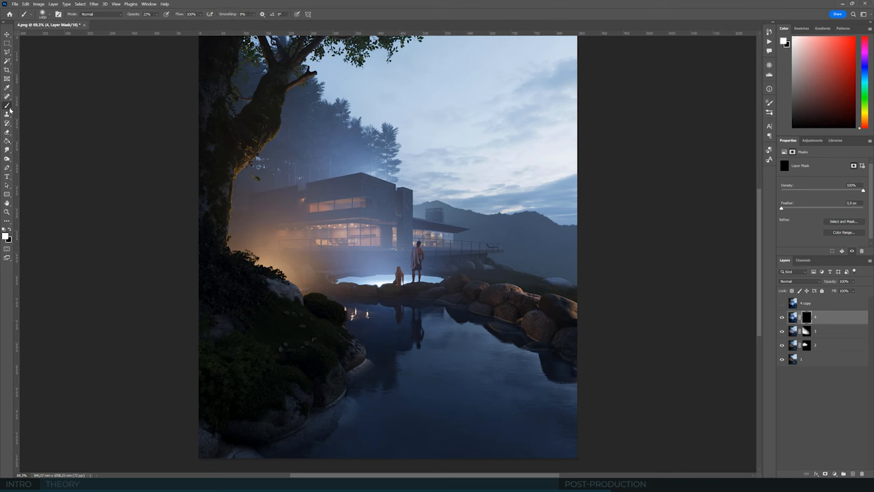
mouse_move(360, 279)
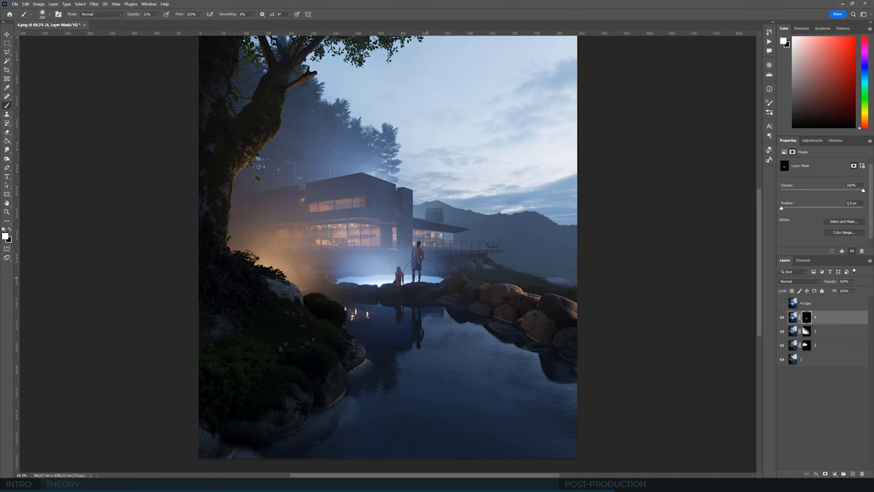
mouse_move(434, 275)
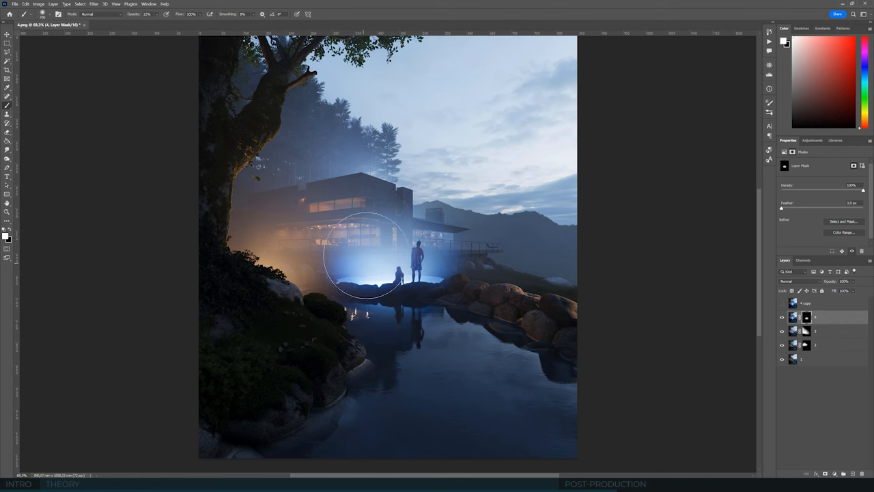
drag(363, 260, 415, 267)
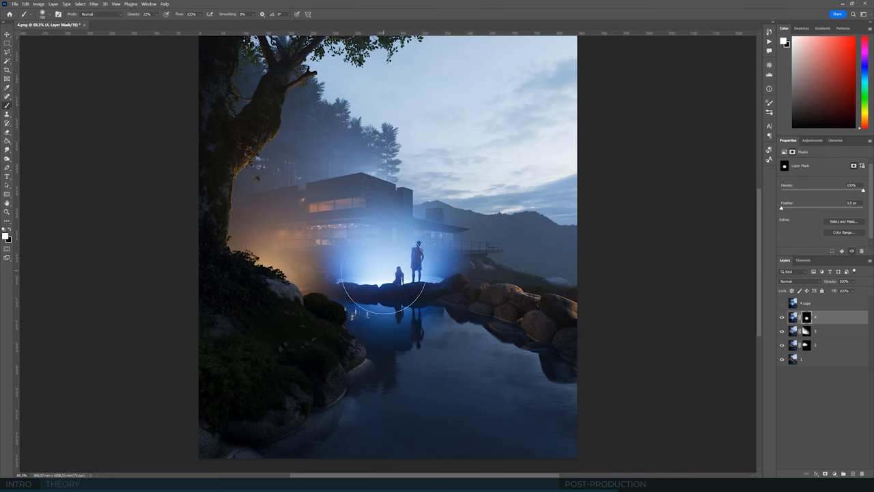
mouse_move(435, 330)
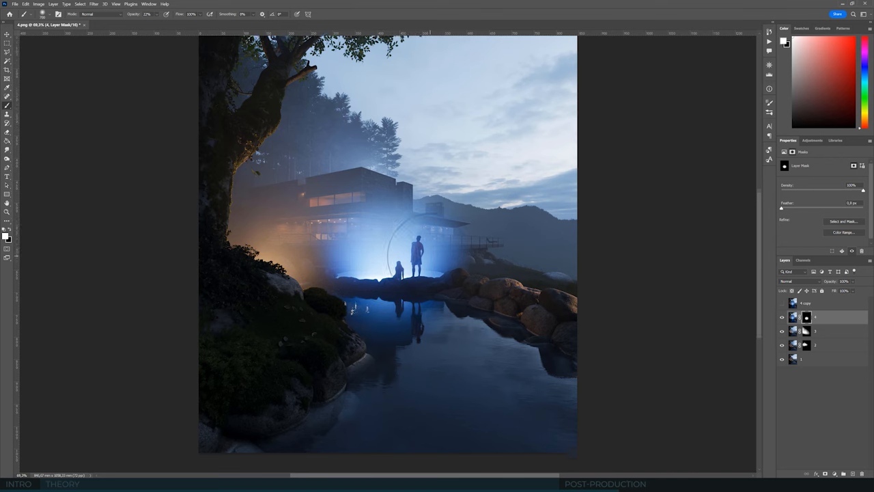
- Duplicate the glow layer and reshape the copy with Free Transform
click(784, 303)
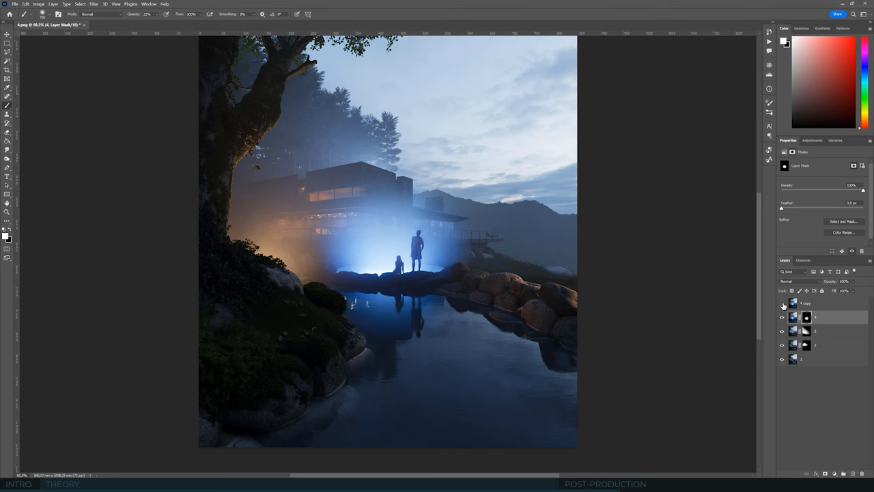
click(782, 303)
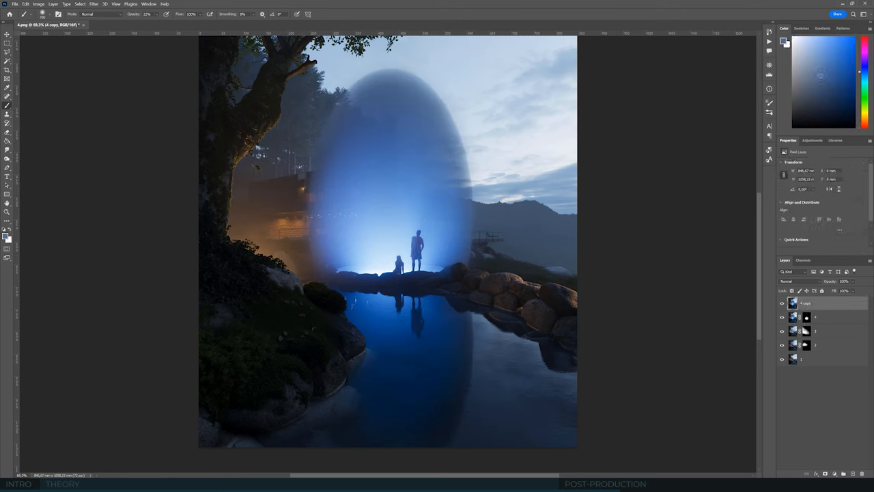
click(805, 304)
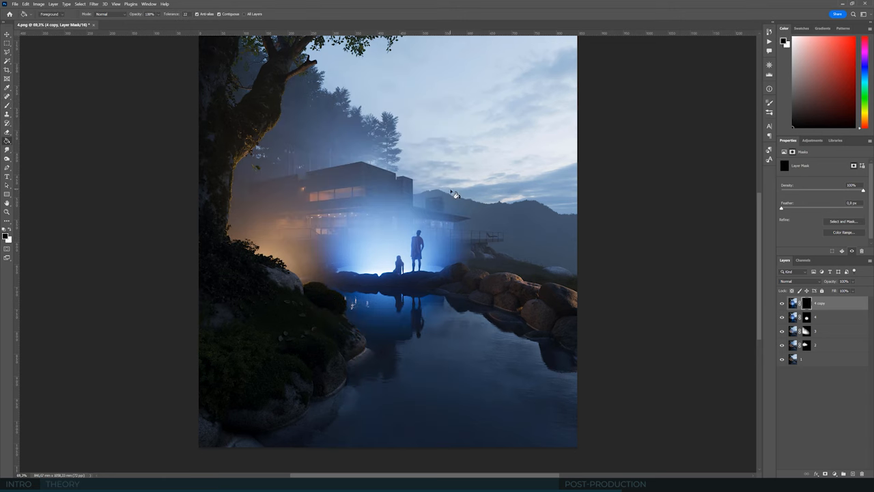
mouse_move(43, 243)
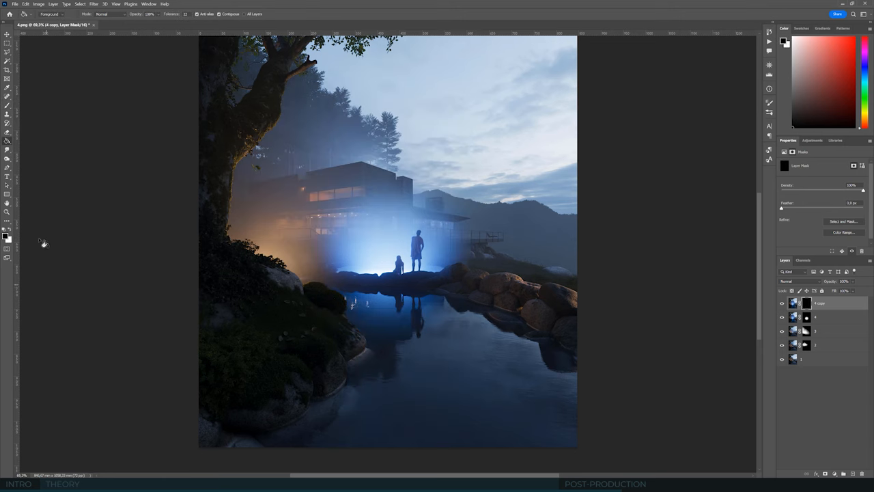
click(8, 225)
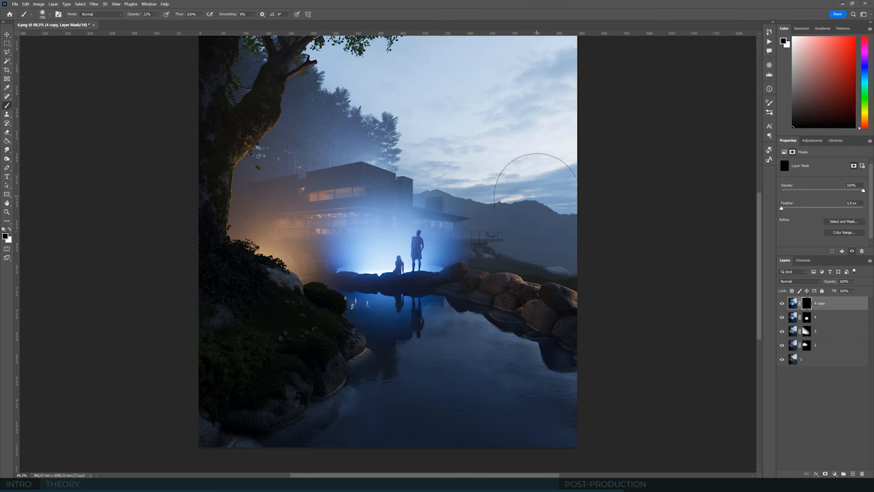
mouse_move(679, 167)
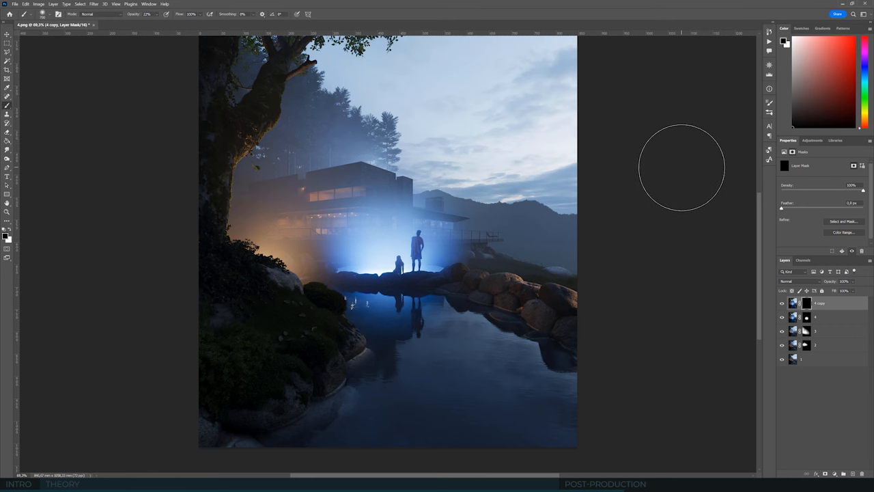
mouse_move(669, 175)
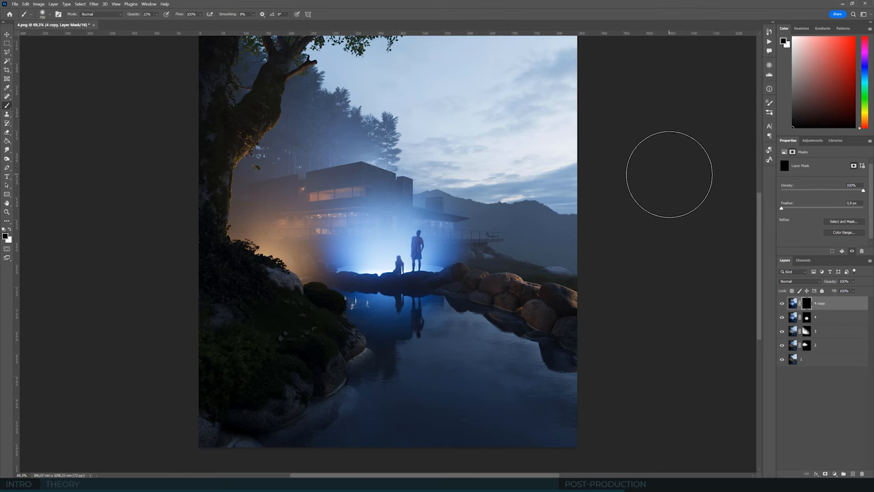
mouse_move(775, 117)
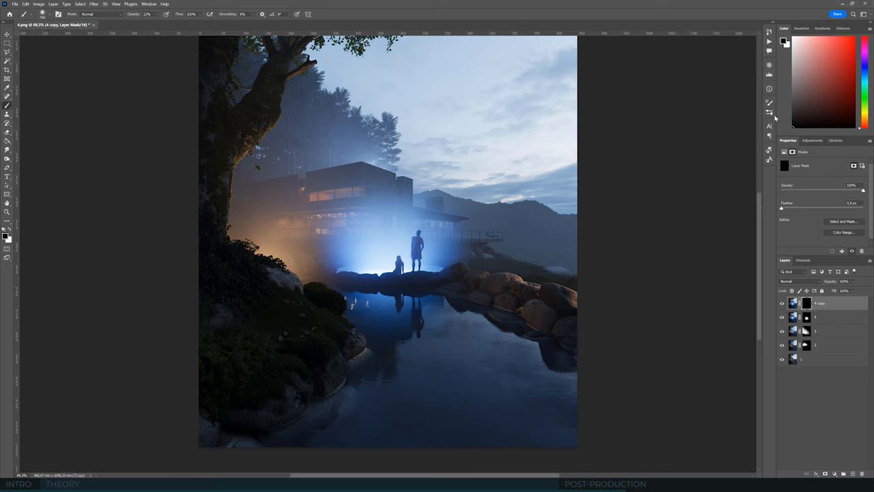
- Choose a cloud-shaped brush tip and add a new empty layer for fog
click(769, 112)
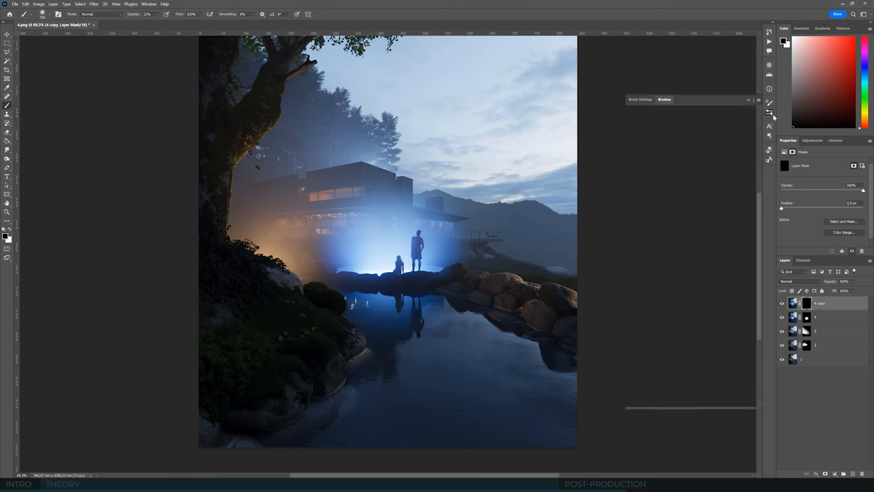
click(664, 98)
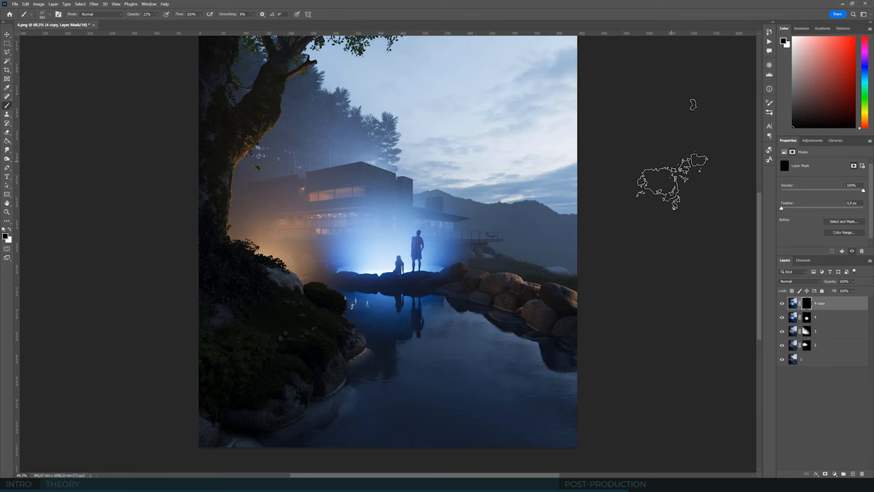
click(769, 102)
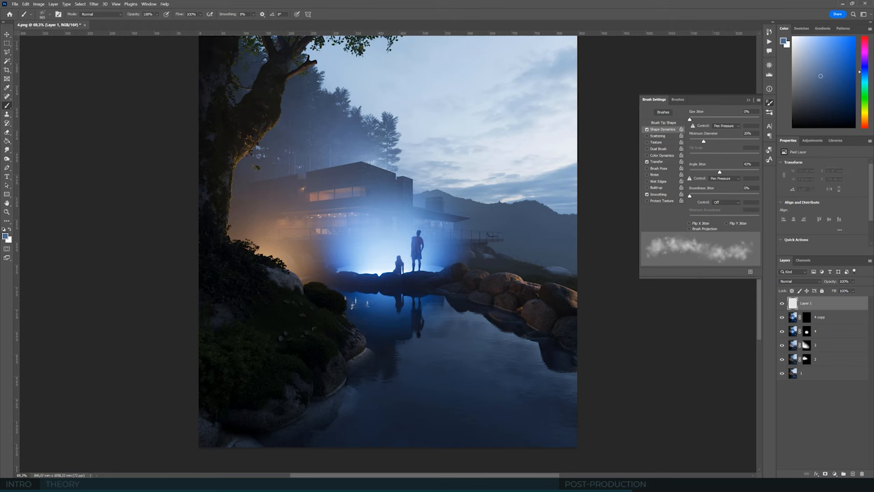
mouse_move(667, 339)
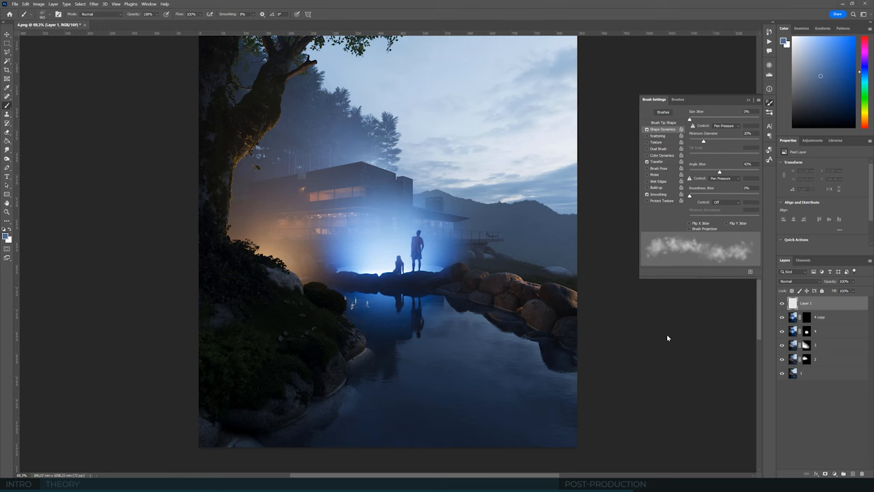
mouse_move(542, 322)
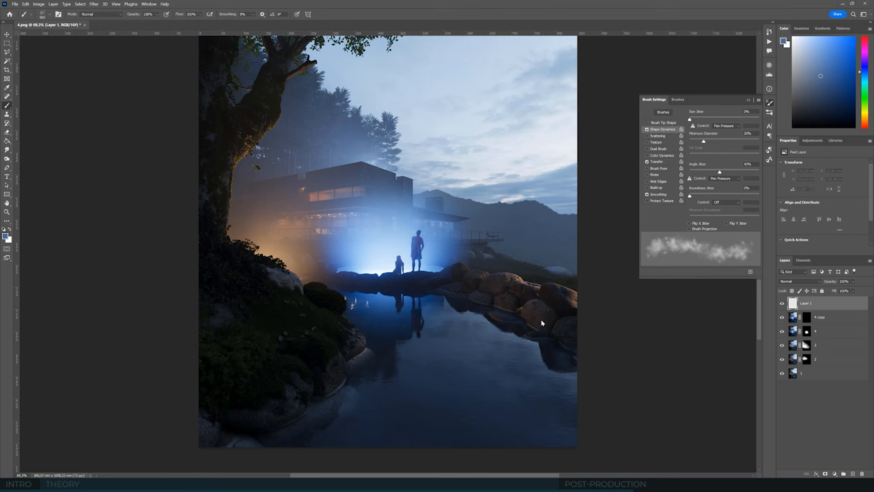
mouse_move(688, 318)
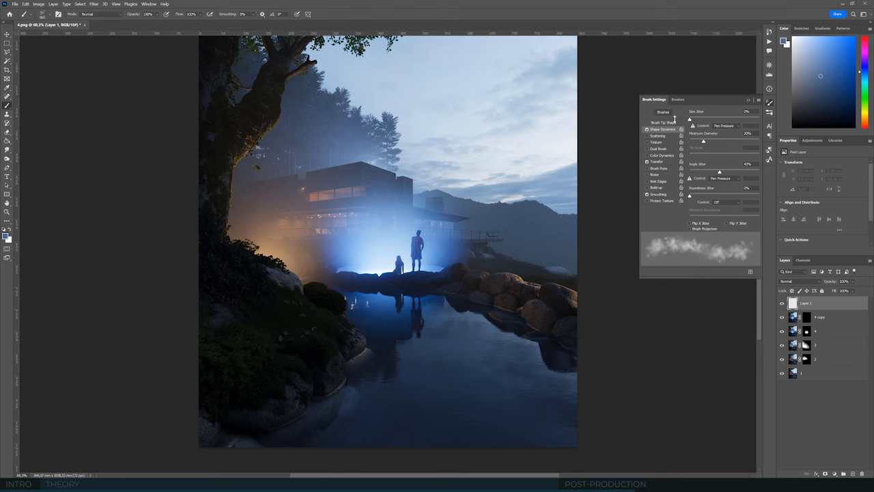
mouse_move(710, 108)
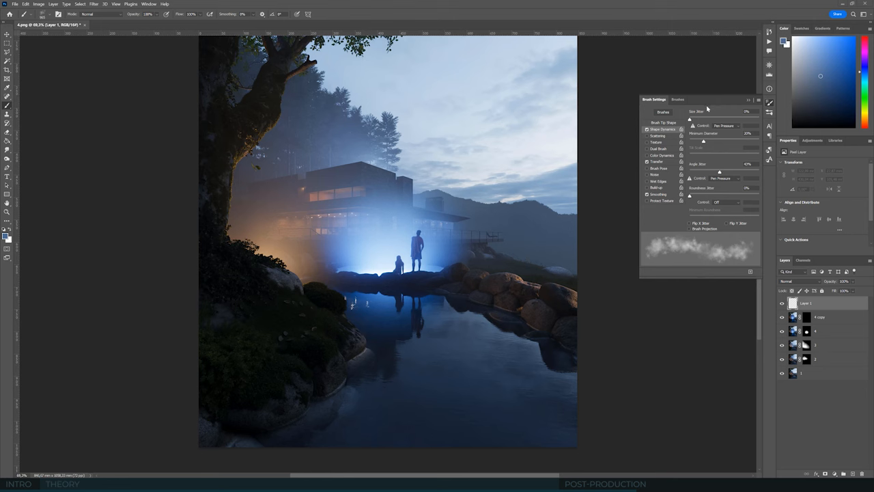
mouse_move(725, 146)
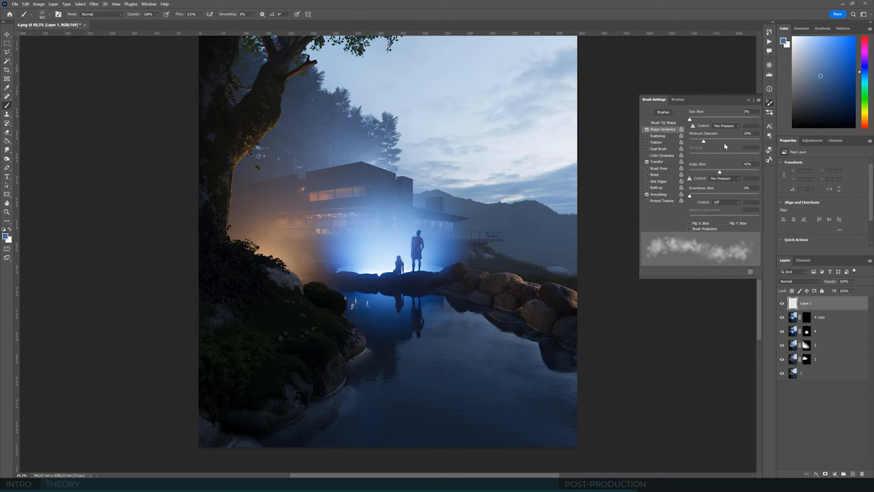
mouse_move(726, 168)
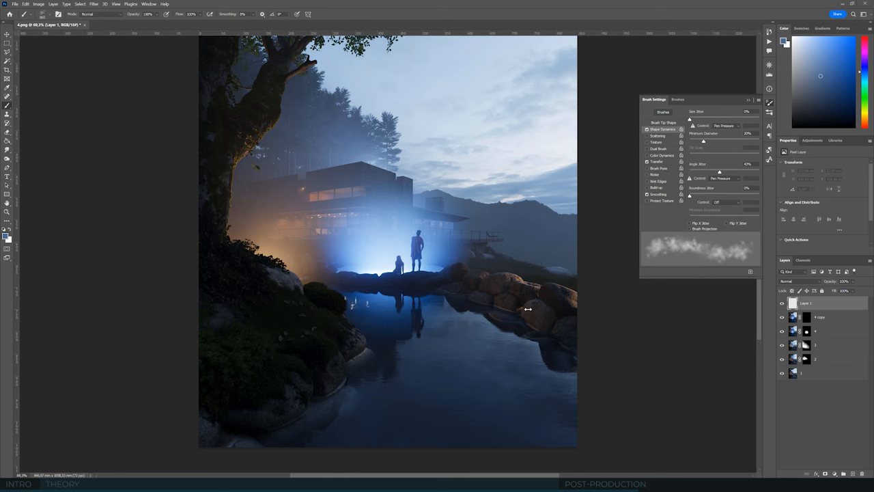
mouse_move(505, 210)
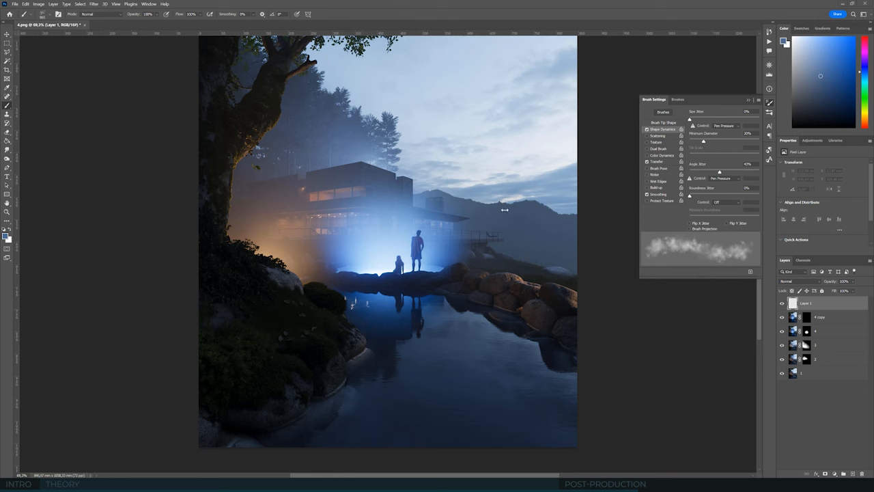
click(749, 100)
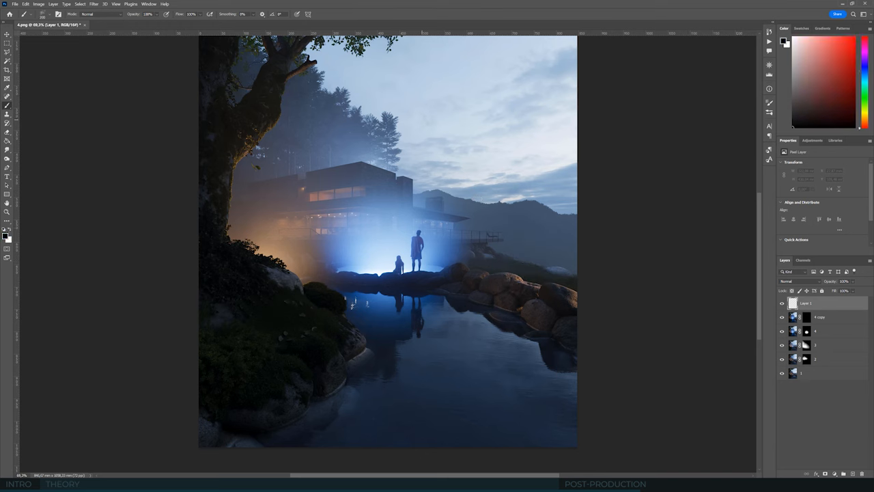
- Paint a dark smoky fog patch into the sky above the house
click(448, 109)
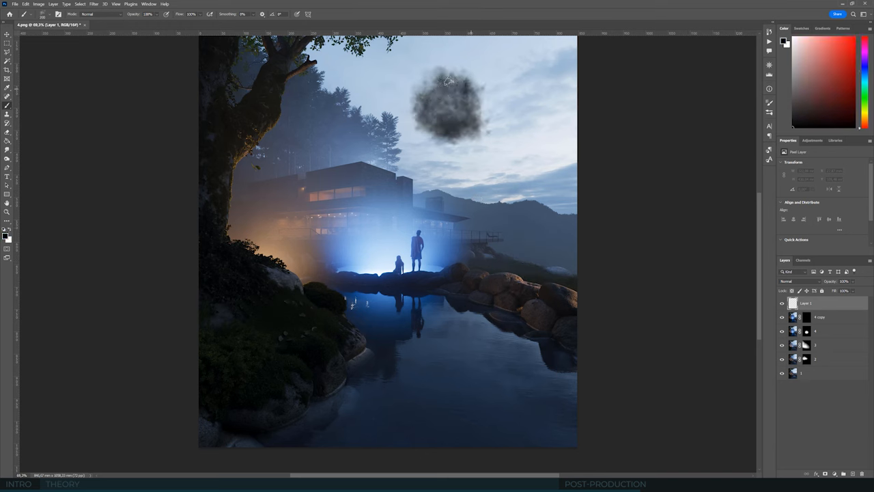
drag(448, 82, 440, 133)
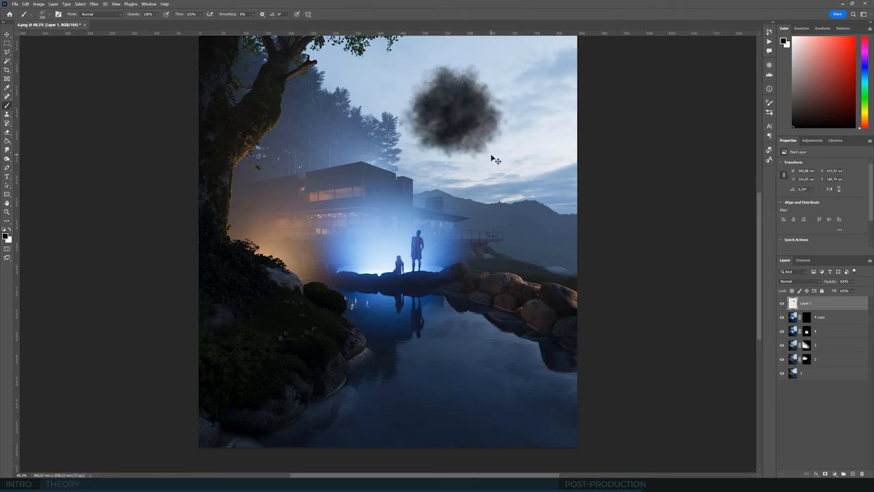
mouse_move(524, 172)
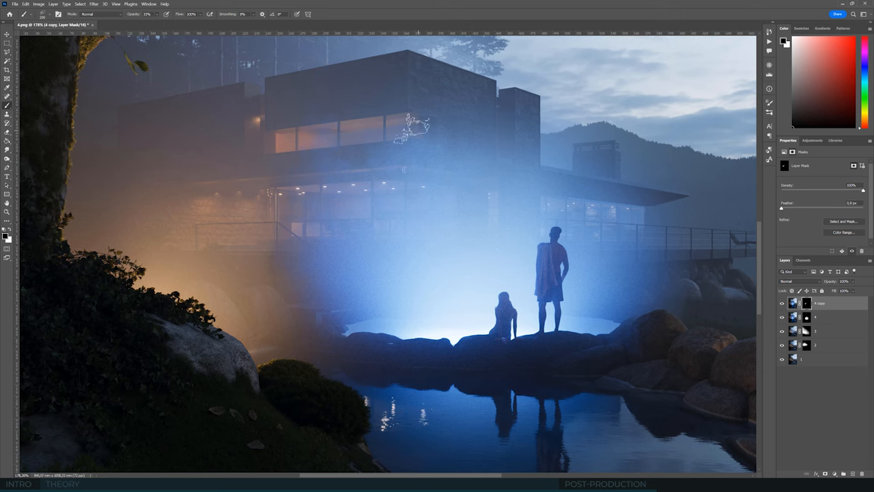
- Drop the glint selection, zoom out and select the bright water highlights
click(815, 317)
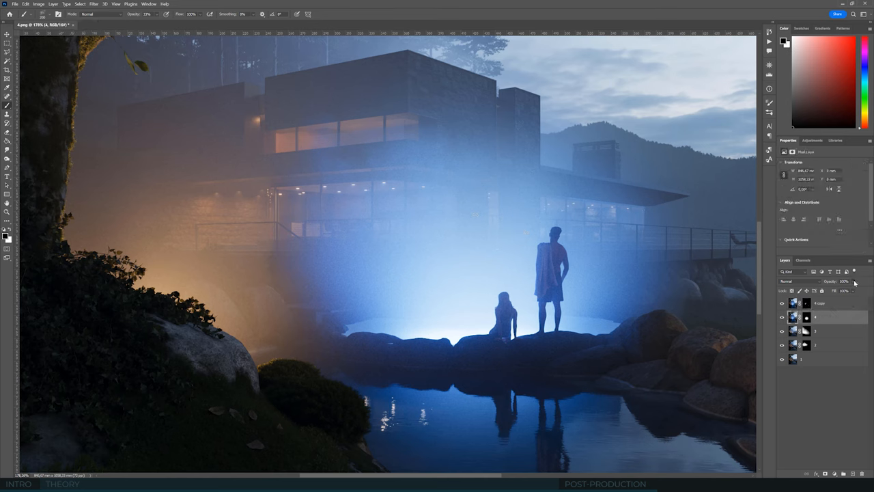
drag(855, 290, 852, 289)
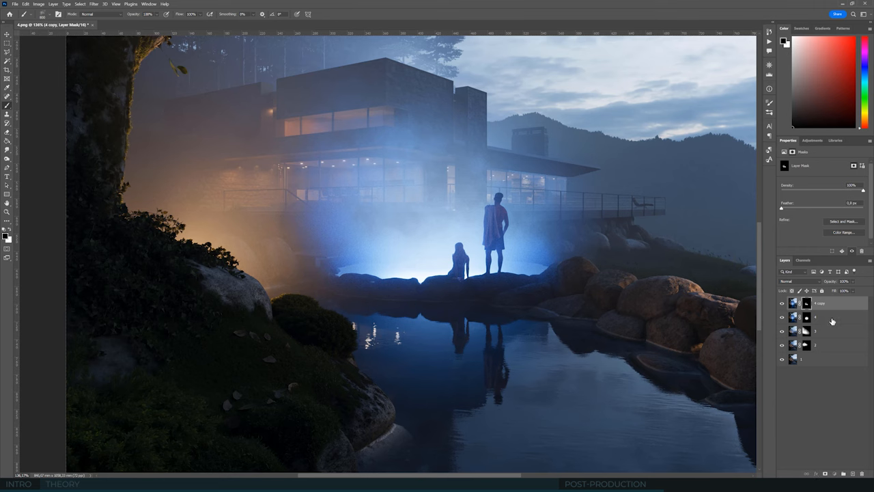
click(816, 316)
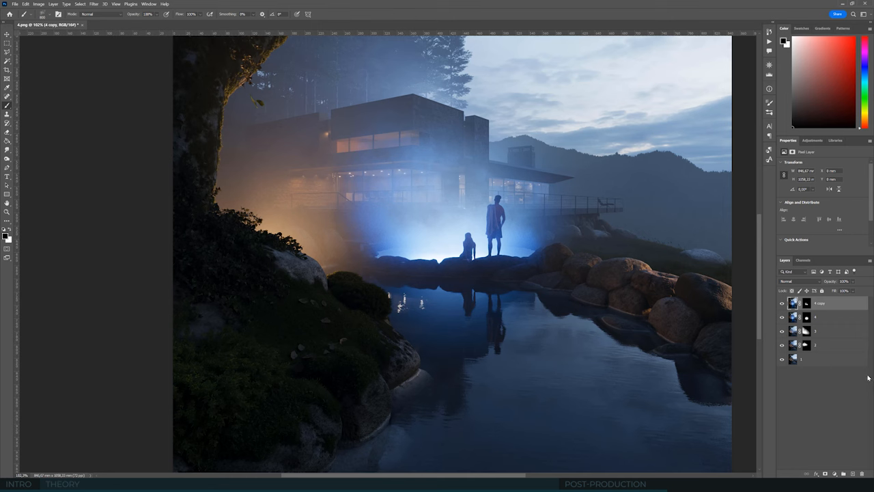
mouse_move(865, 377)
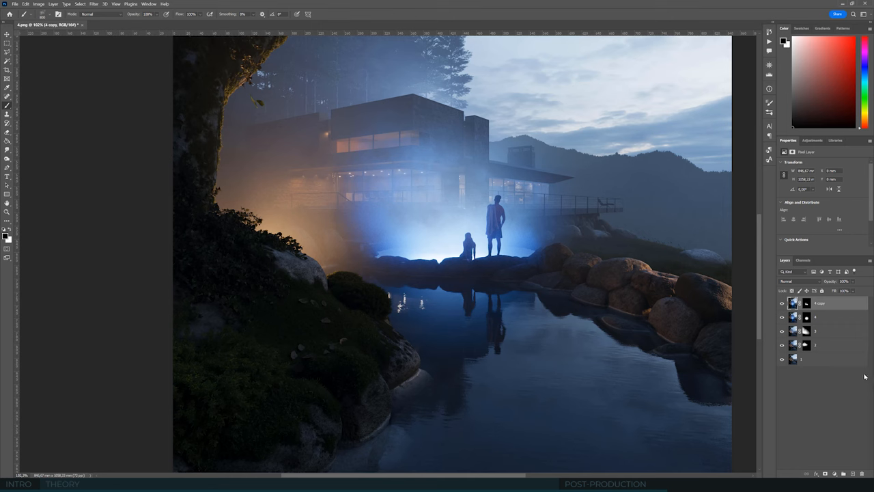
drag(363, 122, 358, 248)
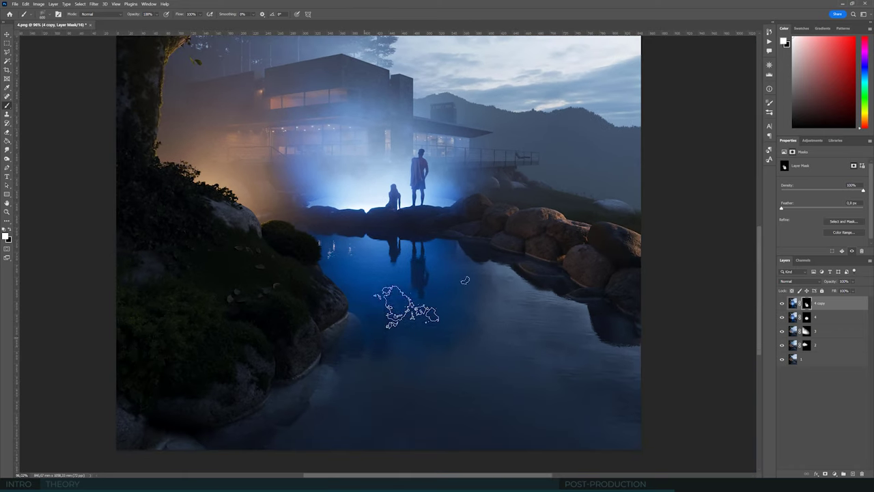
- Add a Curves adjustment layer and darken the composite with its curve
click(38, 14)
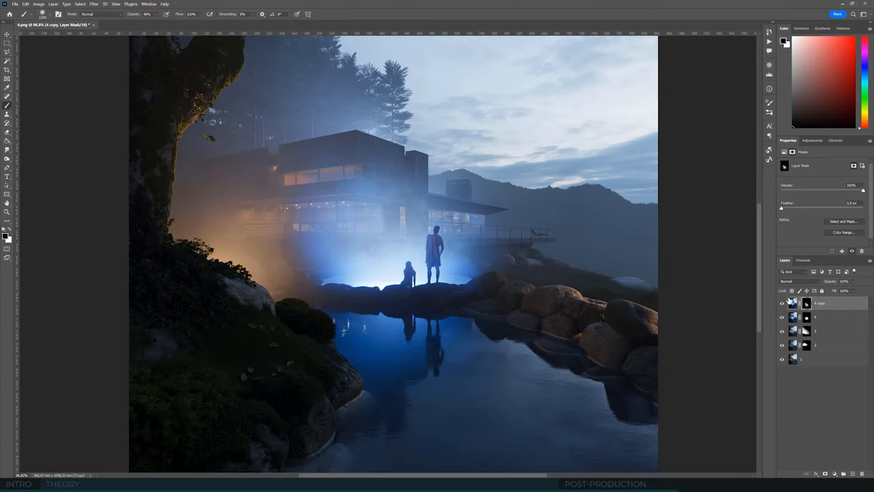
click(781, 303)
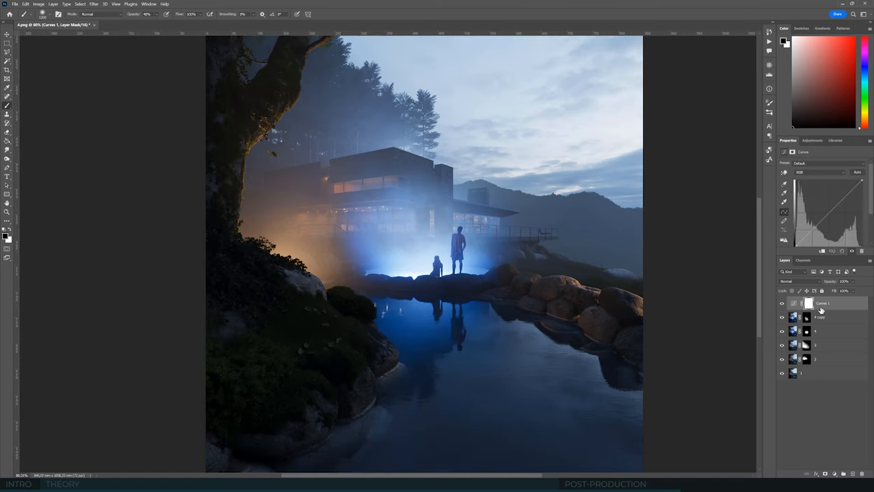
click(822, 303)
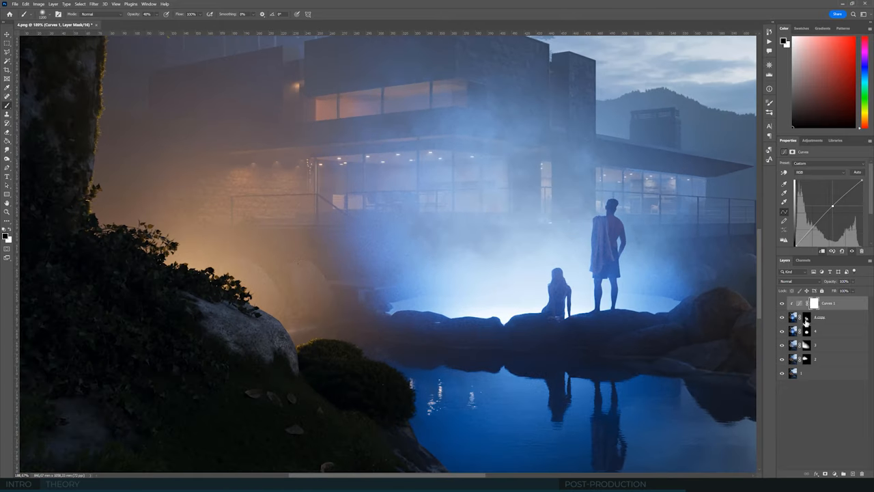
- Paint the Curves layer mask to restore the orange glow near the left foliage
click(806, 317)
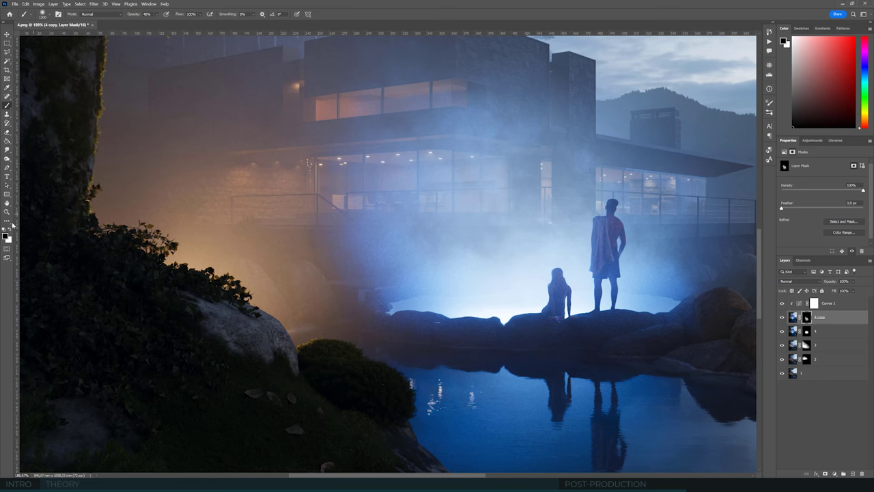
mouse_move(325, 264)
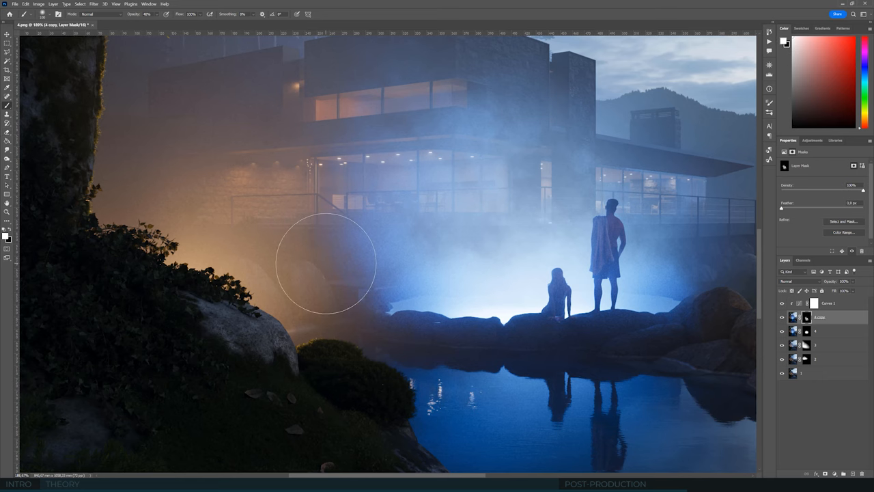
click(325, 270)
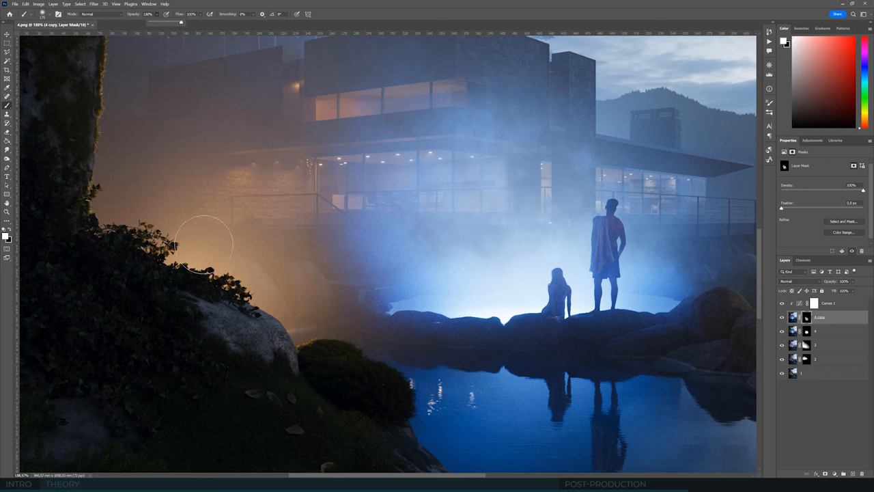
mouse_move(279, 244)
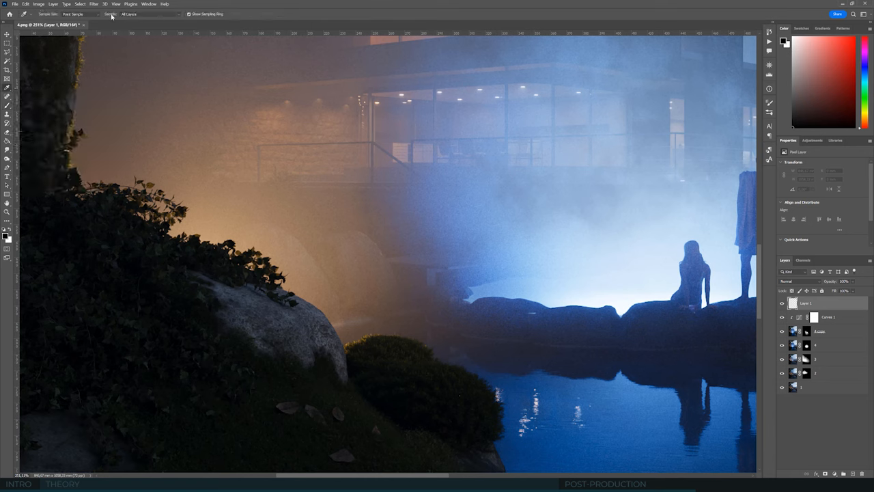
- Sample the fog's orange and paint soft haze along the glow edge on the new layer
click(81, 14)
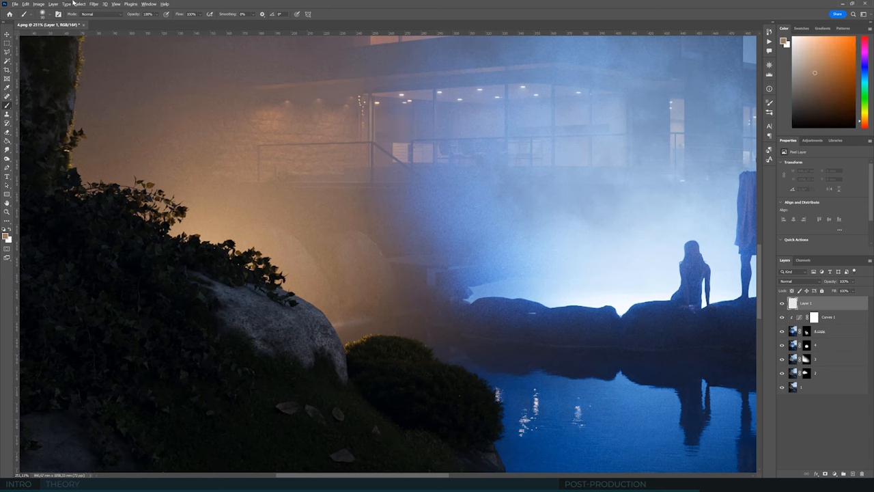
click(43, 13)
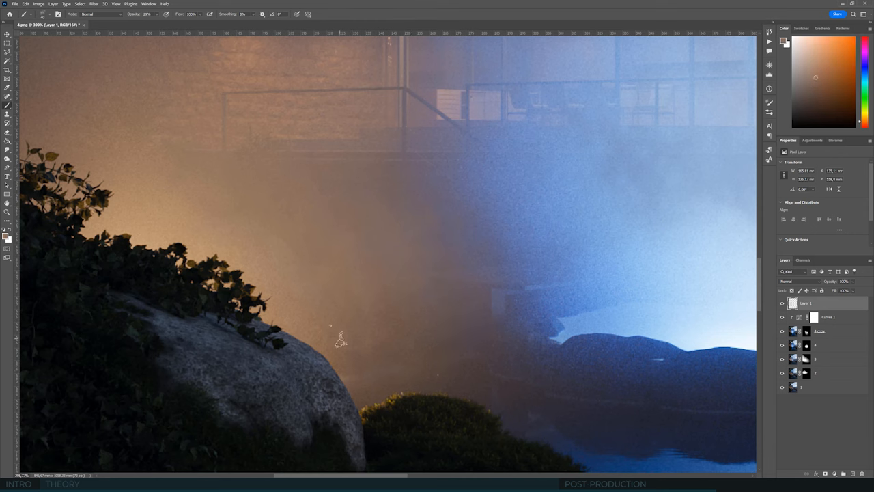
mouse_move(366, 314)
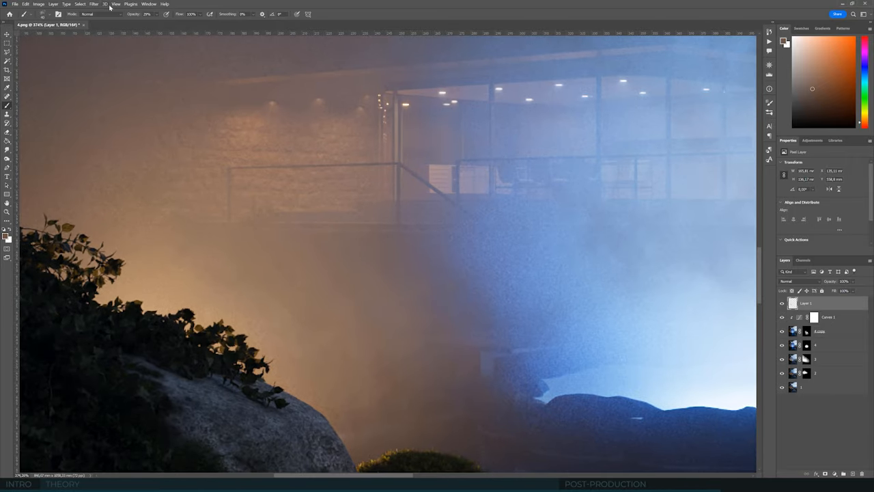
- Apply Add Noise to the orange haze layer and add a new retouching layer
click(94, 3)
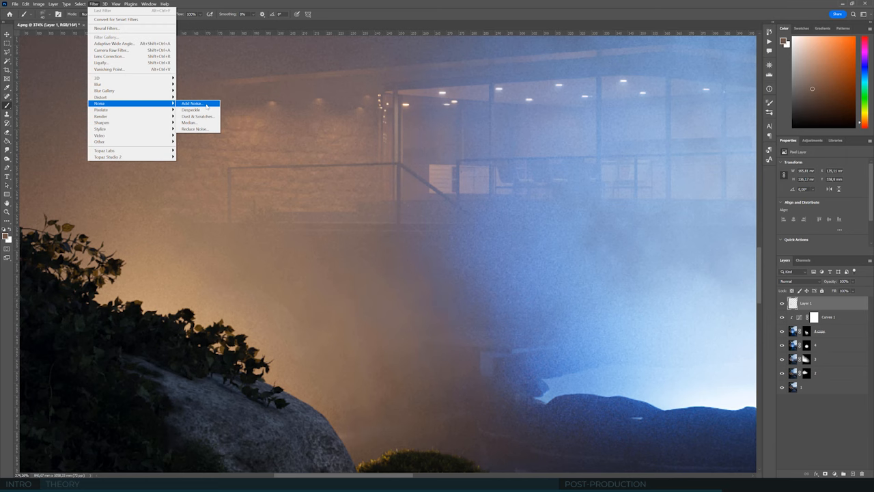
click(194, 104)
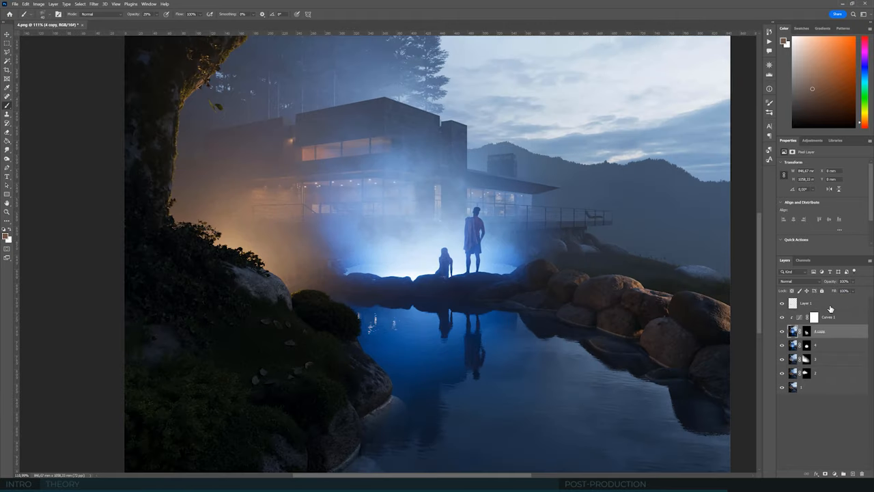
click(826, 303)
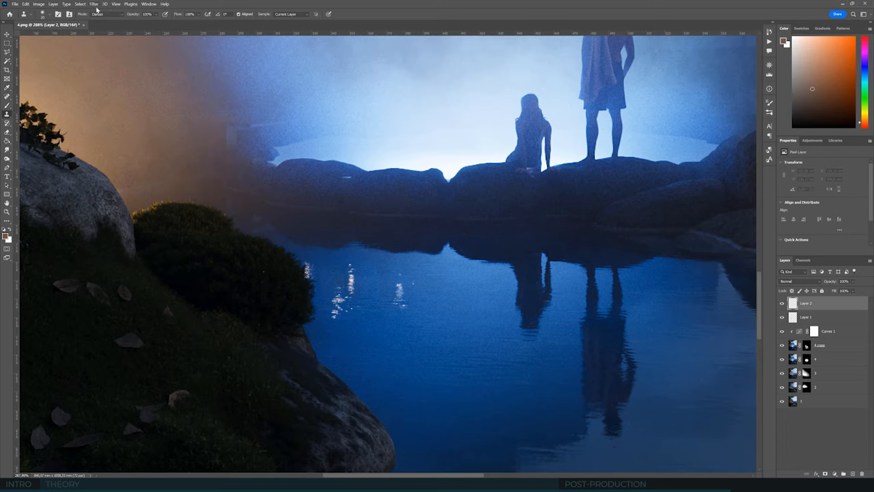
- Heal away the bright sparkles in the water reflection below the figures
scroll(down, 3)
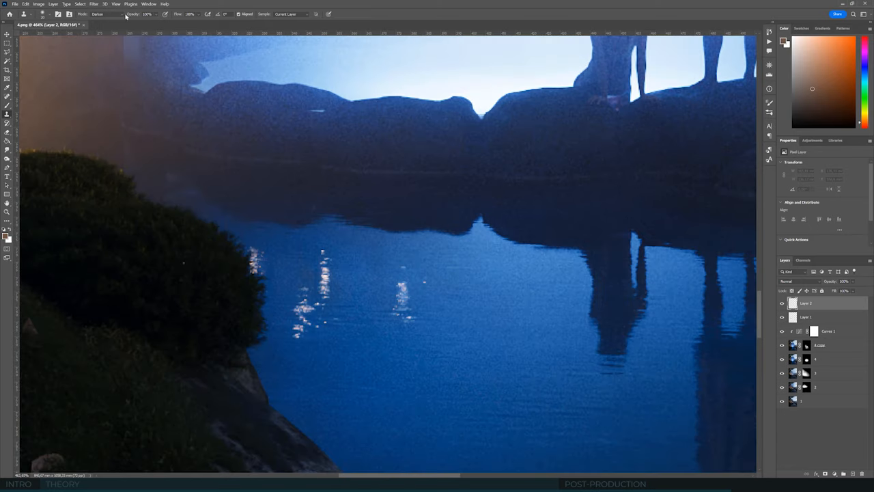
click(292, 13)
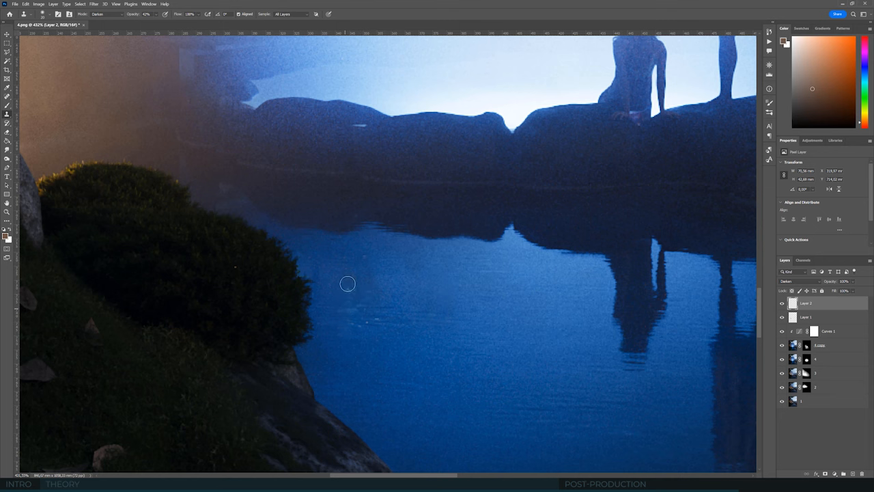
mouse_move(379, 322)
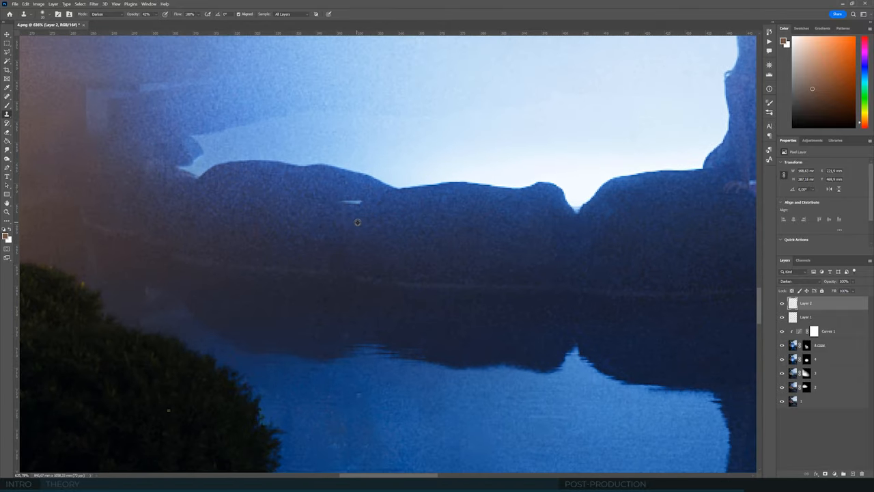
mouse_move(350, 199)
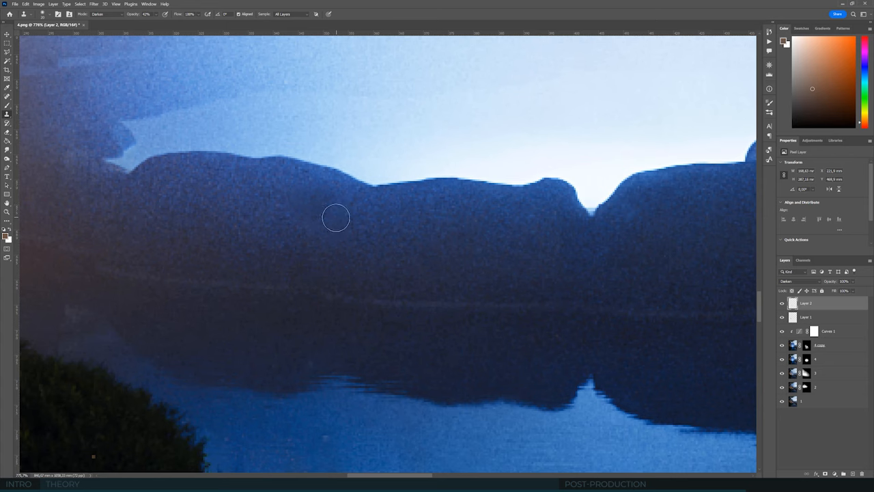
mouse_move(347, 208)
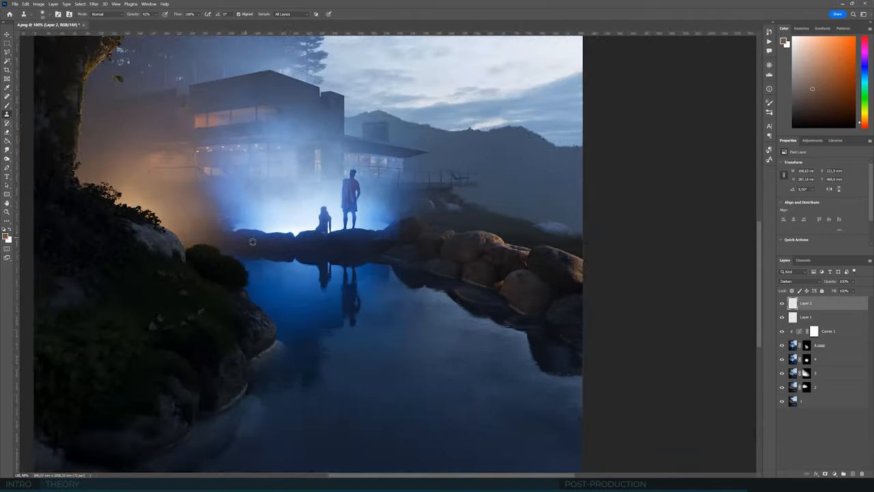
key(ctrl+0)
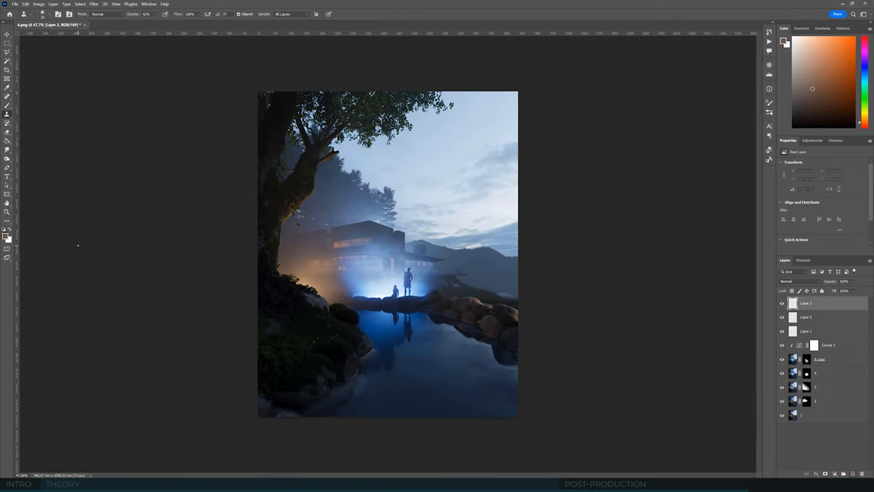
click(7, 140)
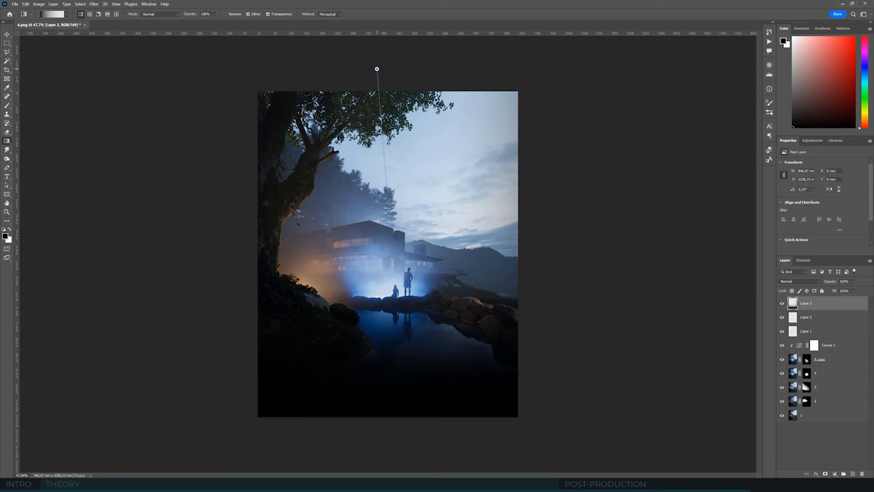
click(799, 281)
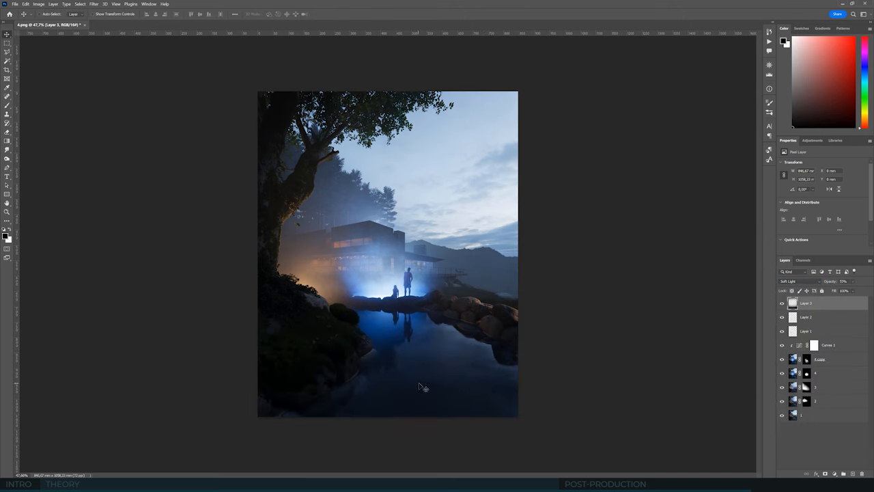
mouse_move(420, 388)
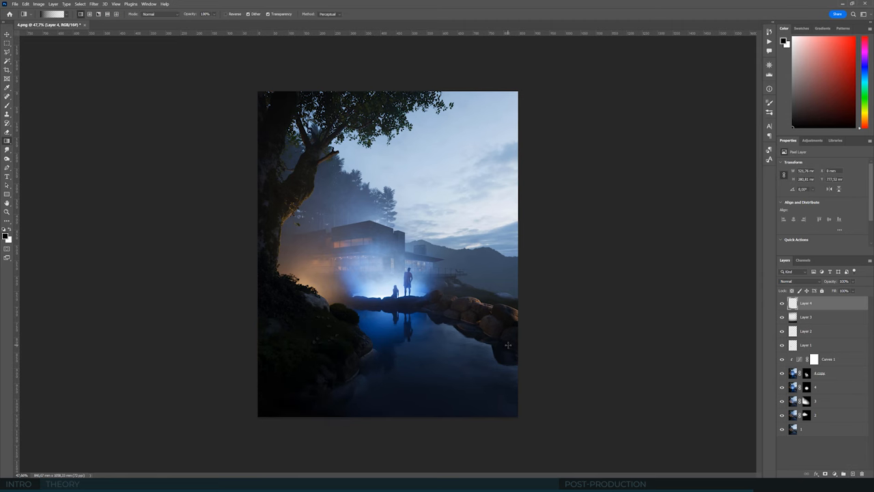
mouse_move(447, 381)
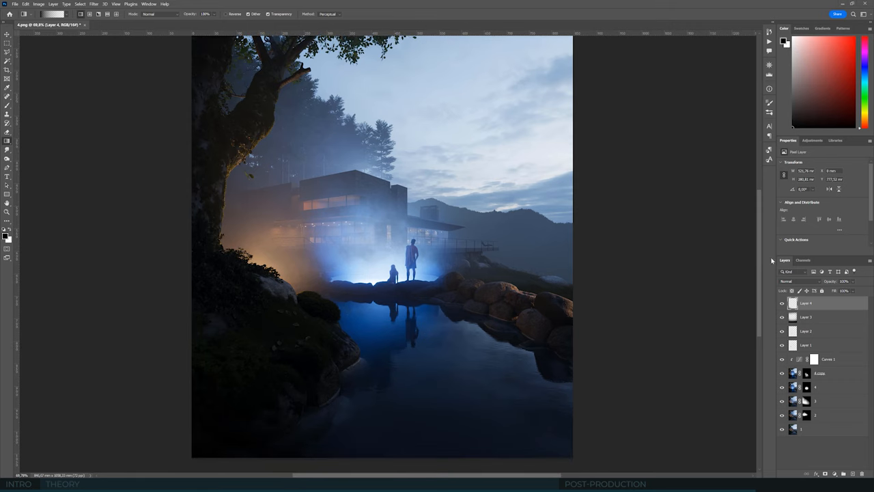
- Add a Selective Color adjustment and shift the Reds' cyan and magenta amounts
click(811, 139)
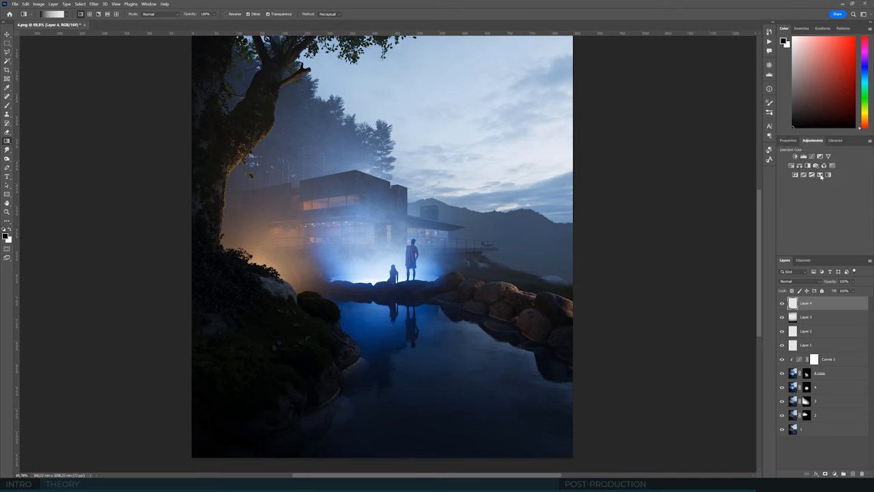
click(821, 175)
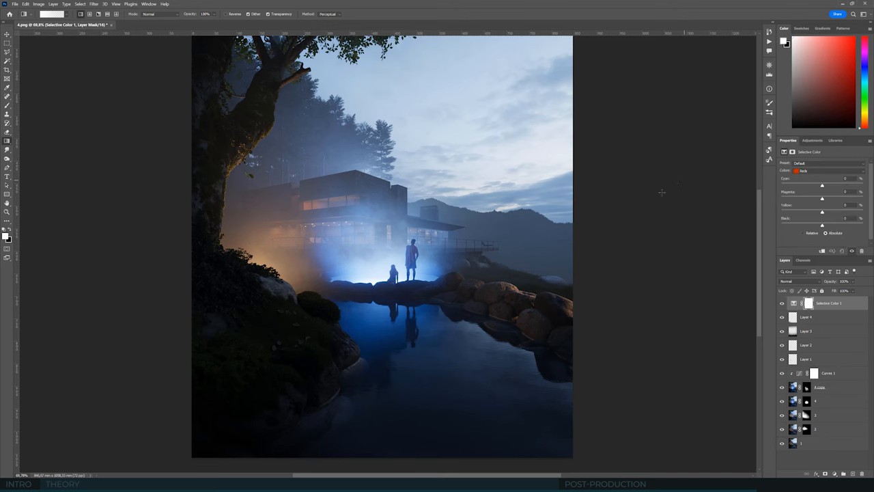
mouse_move(567, 187)
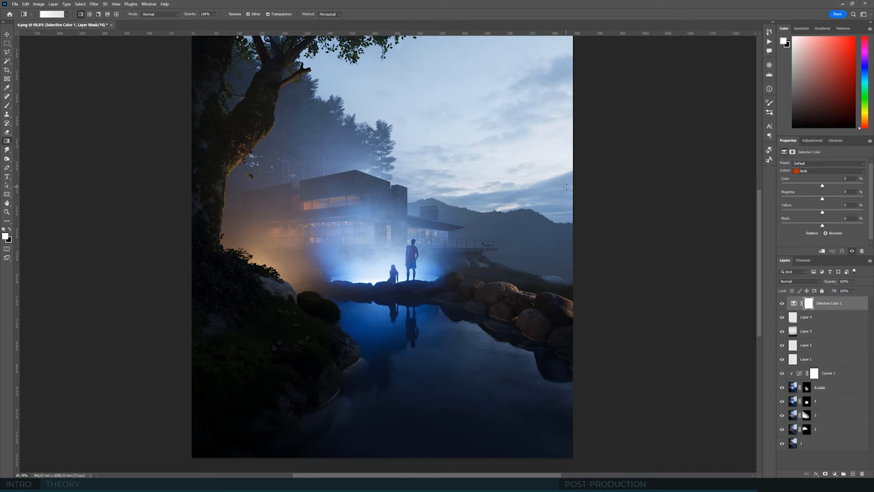
mouse_move(667, 187)
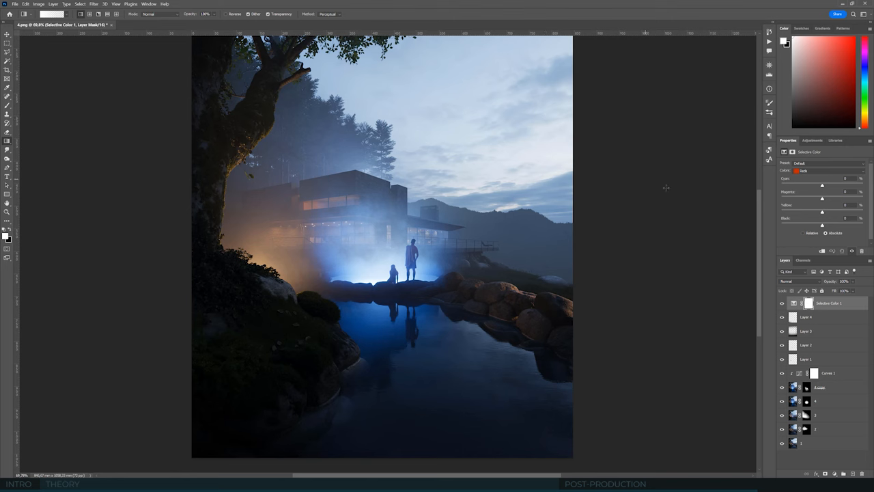
mouse_move(510, 360)
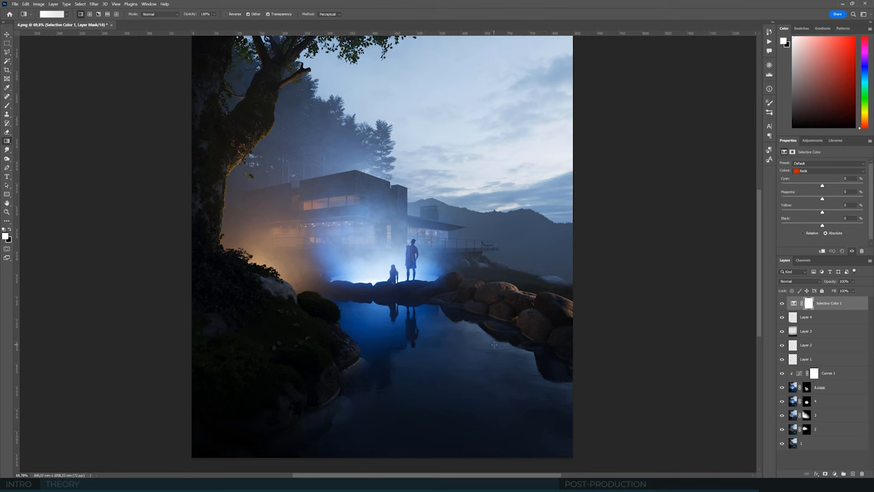
mouse_move(697, 321)
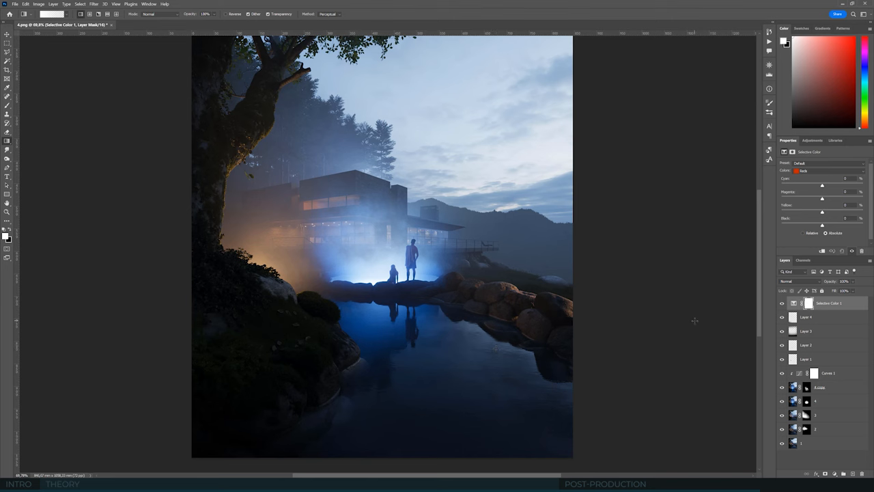
mouse_move(675, 327)
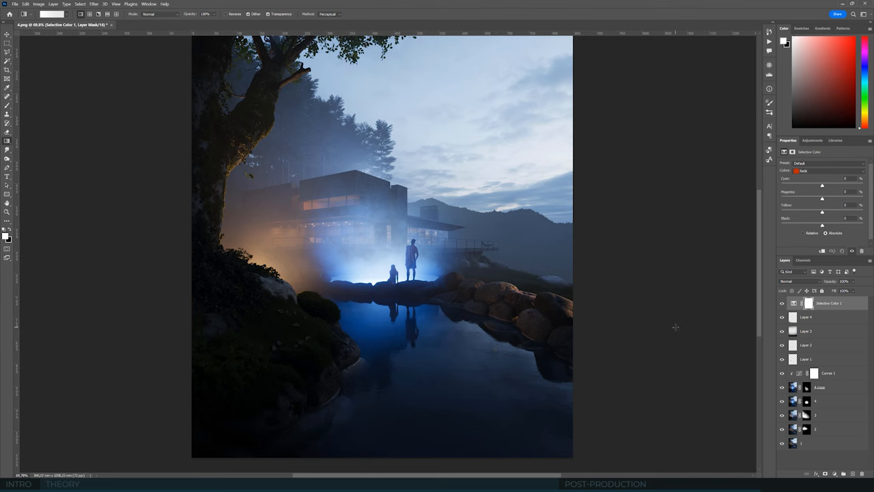
mouse_move(727, 296)
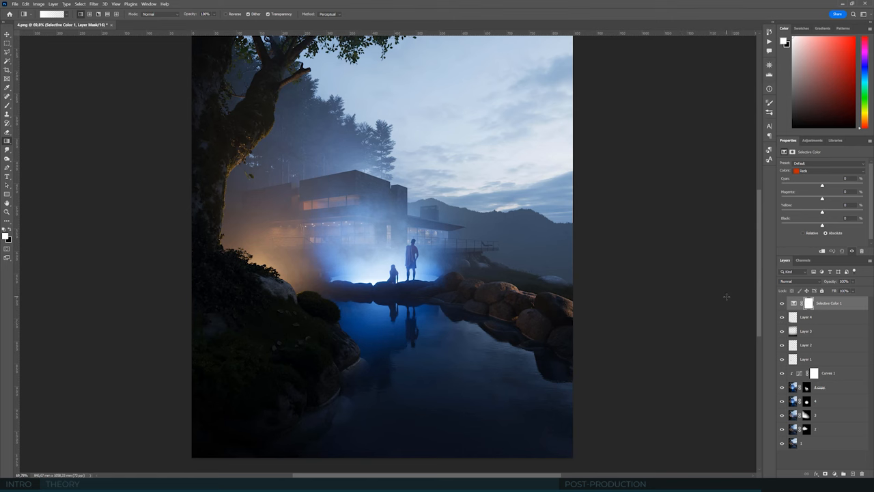
mouse_move(745, 271)
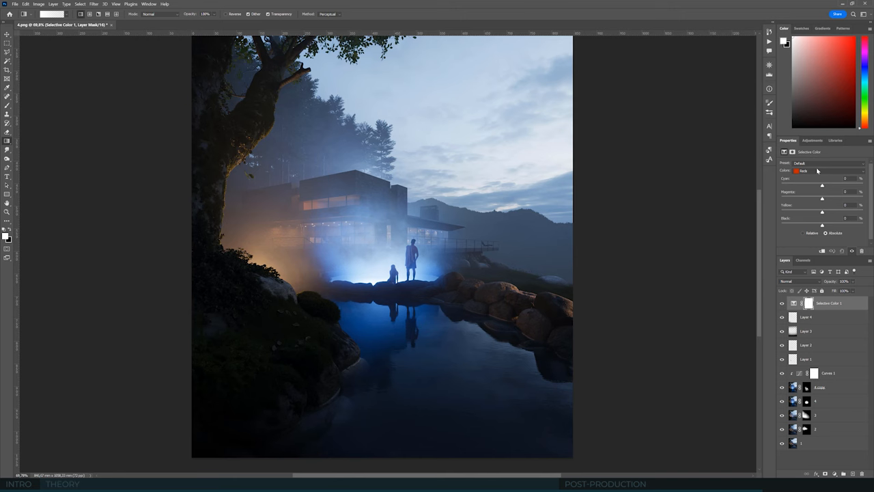
mouse_move(819, 183)
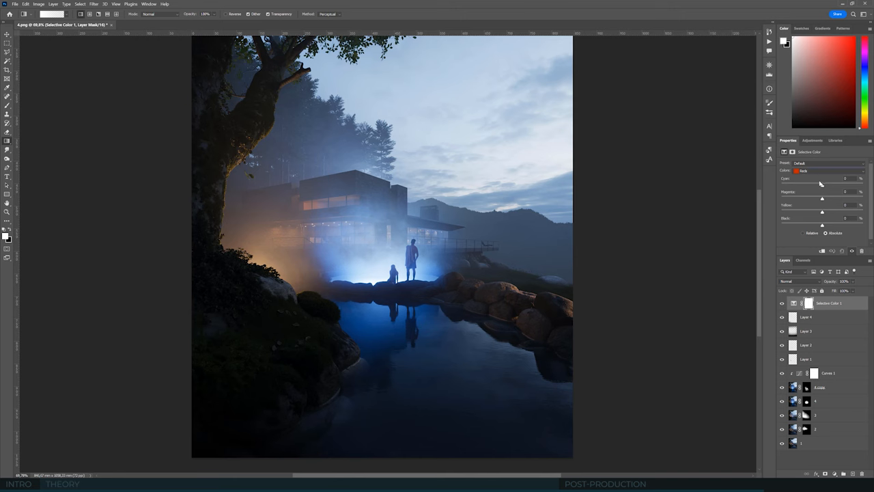
drag(822, 186, 819, 185)
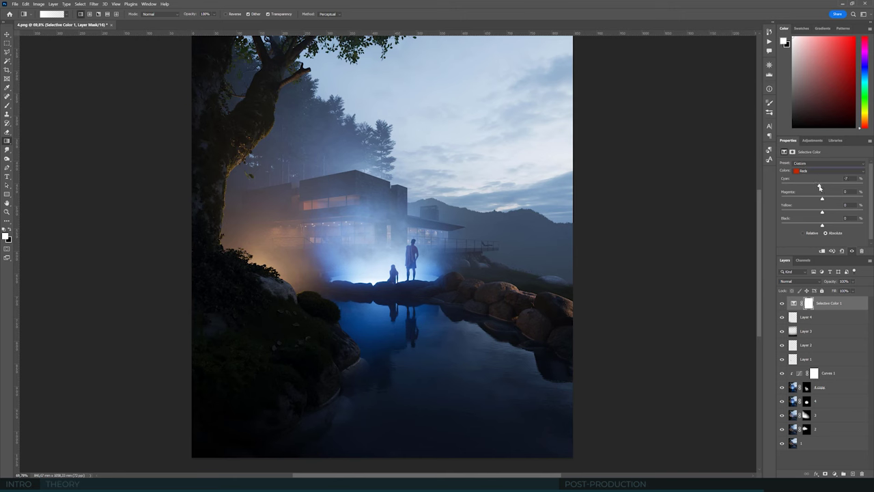
drag(826, 186, 817, 185)
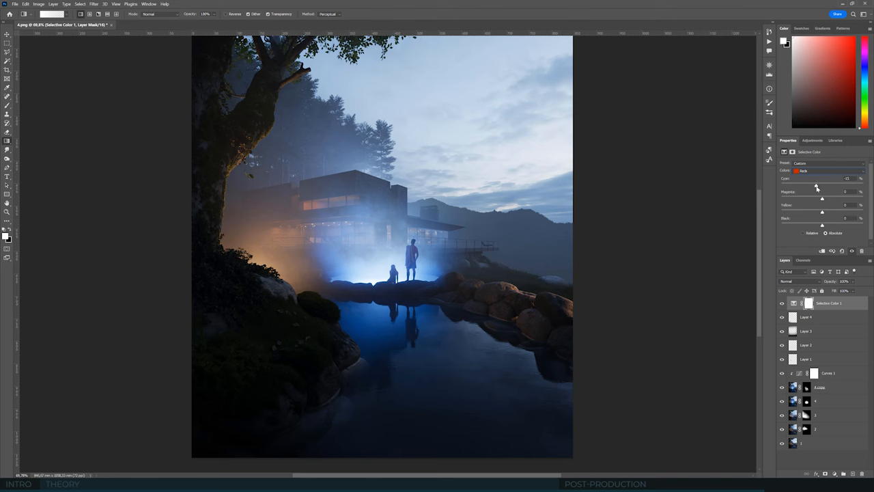
mouse_move(823, 199)
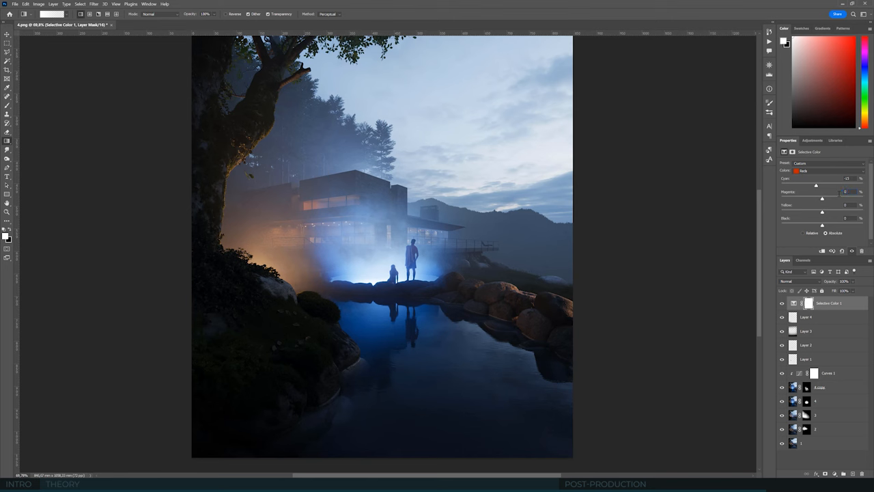
drag(822, 198, 824, 198)
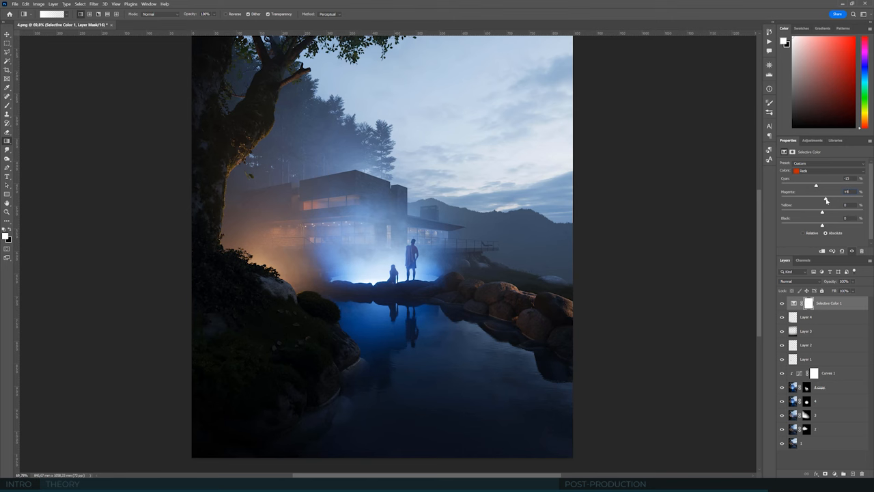
mouse_move(818, 175)
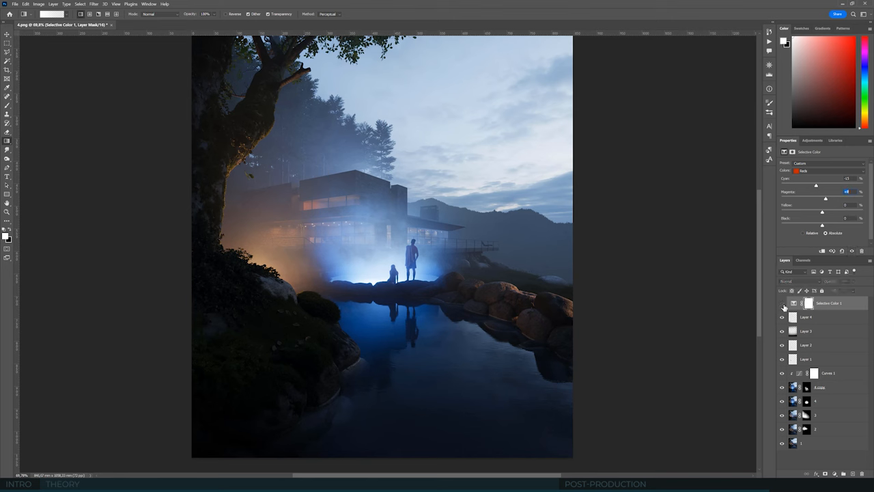
- Target the Yellows range and nudge its Cyan and Magenta amounts to warm the orange glow
click(847, 169)
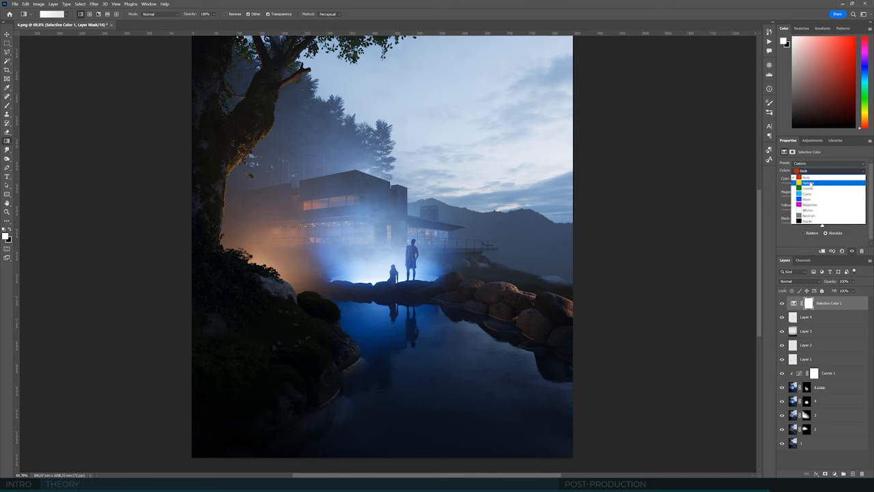
click(809, 182)
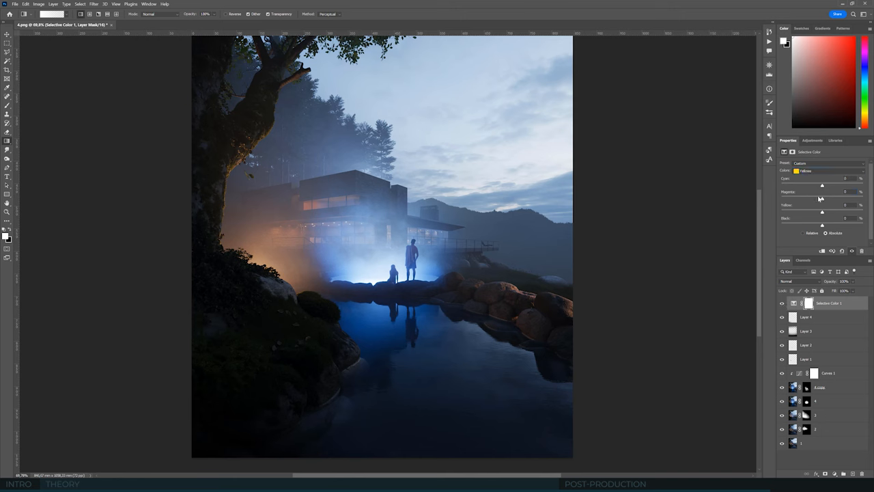
drag(821, 198, 818, 198)
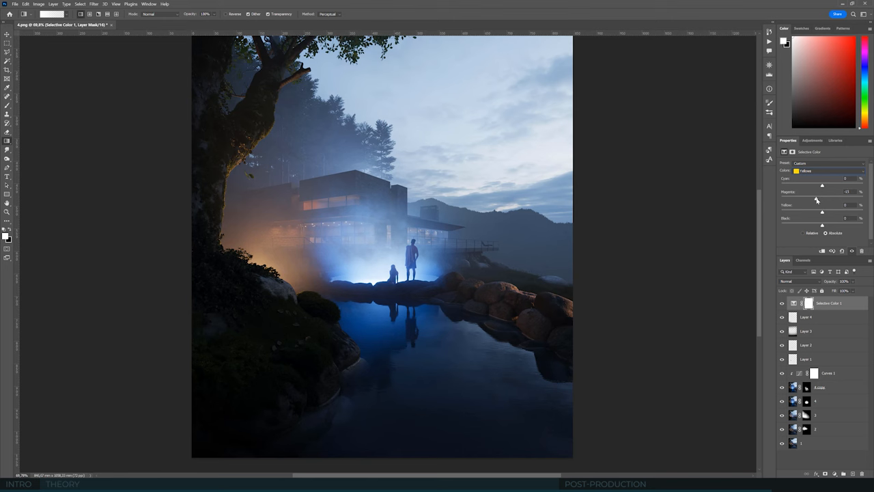
mouse_move(824, 213)
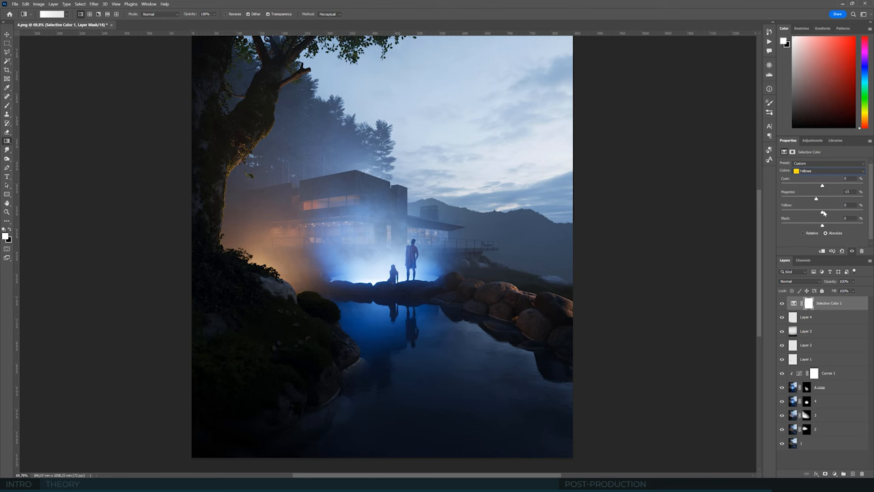
drag(822, 213, 830, 213)
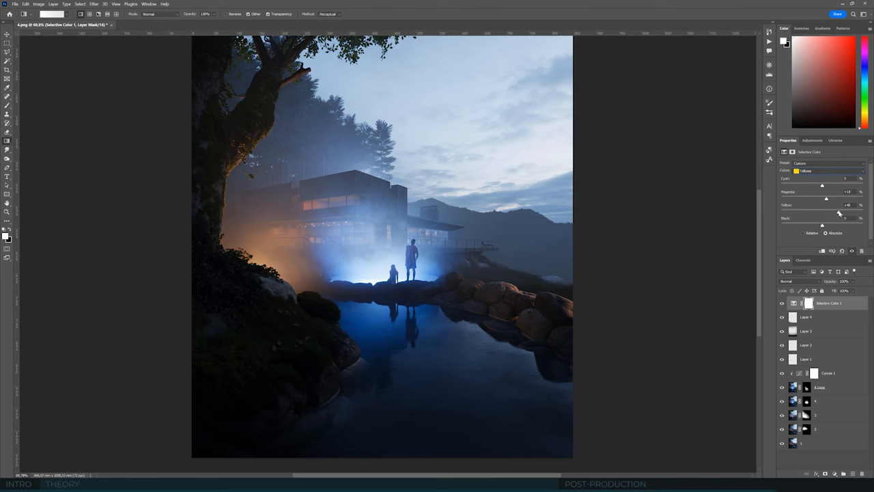
mouse_move(841, 213)
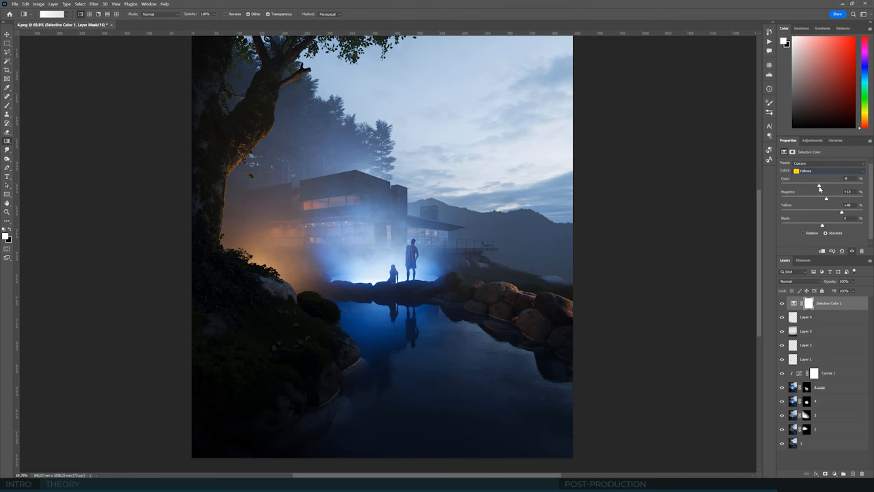
drag(822, 184, 817, 184)
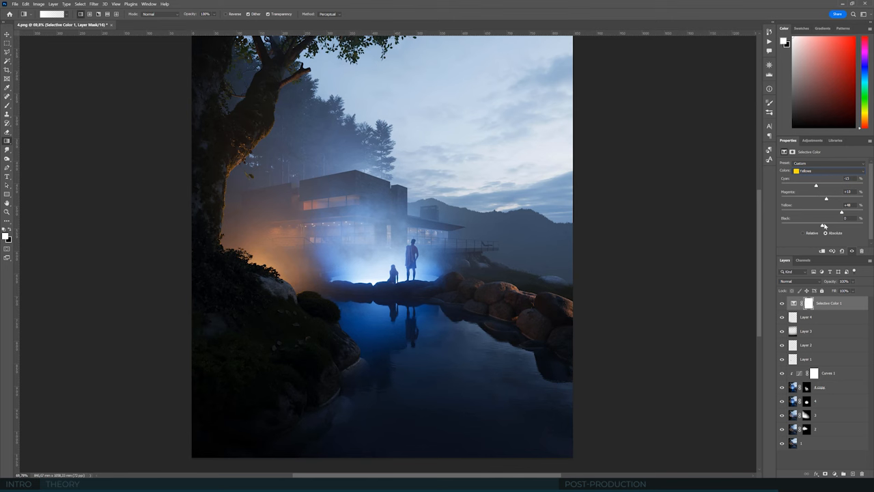
- Adjust the Black amount within the yellows and toggle the adjustment to compare before and after
drag(822, 224, 833, 224)
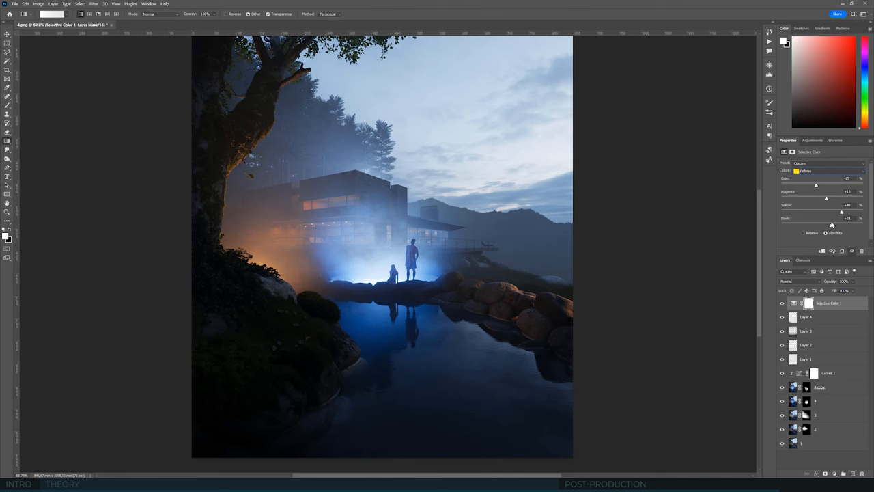
drag(841, 225, 824, 226)
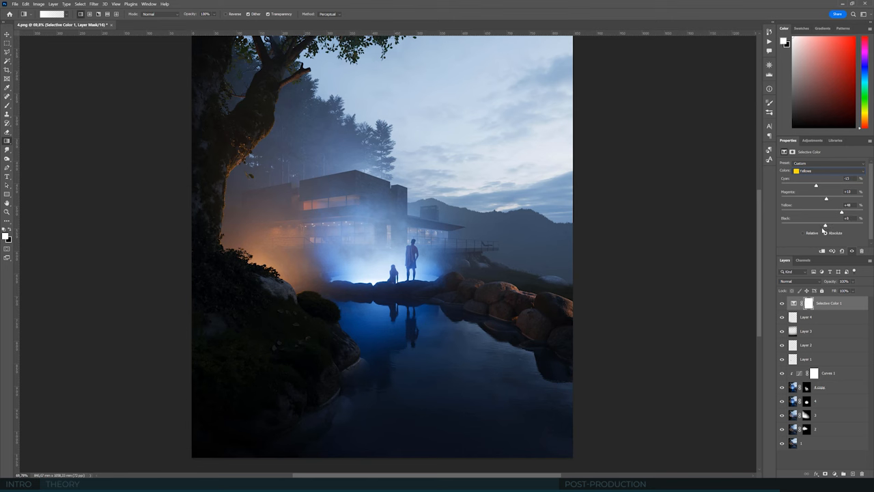
click(782, 303)
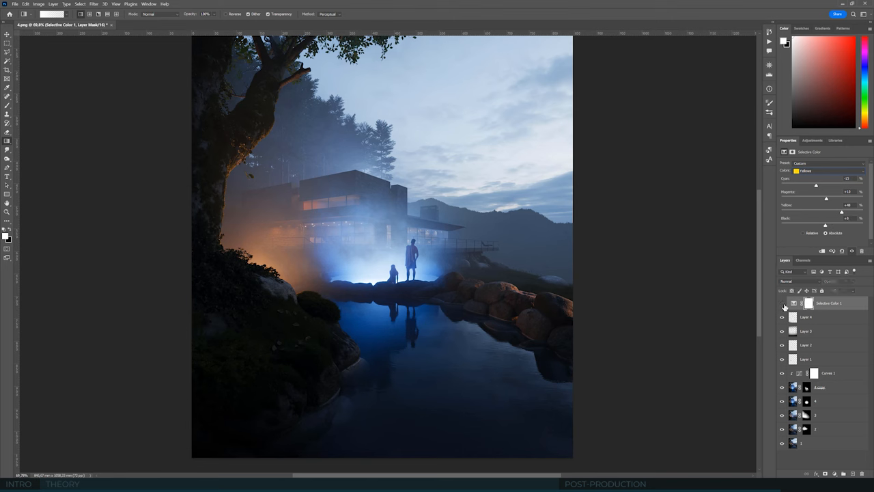
click(782, 303)
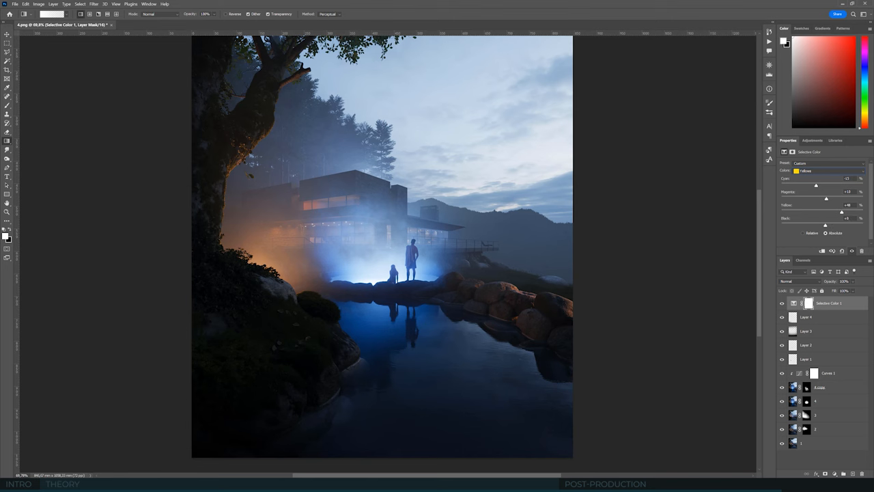
- Target the Cyans range and shift its ink amount for a cooler, paler blue sky
click(847, 171)
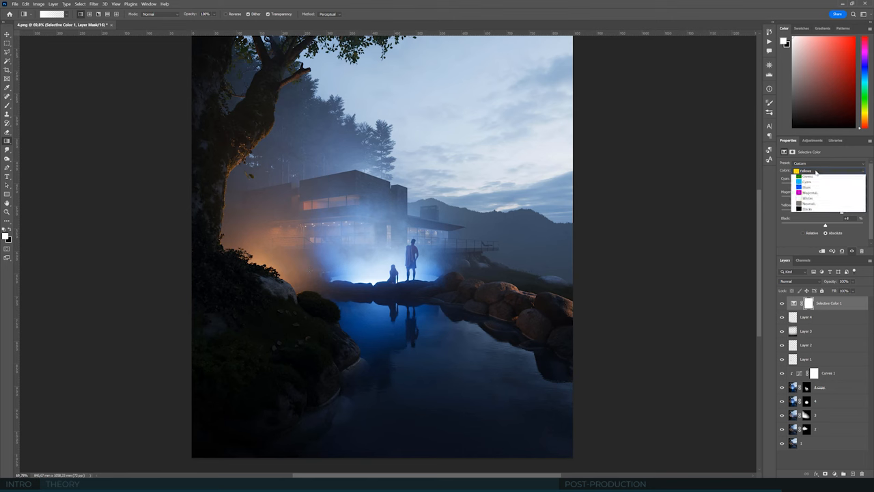
click(807, 177)
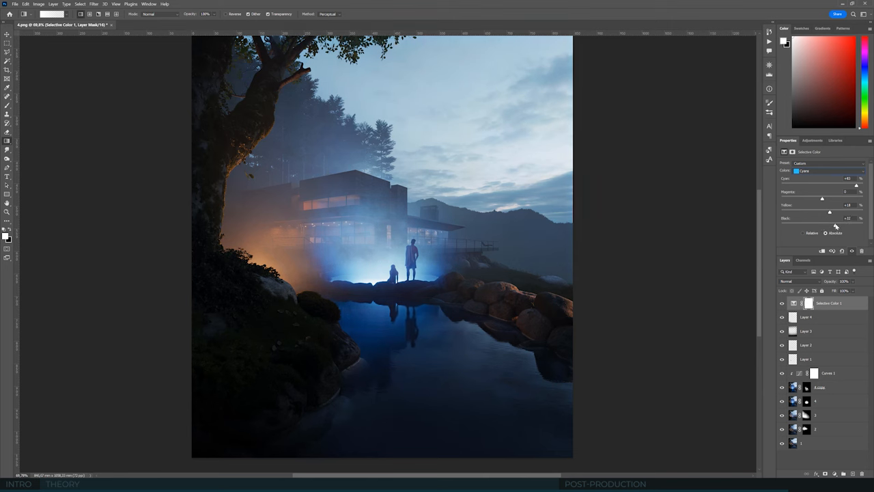
drag(830, 224, 838, 224)
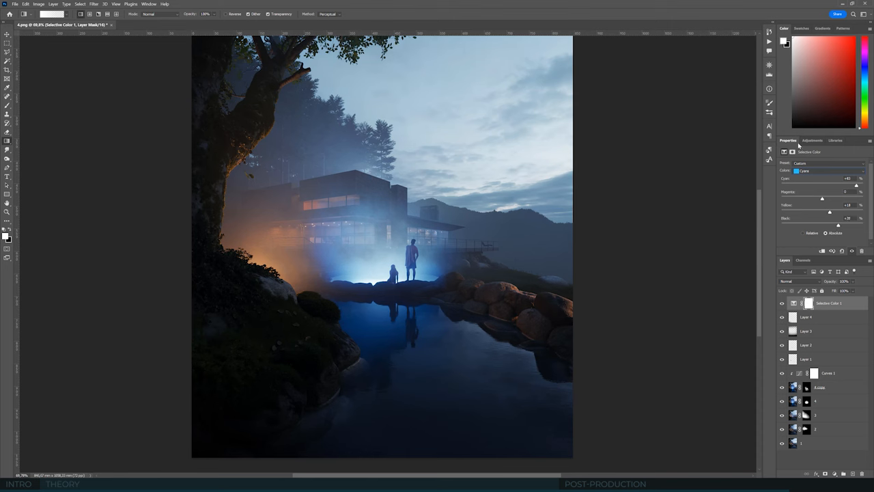
- Target the Blues range and rebalance its ink mix so the lake and glow lean toward teal
click(804, 171)
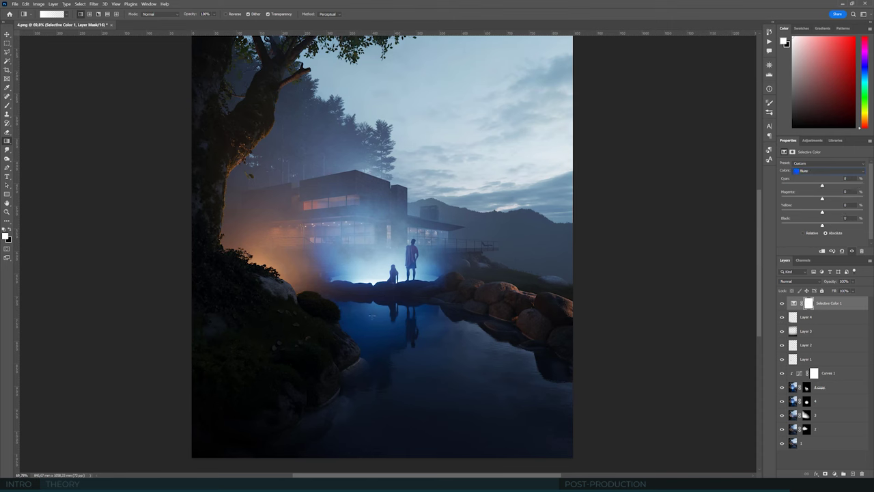
mouse_move(665, 240)
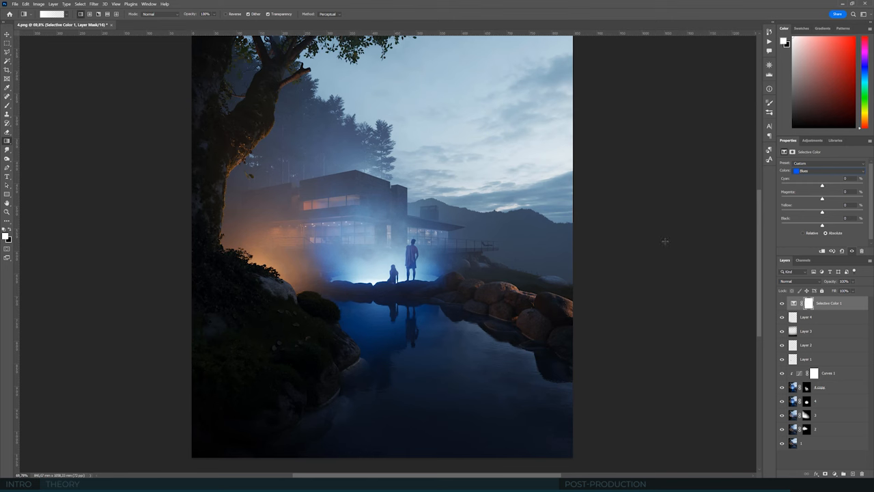
mouse_move(661, 243)
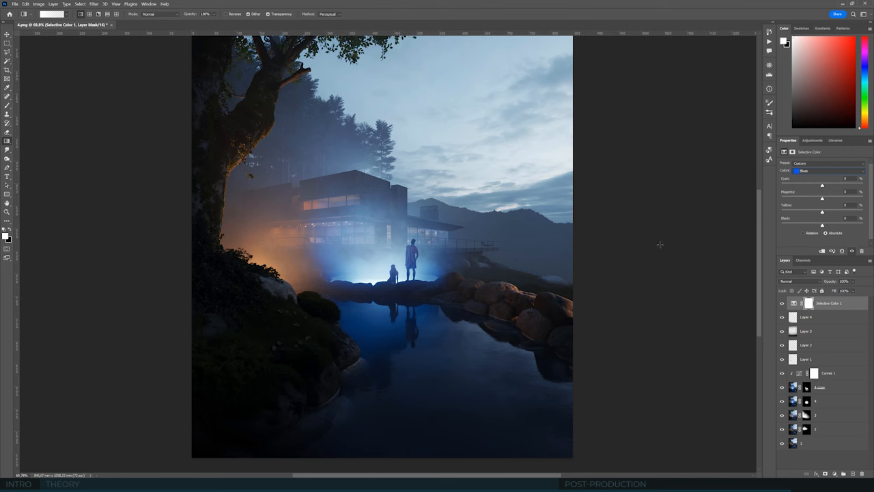
mouse_move(454, 308)
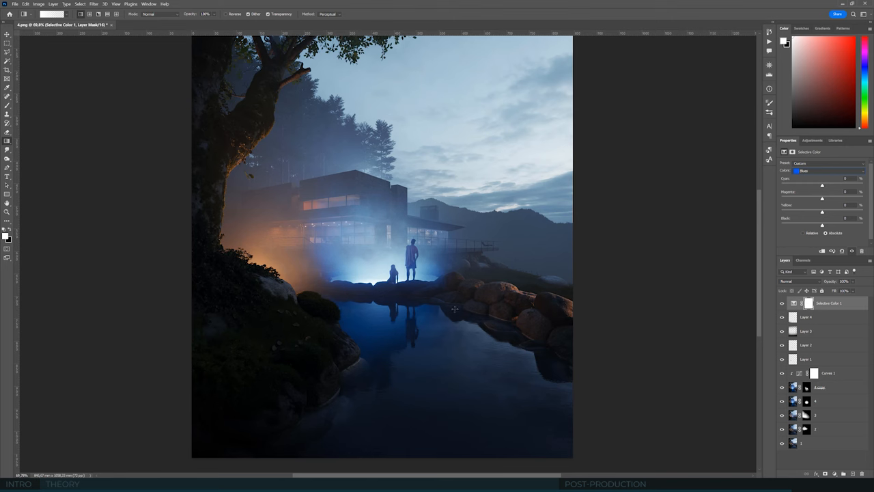
mouse_move(745, 221)
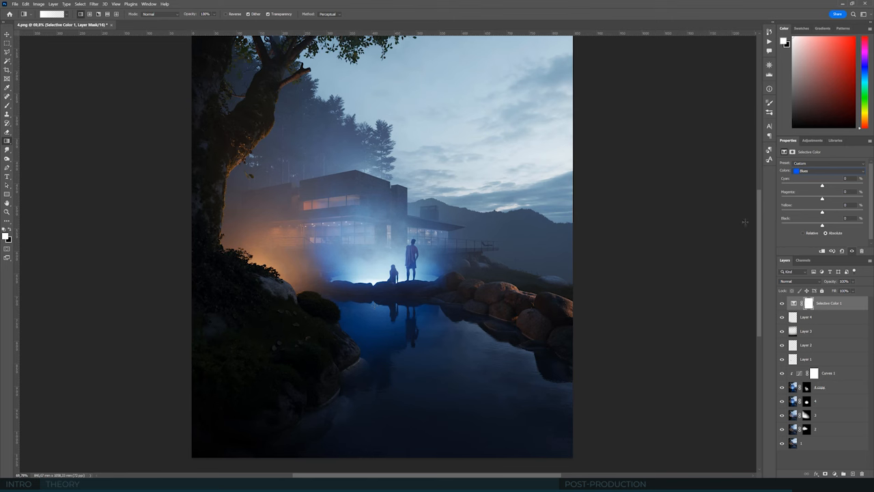
mouse_move(819, 201)
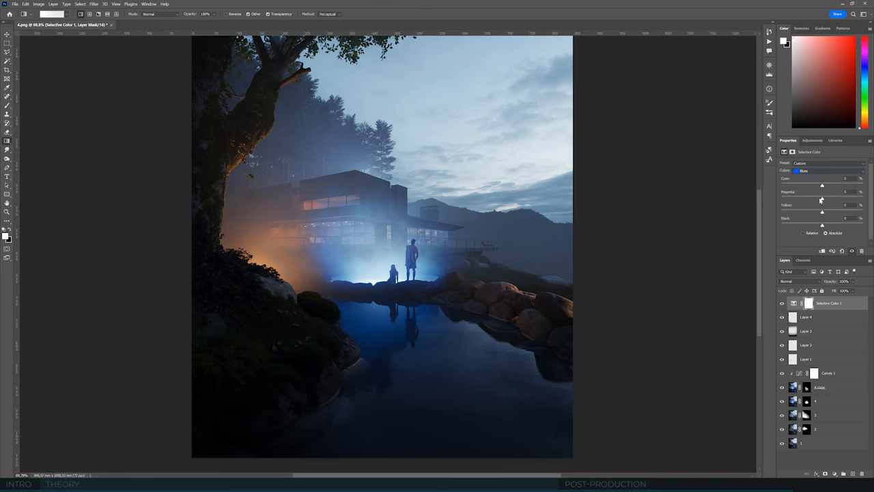
drag(822, 198, 817, 198)
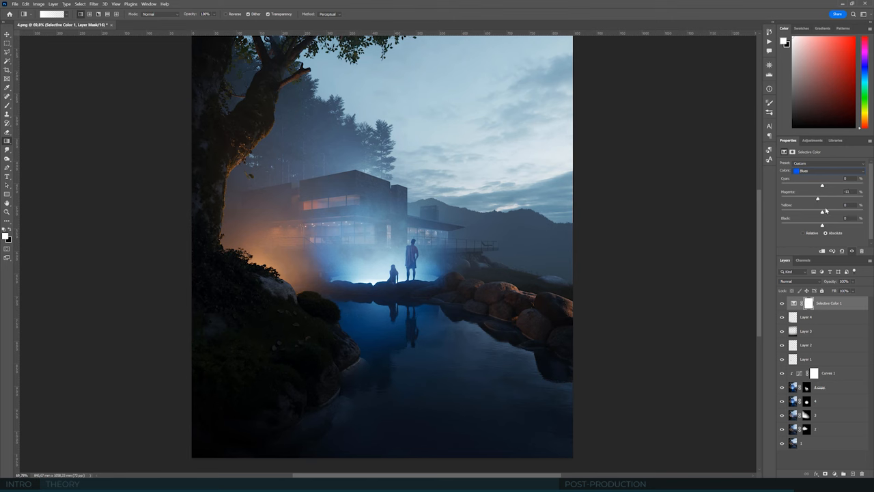
drag(822, 212, 846, 212)
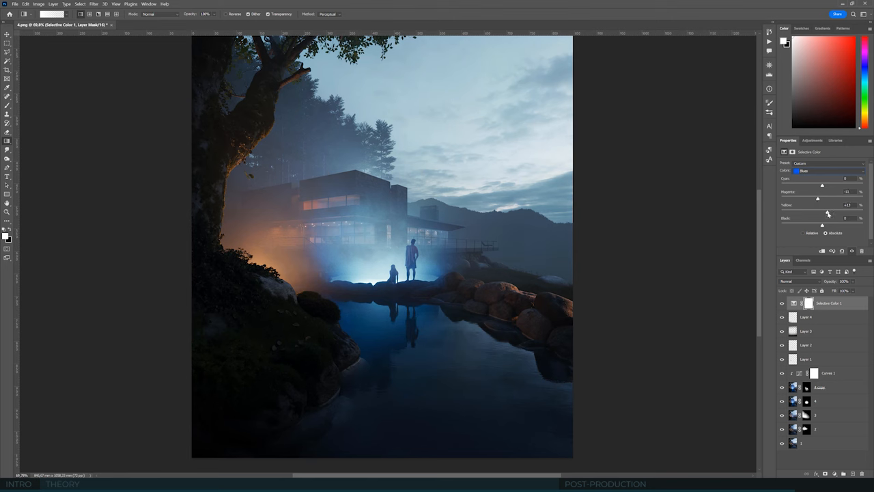
drag(827, 212, 824, 211)
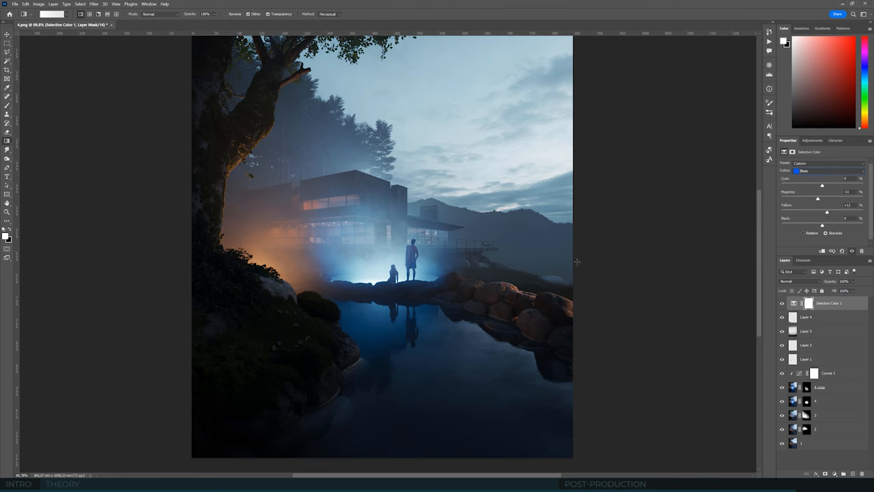
- Target the Neutrals range, push the midtones toward cyan, and compare against a plain pixel layer
click(826, 171)
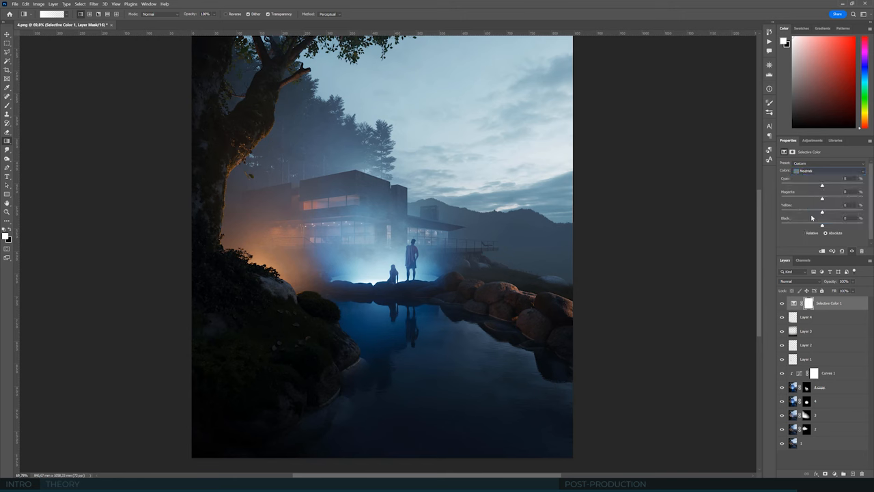
mouse_move(854, 239)
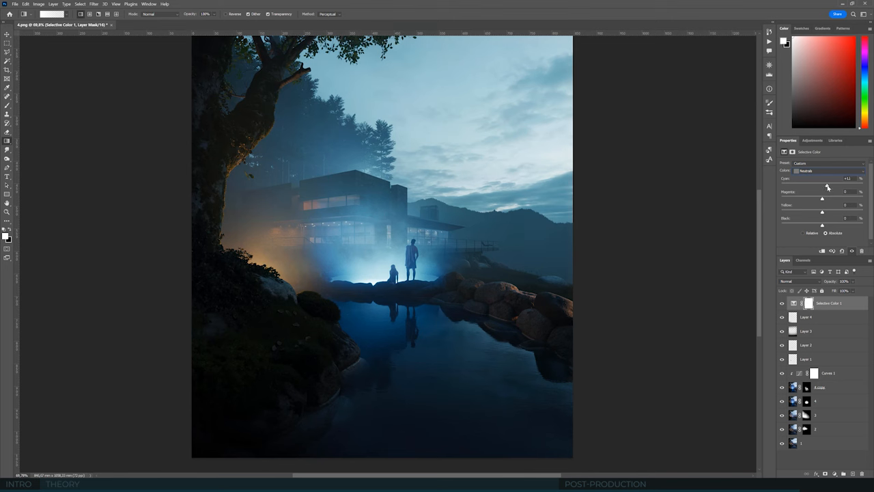
drag(822, 198, 826, 198)
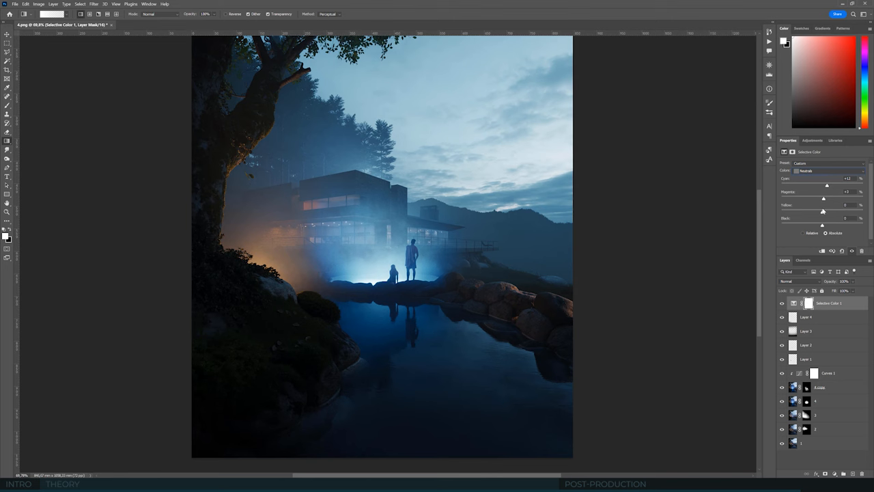
mouse_move(825, 213)
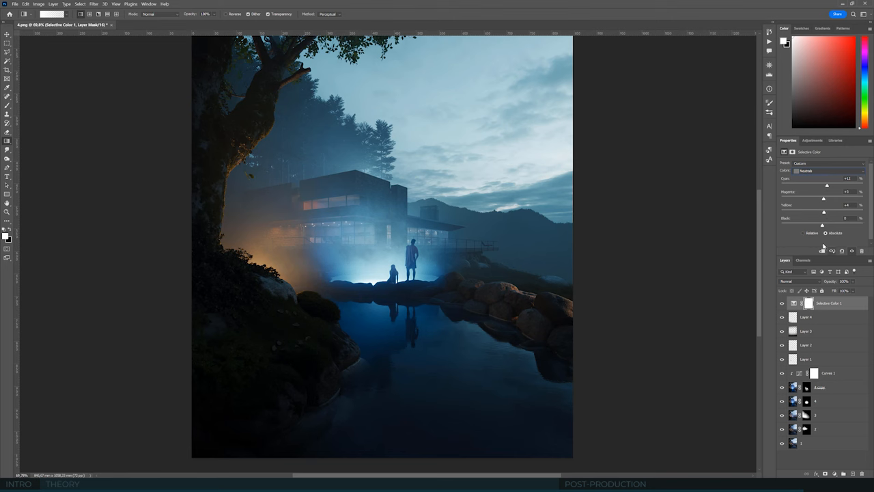
drag(827, 186, 825, 185)
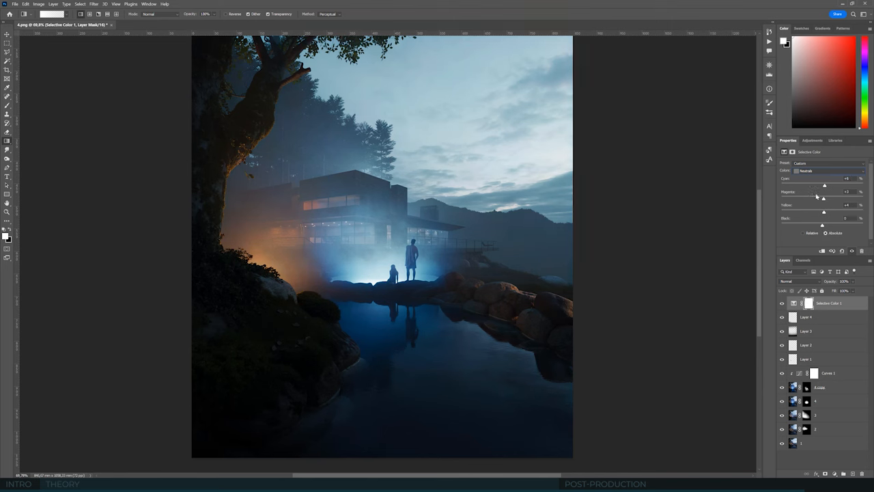
click(805, 332)
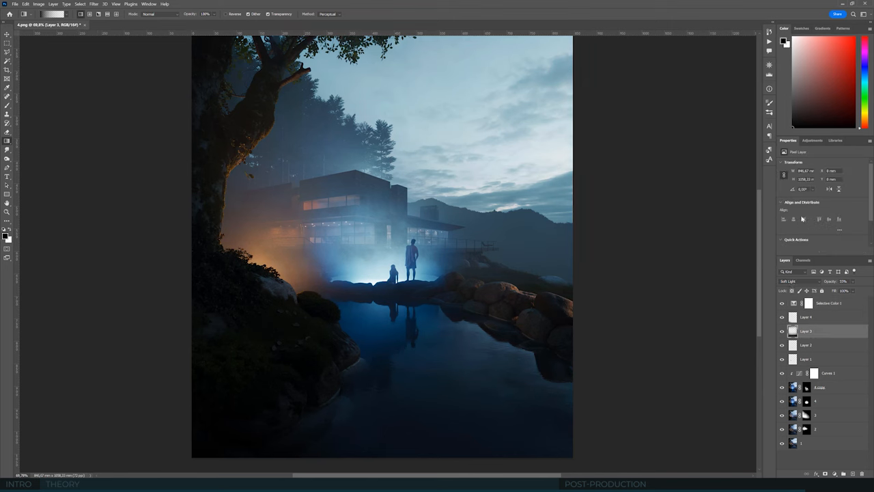
click(827, 303)
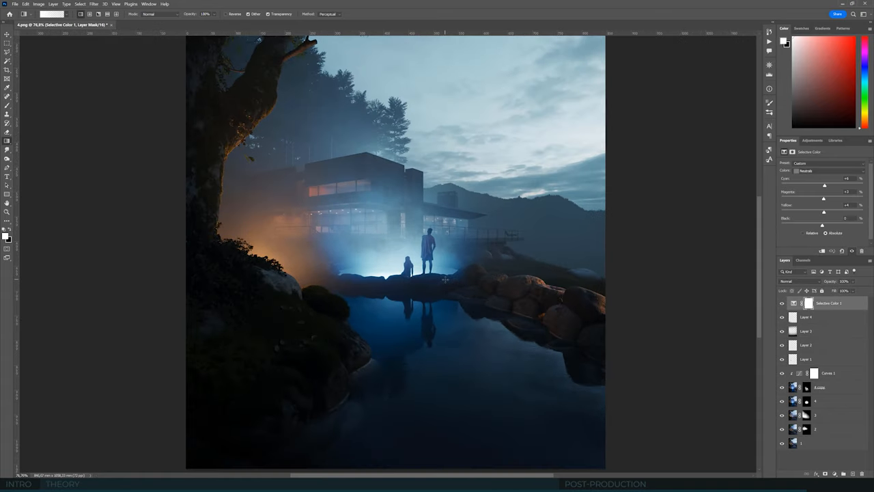
mouse_move(836, 349)
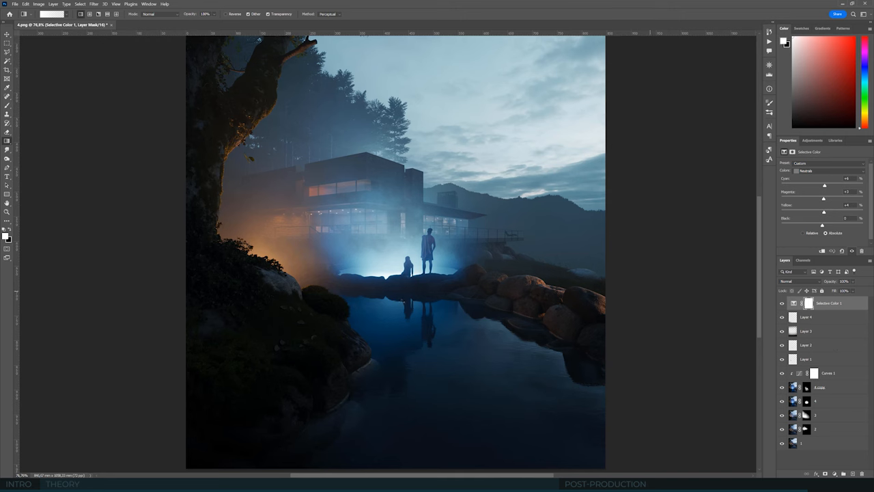
- Target the Blacks range of the grade, then select a plain layer for retouching the shoreline rocks
click(826, 171)
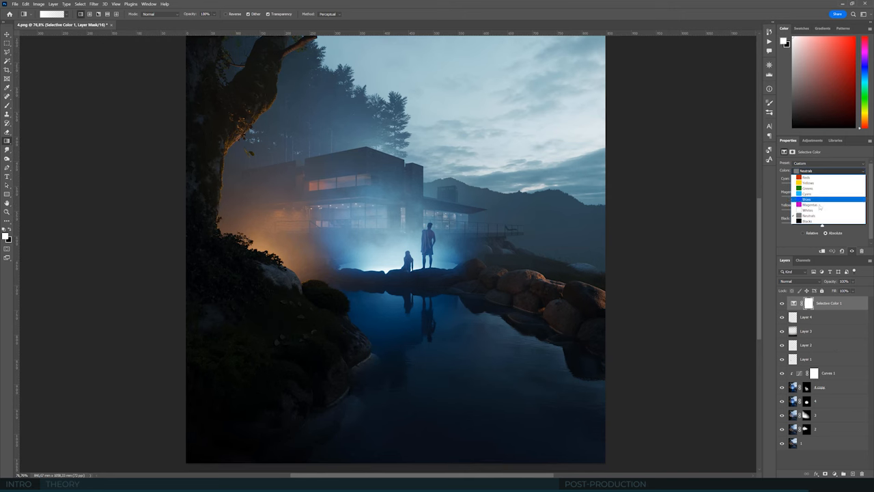
click(808, 222)
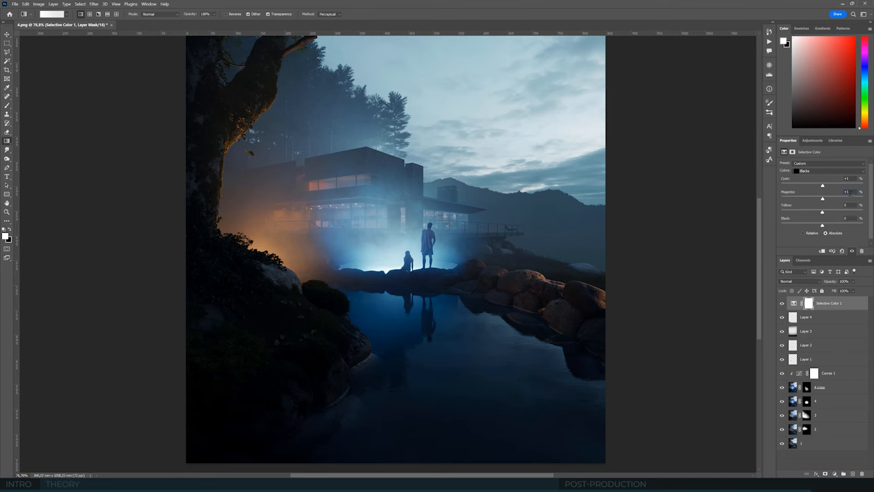
mouse_move(554, 282)
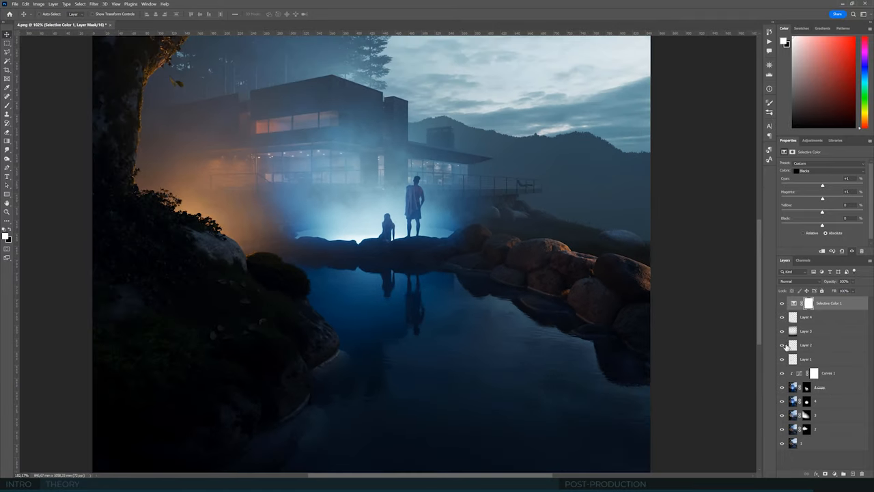
click(805, 344)
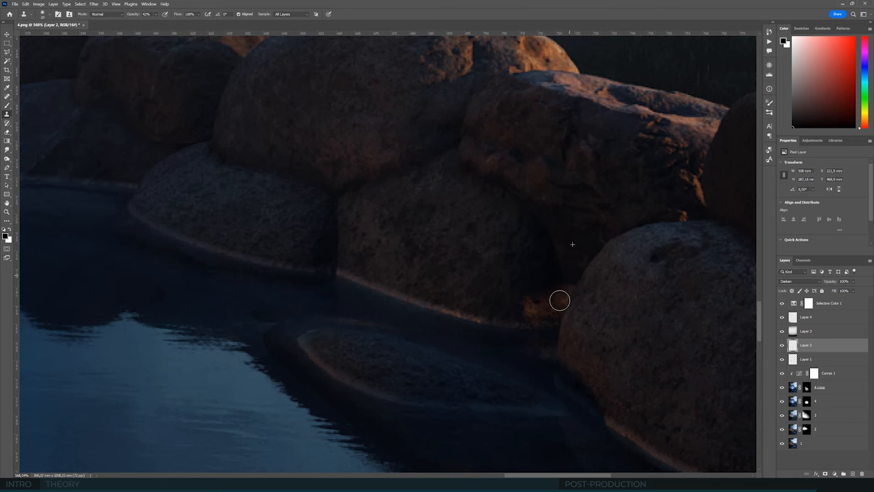
mouse_move(570, 285)
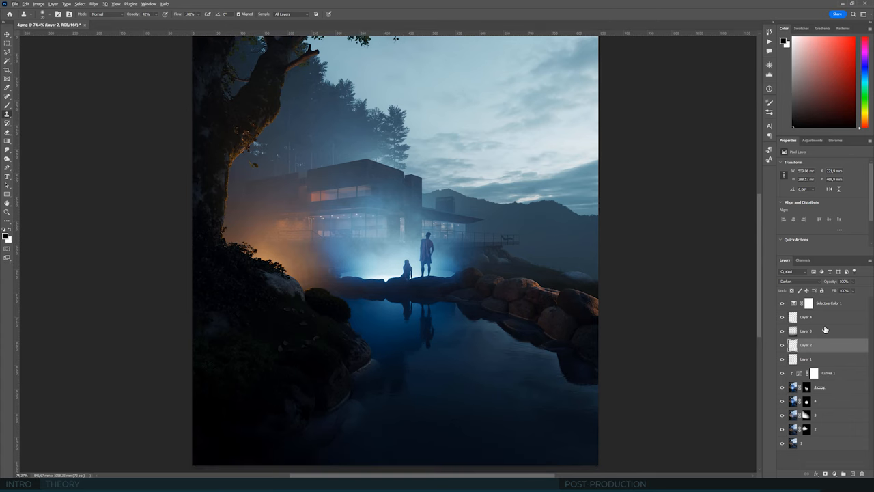
mouse_move(803, 415)
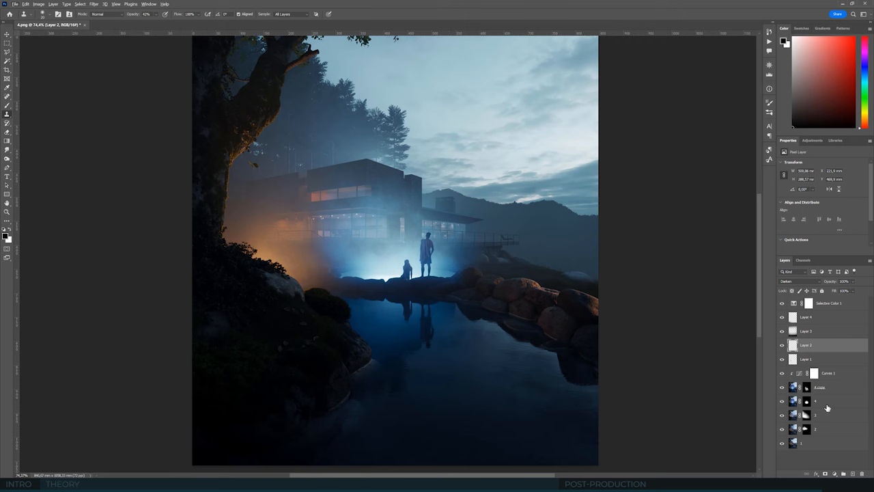
- Select the layer mask, brush over the lake area, and toggle the adjustment's visibility to compare
click(806, 401)
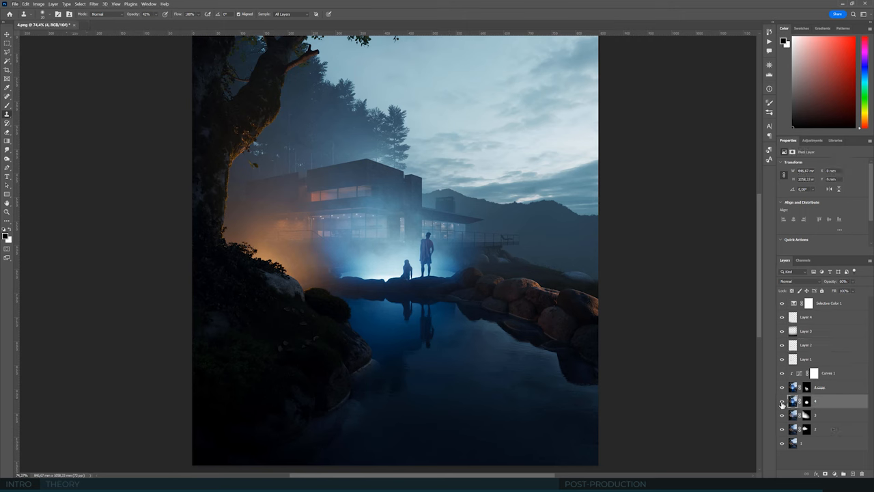
click(806, 401)
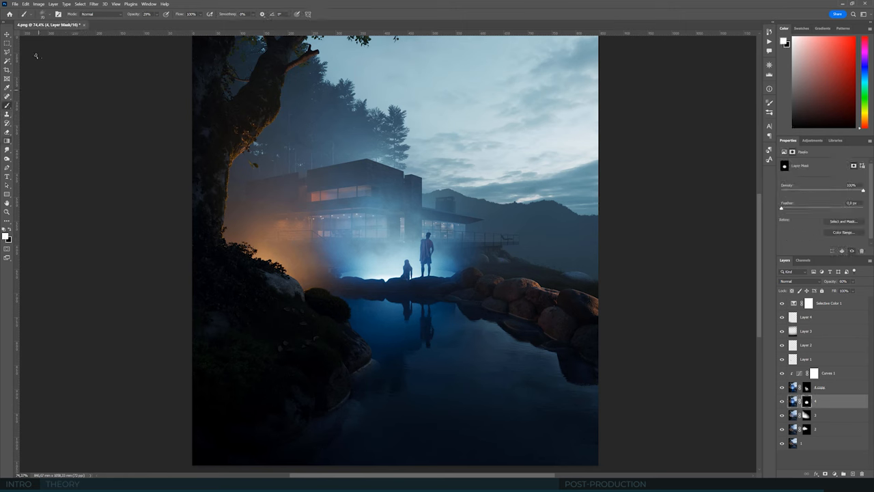
click(32, 14)
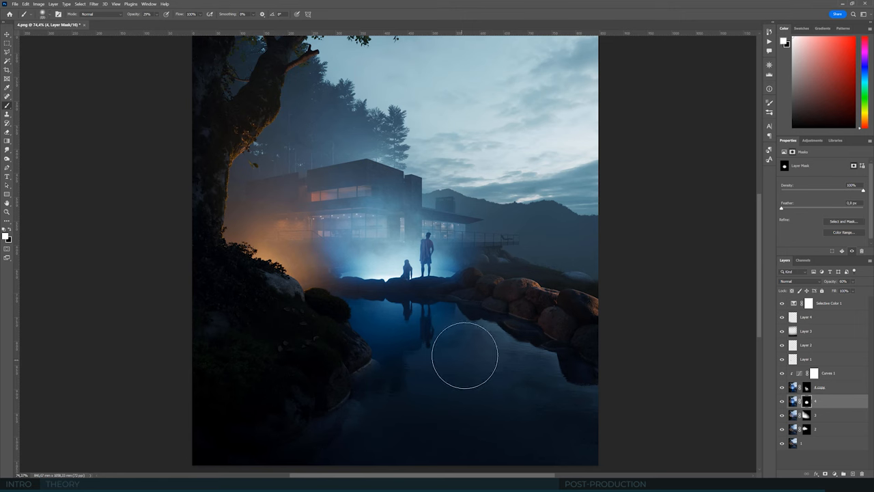
mouse_move(479, 354)
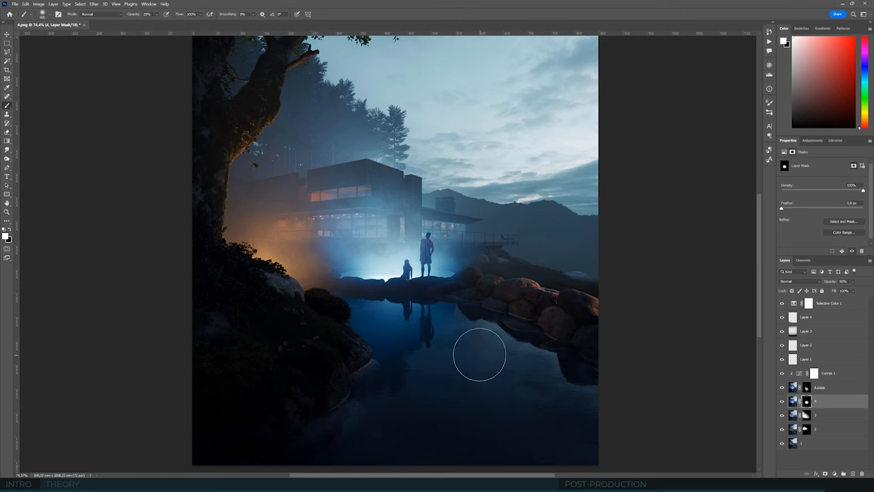
mouse_move(493, 376)
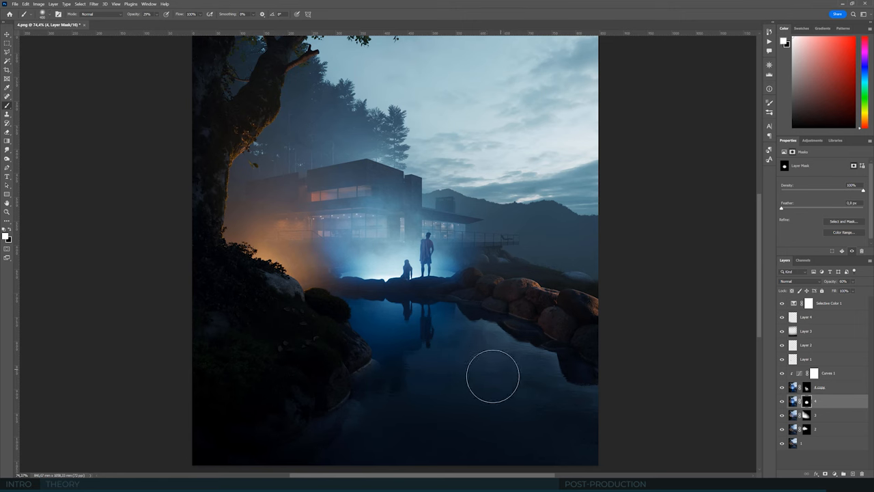
click(783, 303)
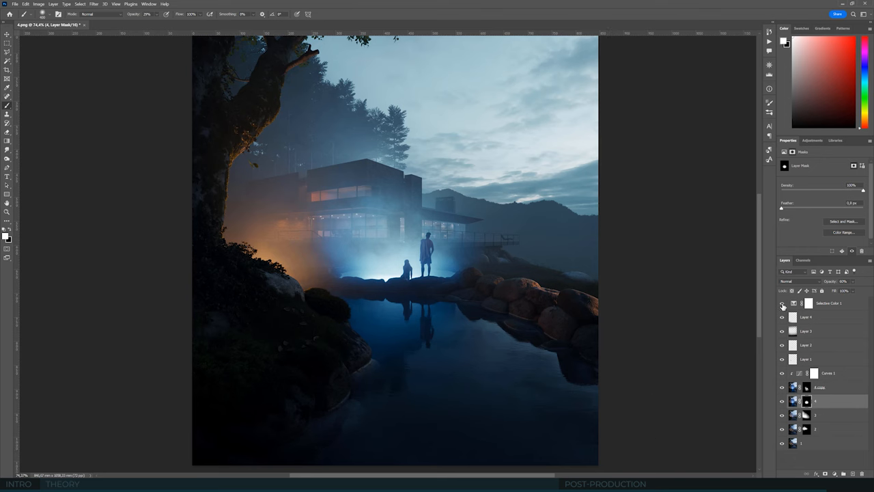
click(782, 303)
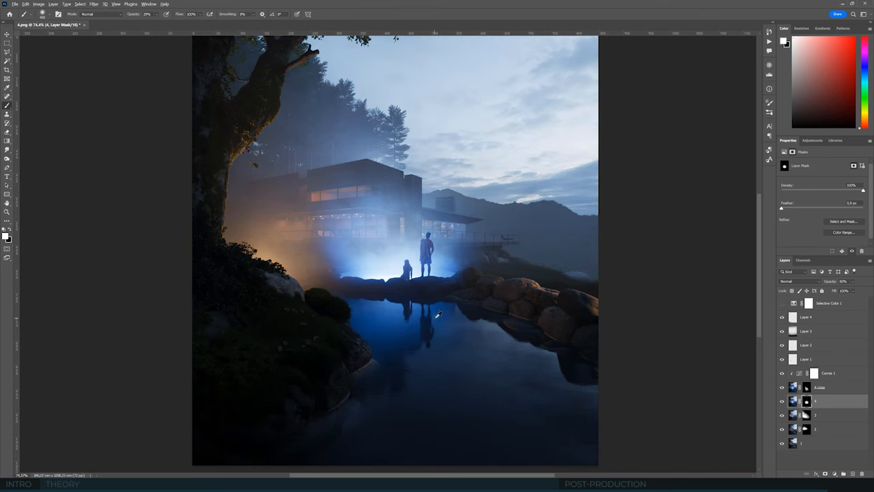
- Revert the water paint and add a new empty masked layer at the top of the stack
click(805, 316)
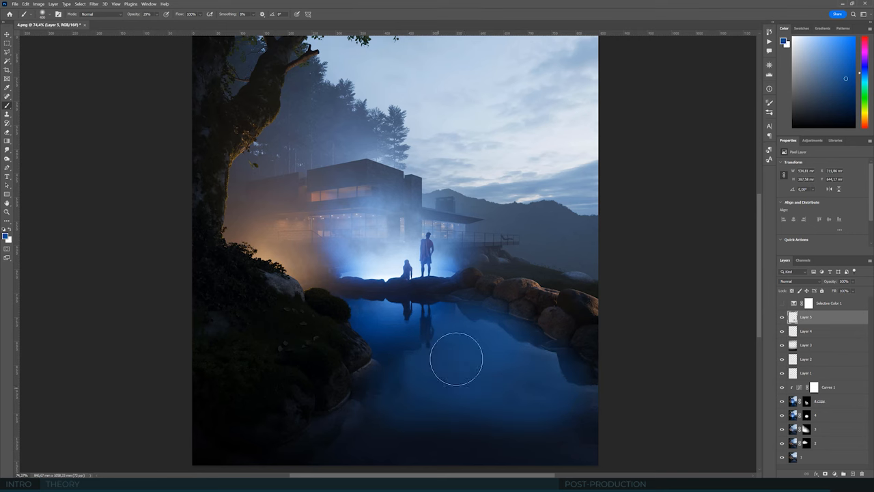
click(800, 282)
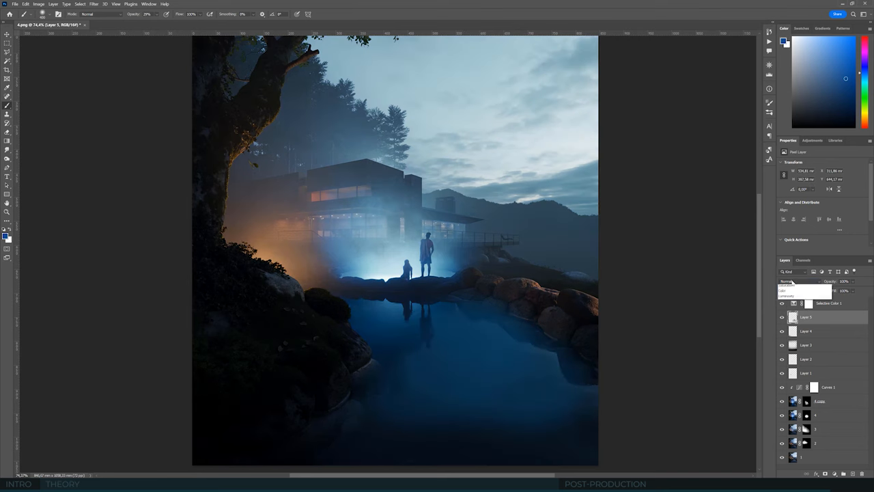
click(789, 290)
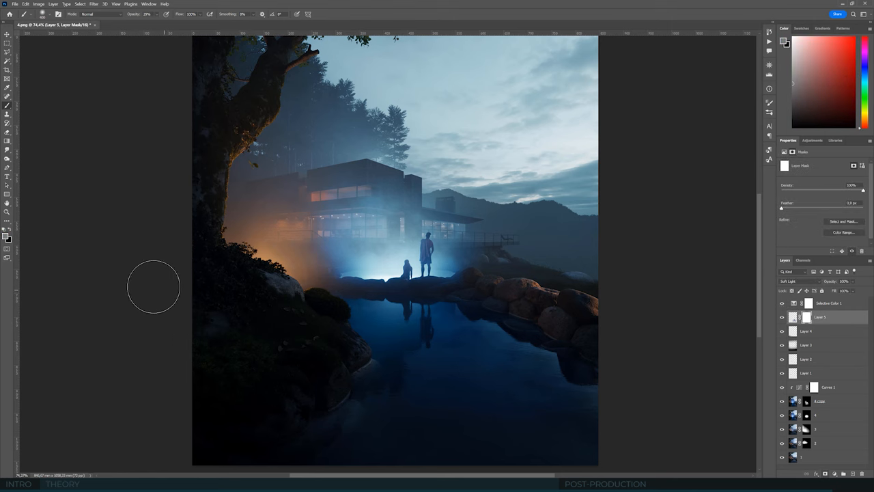
mouse_move(480, 294)
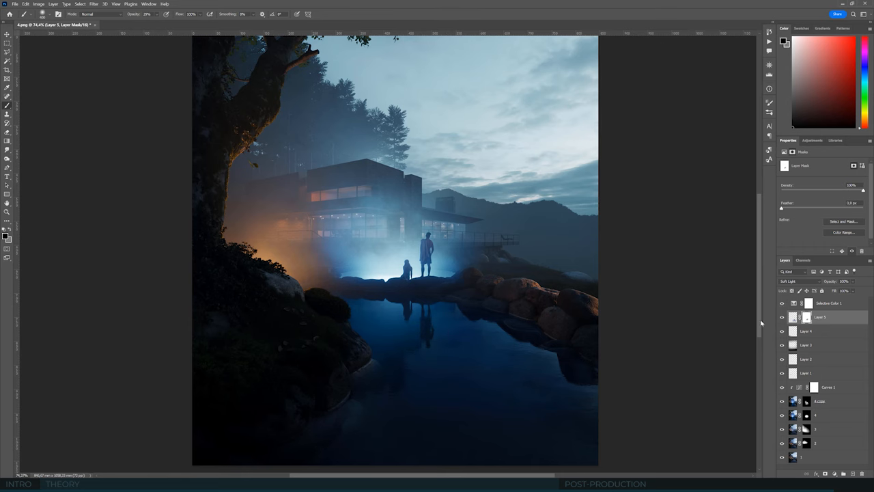
mouse_move(449, 259)
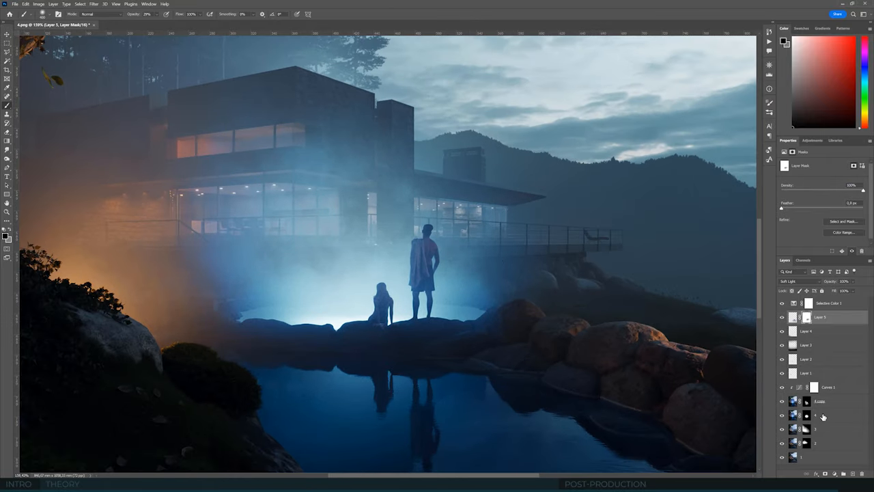
- Pick the Lasso tool to freehand-select the standing figure on the rocks for darkening
click(814, 415)
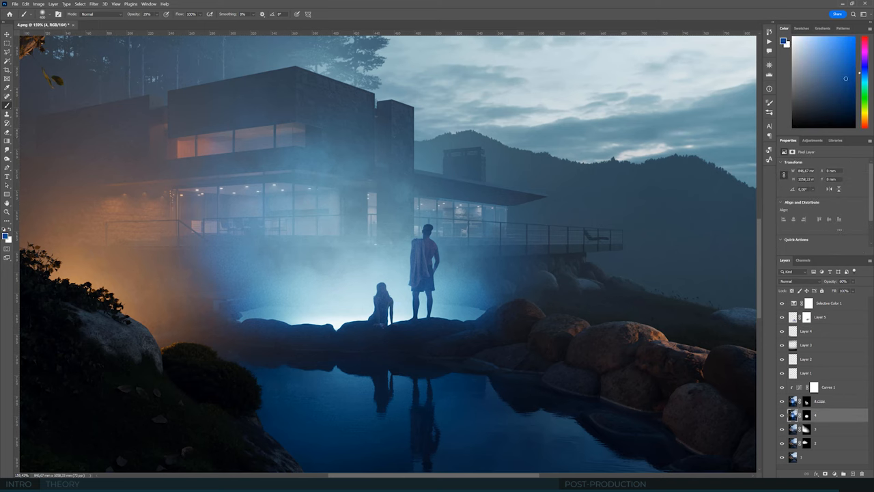
click(9, 32)
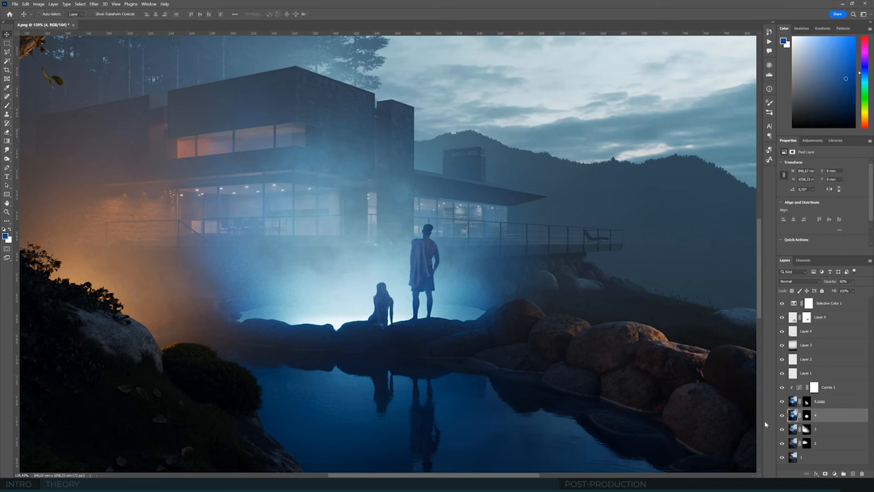
click(6, 159)
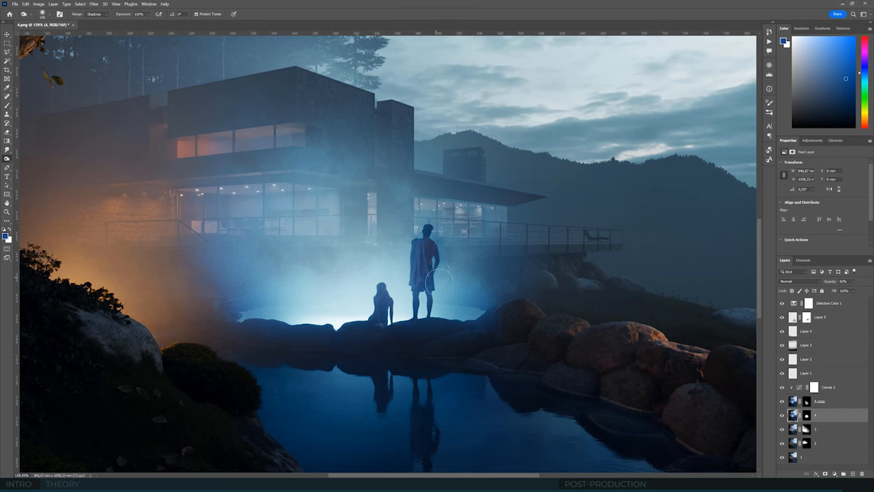
mouse_move(470, 250)
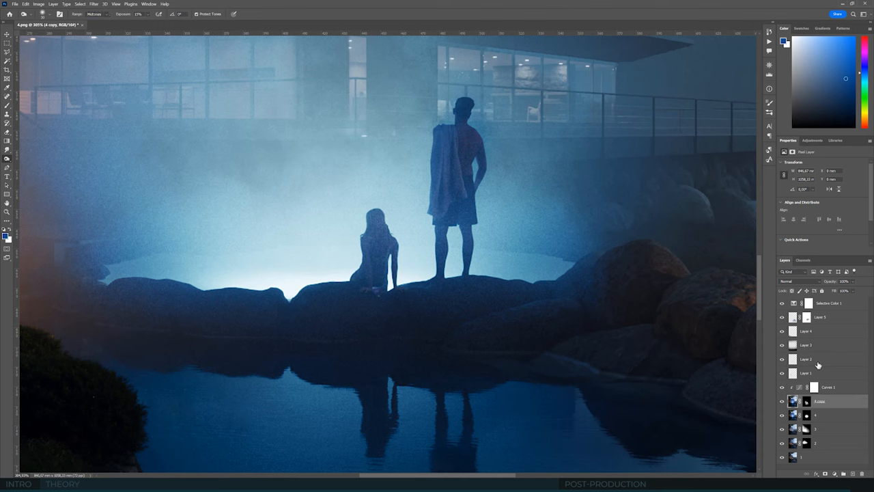
click(808, 357)
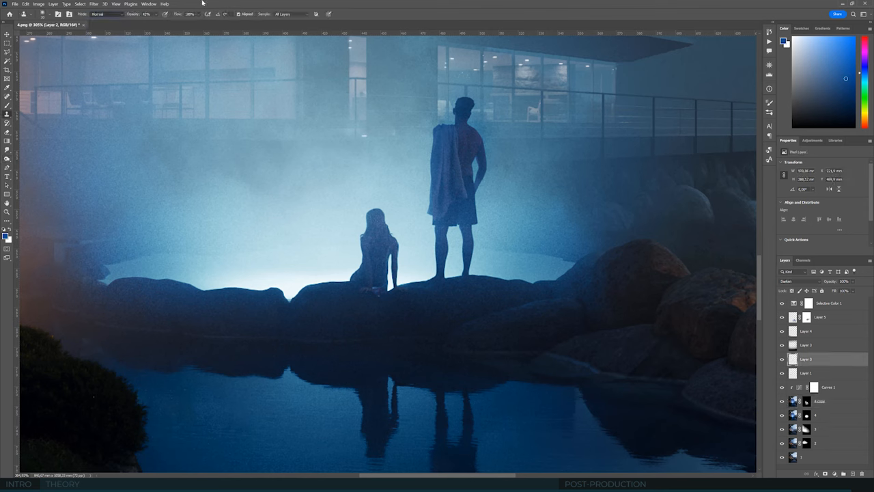
mouse_move(388, 303)
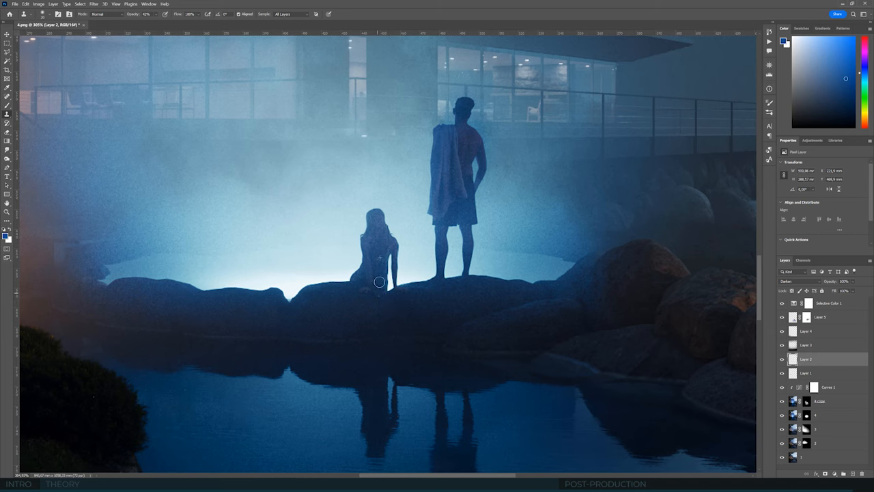
mouse_move(379, 295)
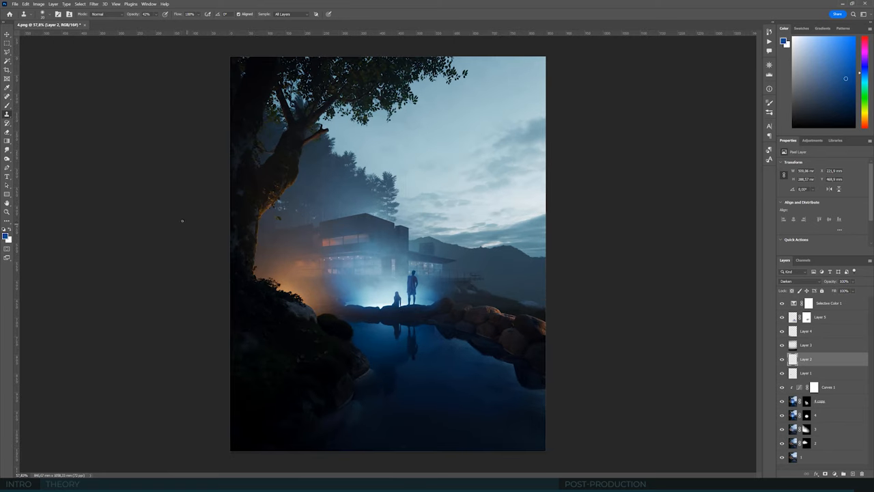
mouse_move(178, 213)
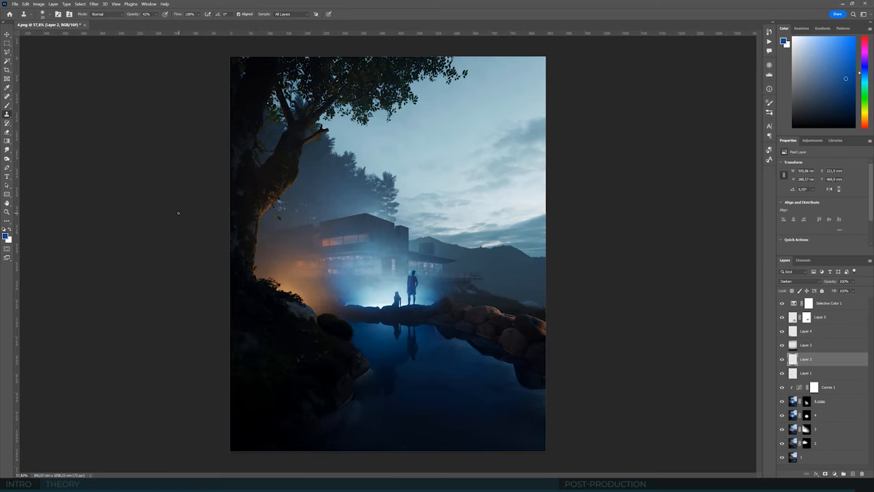